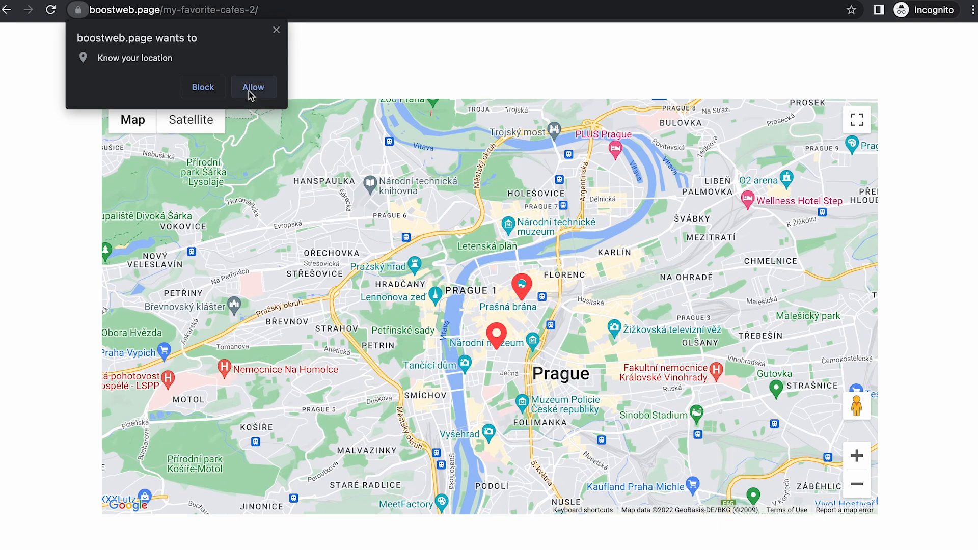
- Allow the cafe map page to use the visitor's location in the browser prompt
left_click(253, 87)
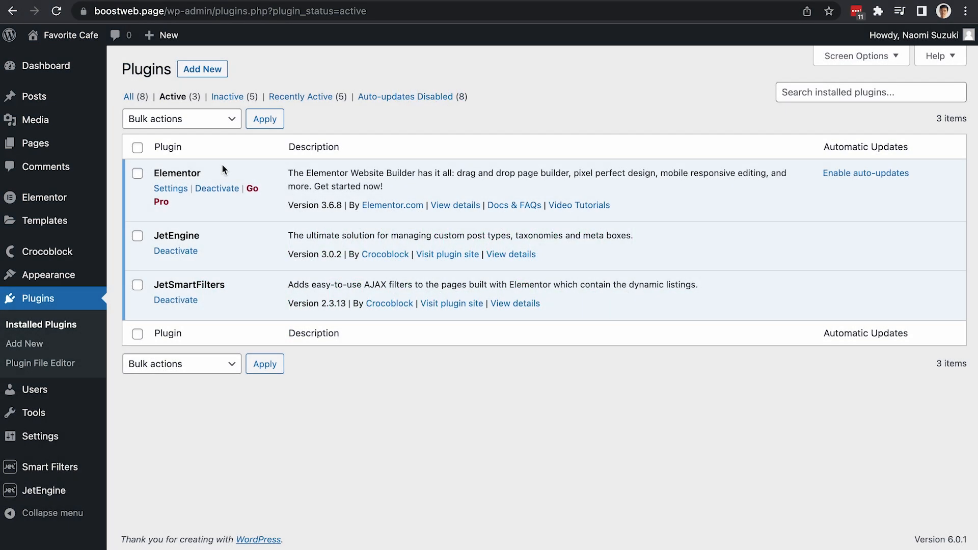
mouse_move(186, 234)
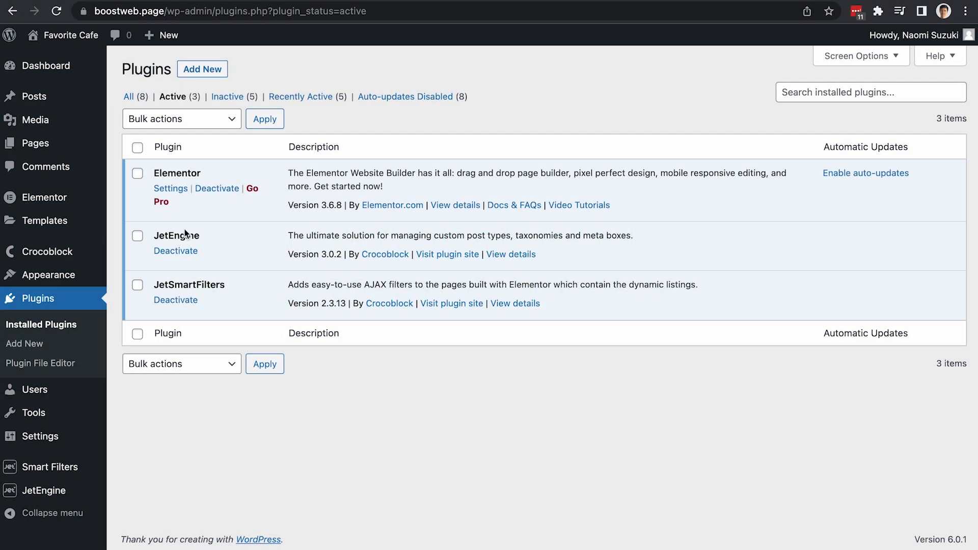
mouse_move(265, 267)
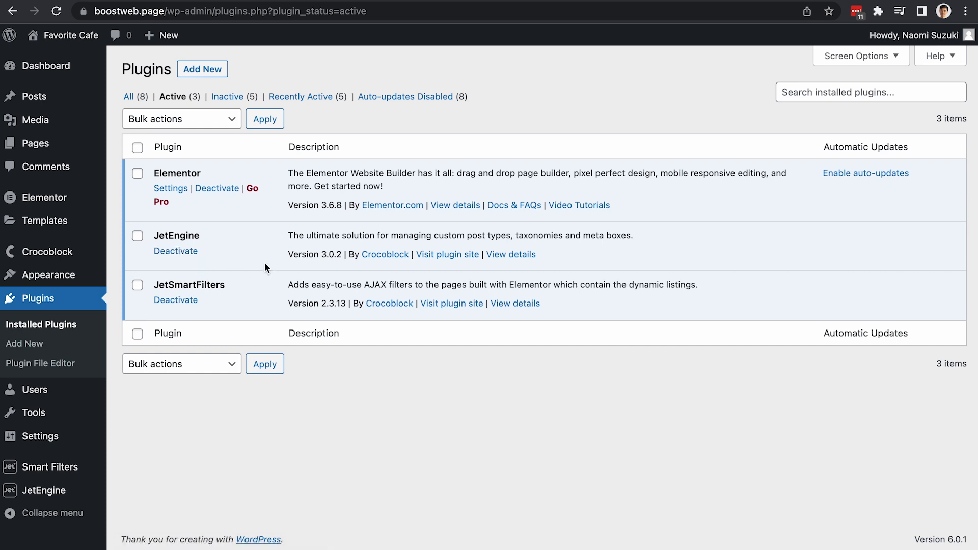
mouse_move(264, 174)
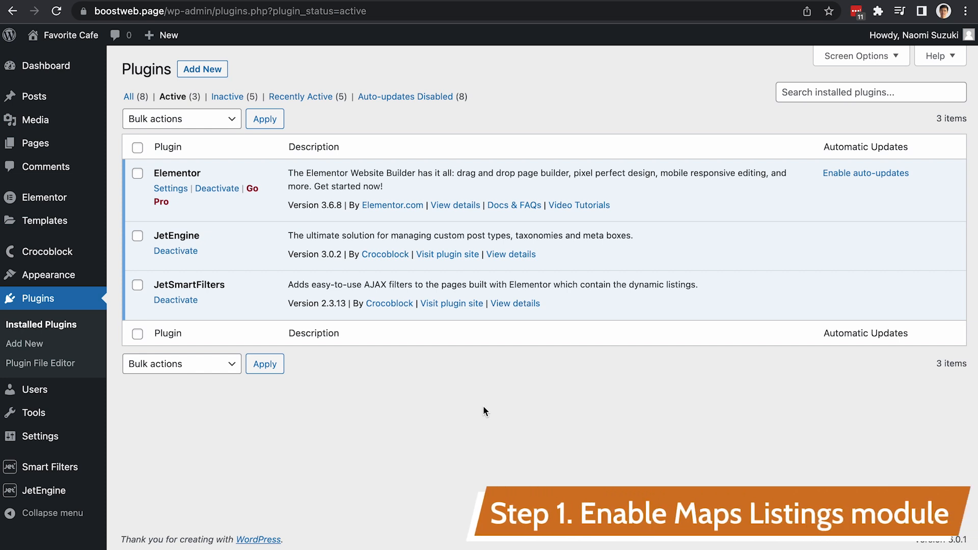
mouse_move(280, 444)
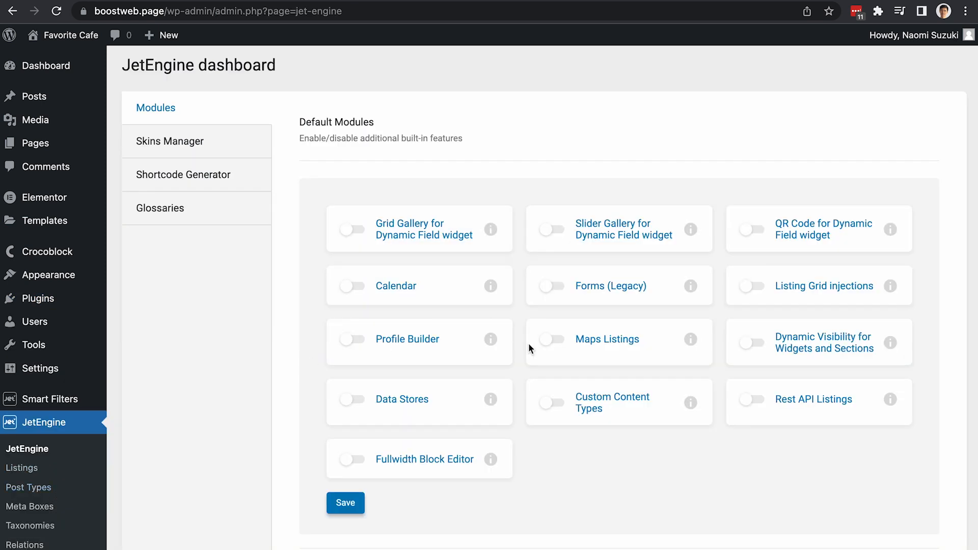
- Enable and save Maps Listings, then choose Google Maps as provider and enter the API key
left_click(551, 339)
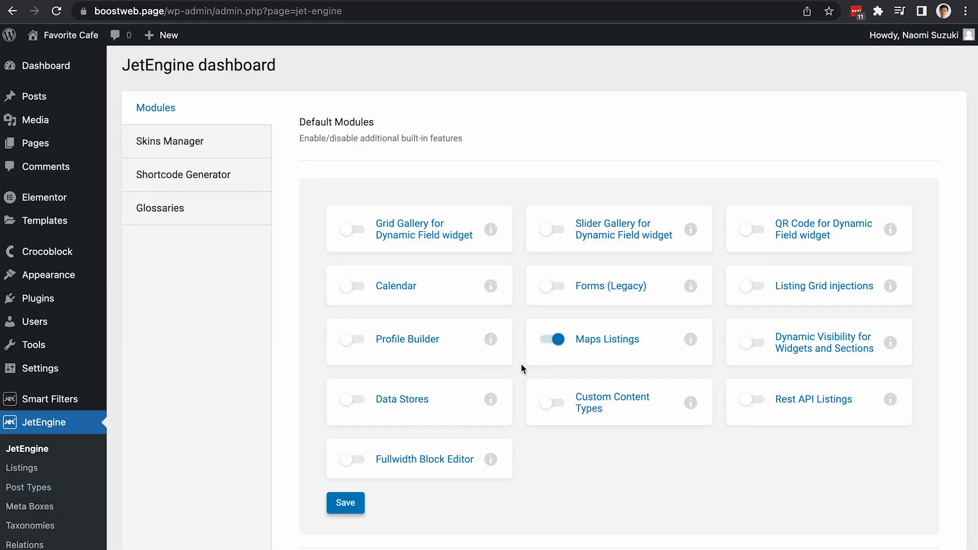
left_click(345, 503)
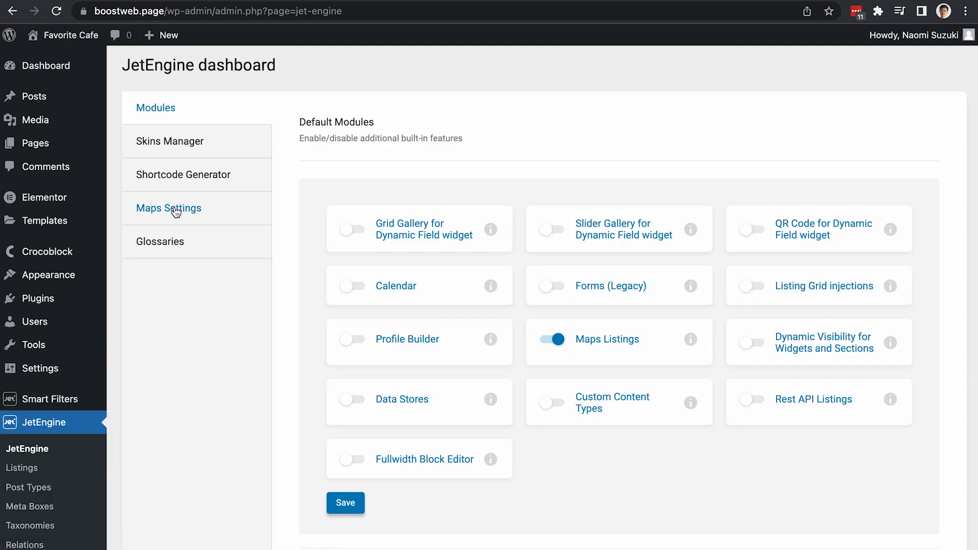
left_click(168, 208)
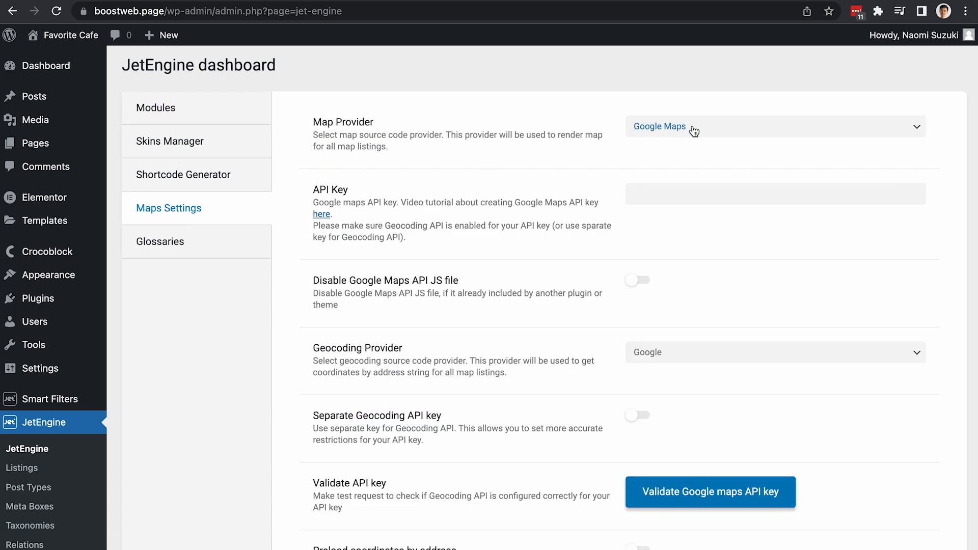
left_click(776, 126)
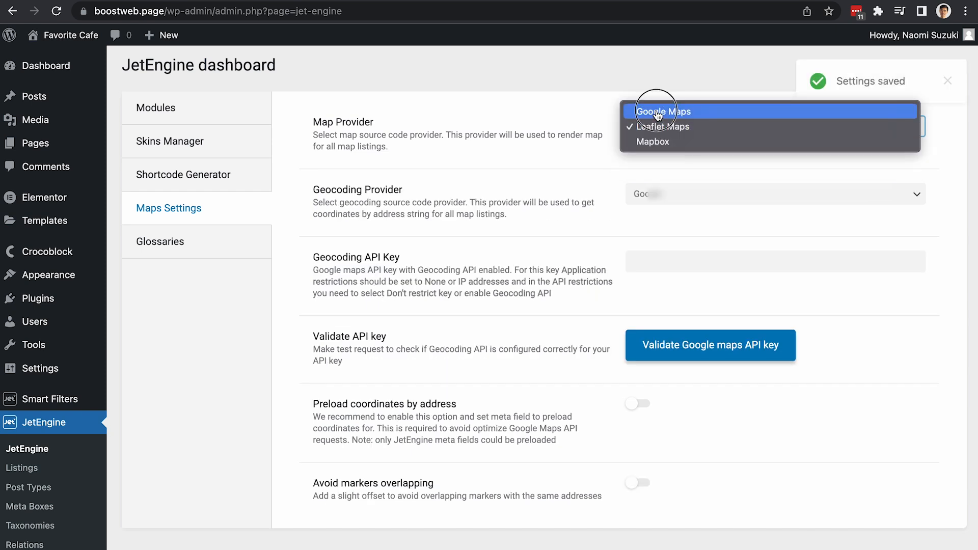
left_click(663, 111)
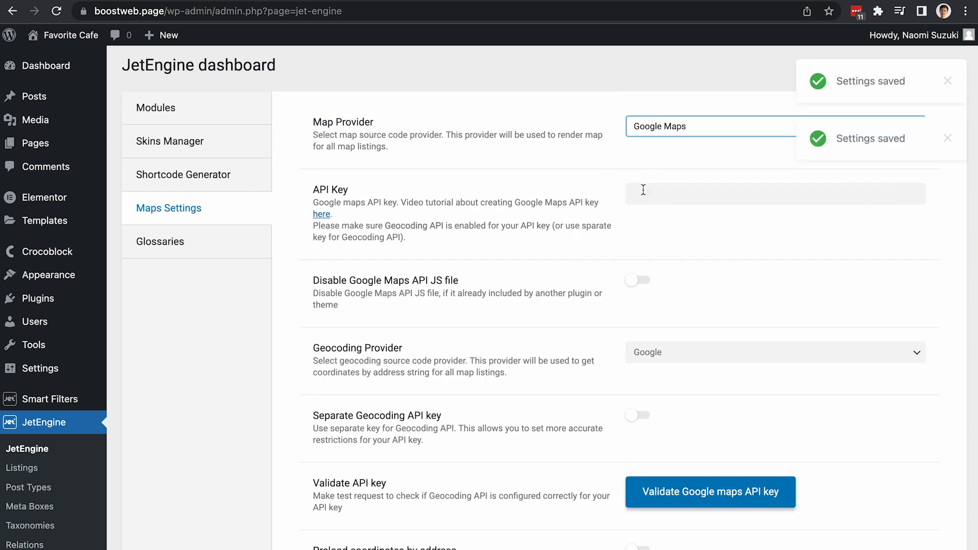
left_click(775, 194)
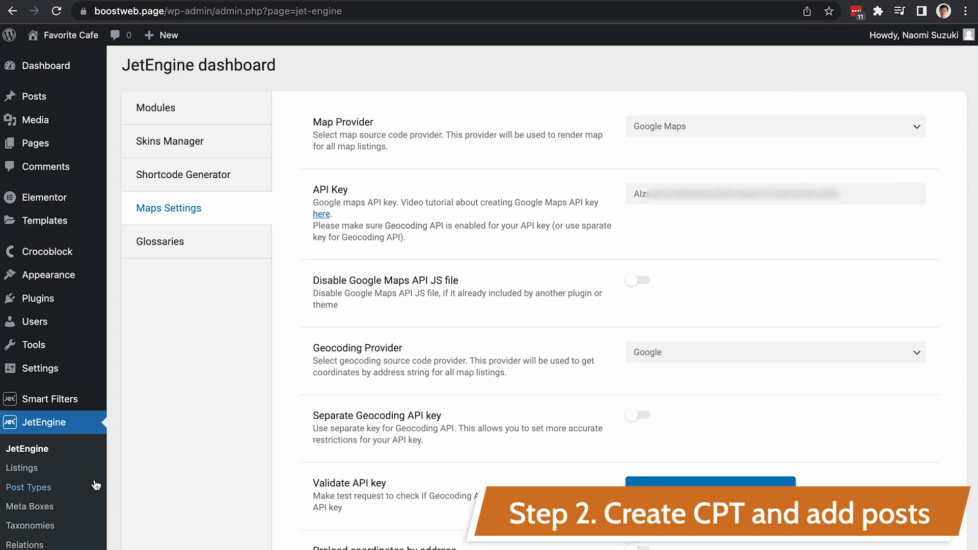
- Start a new JetEngine post type named Cafe
left_click(28, 487)
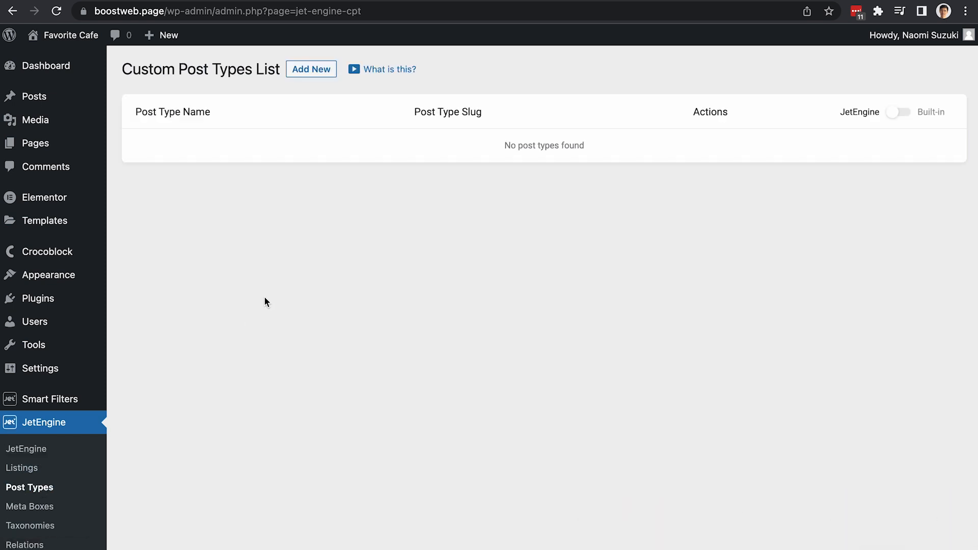
left_click(311, 69)
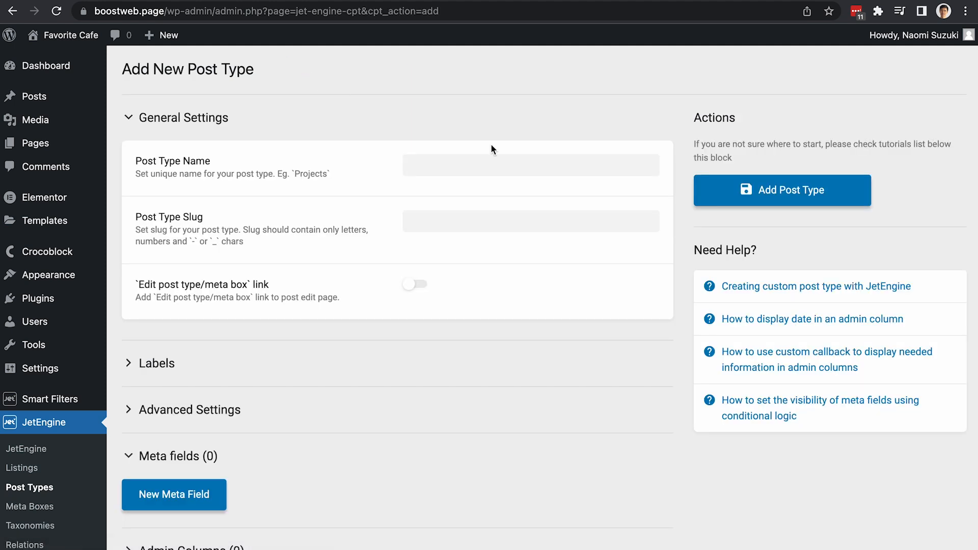
type("Cafe")
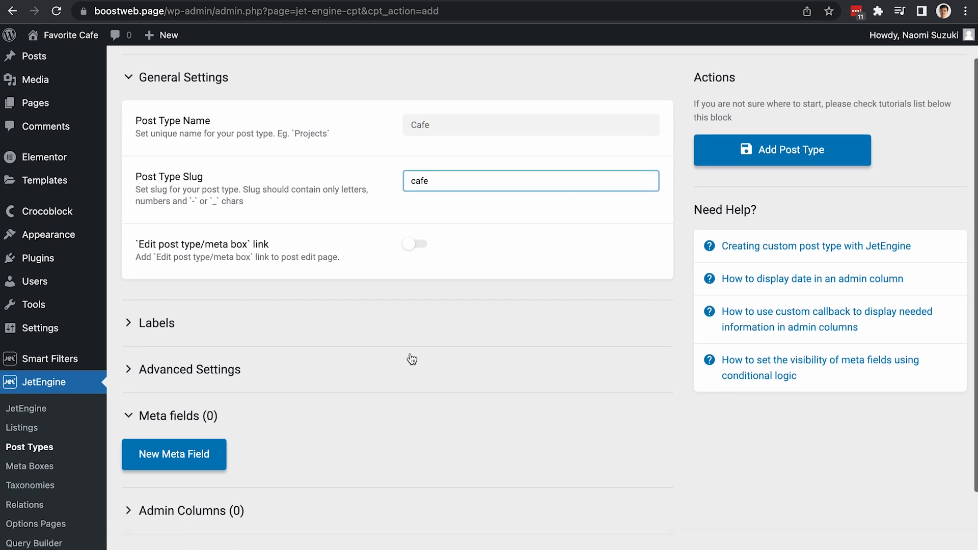
scroll("down", 3)
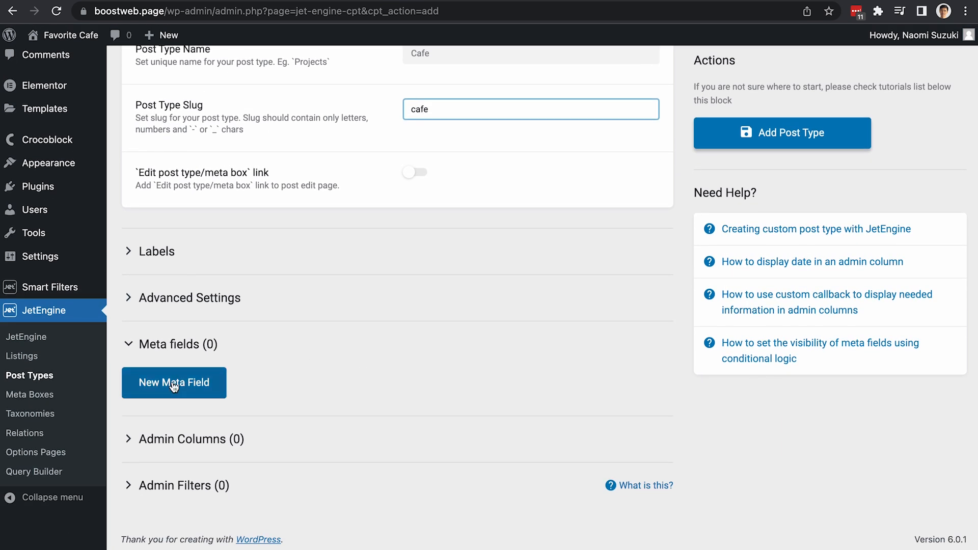
- Add an Address meta field of type Map and save the Cafe post type
left_click(174, 383)
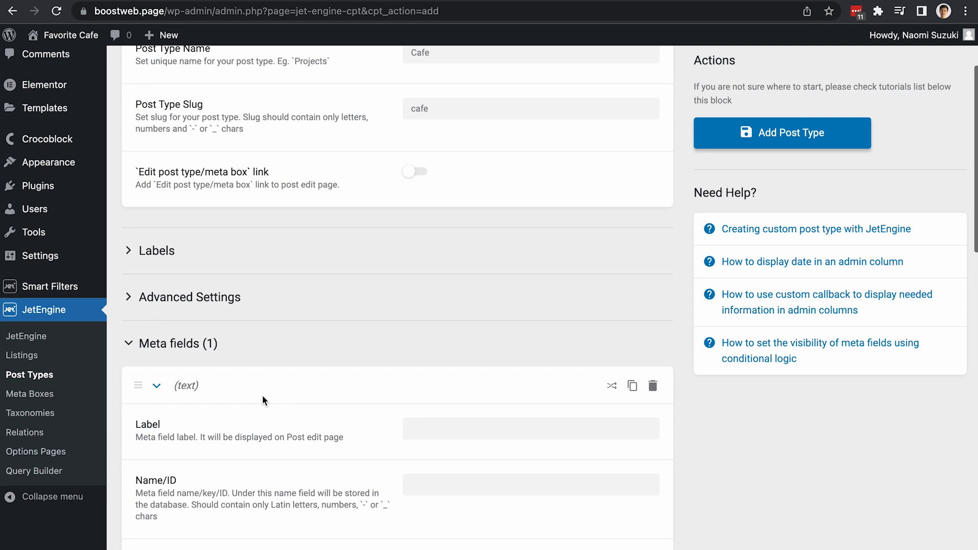
type("Add")
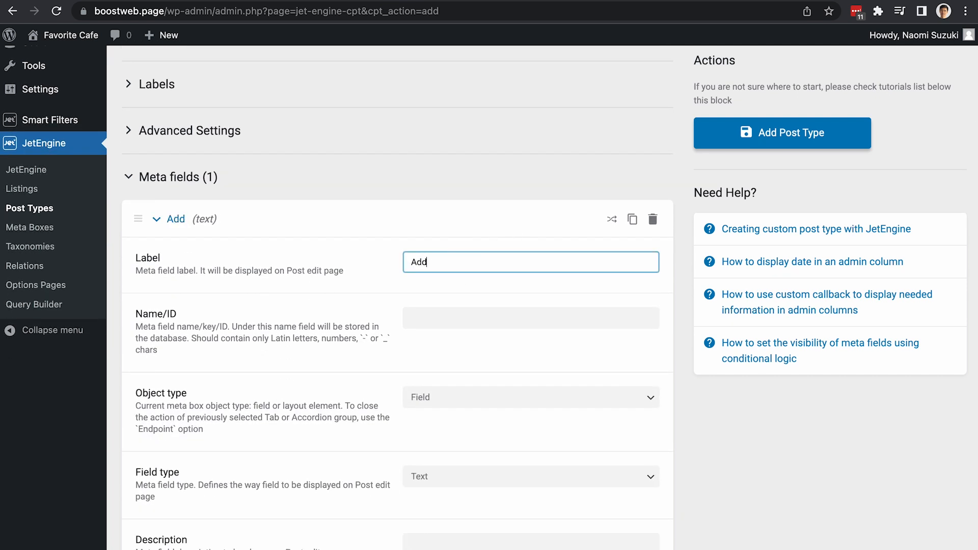
type("address")
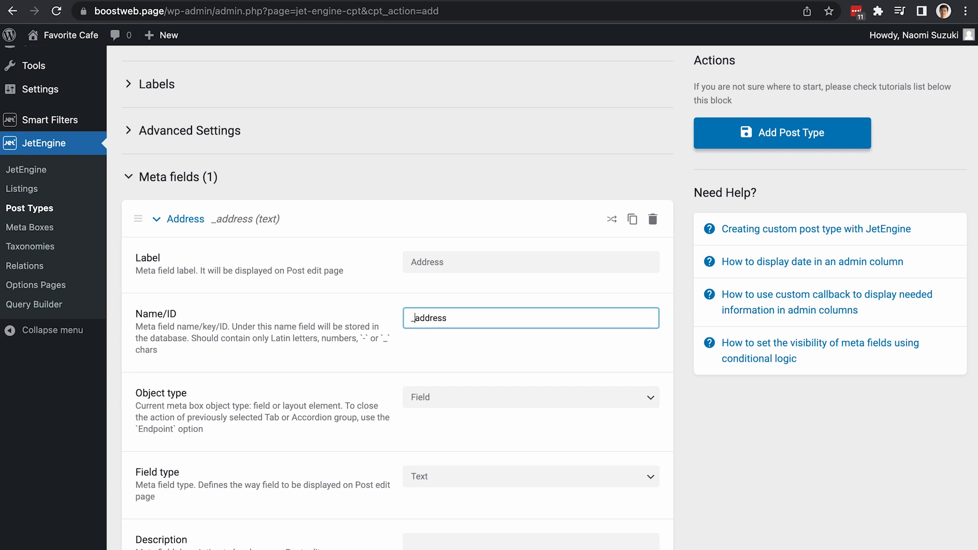
mouse_move(431, 293)
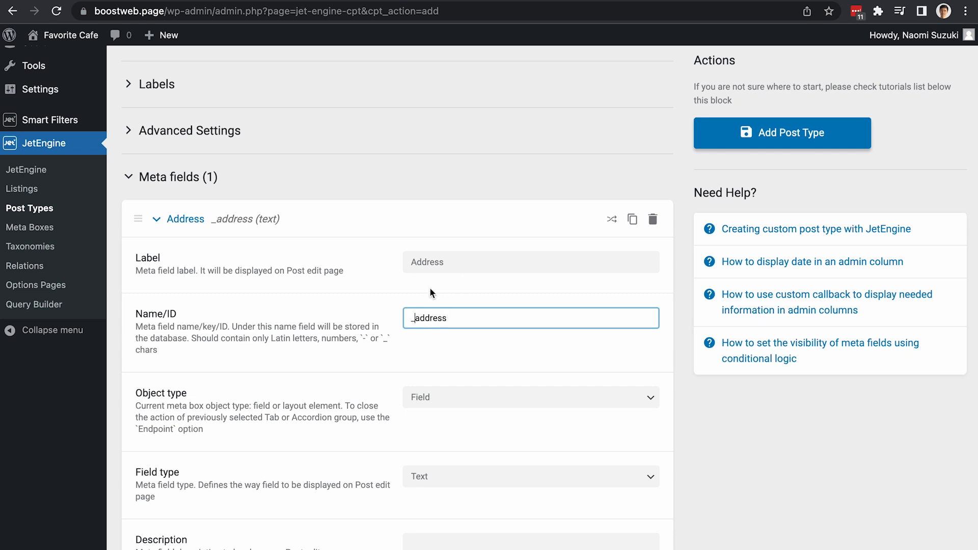
scroll("down", 3)
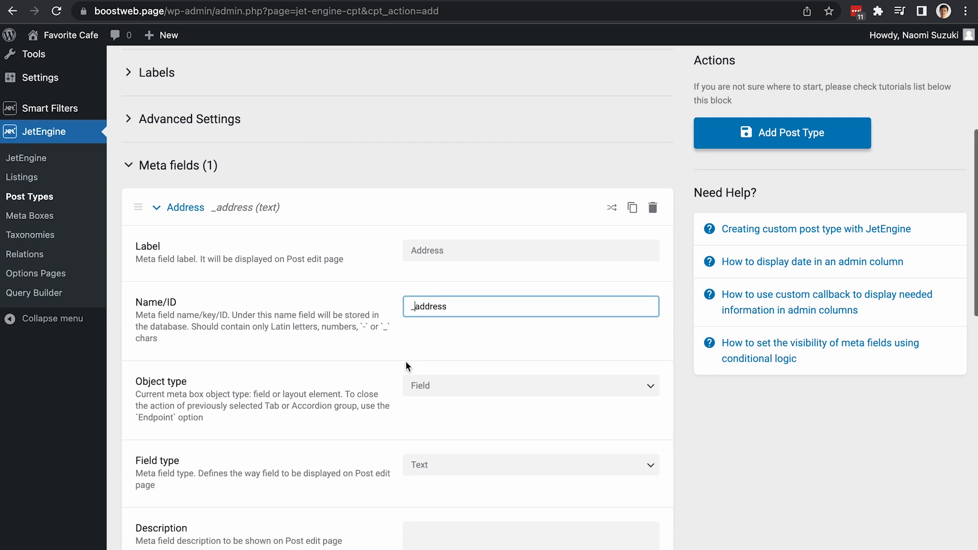
scroll("down", 3)
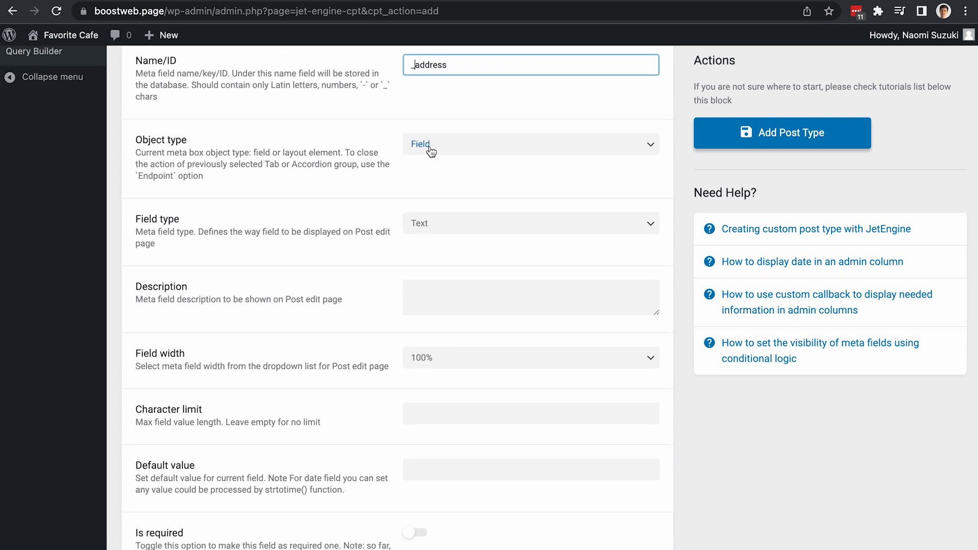
left_click(530, 222)
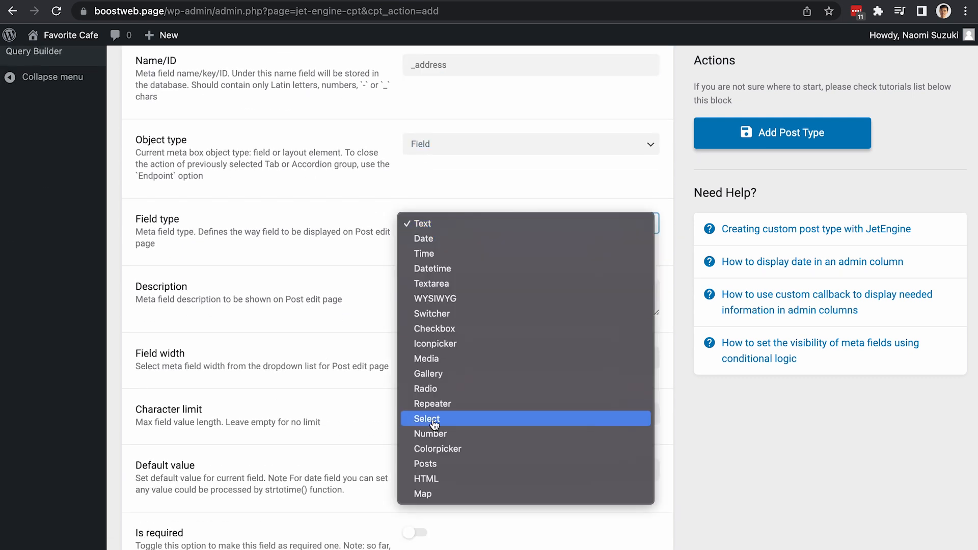
left_click(422, 494)
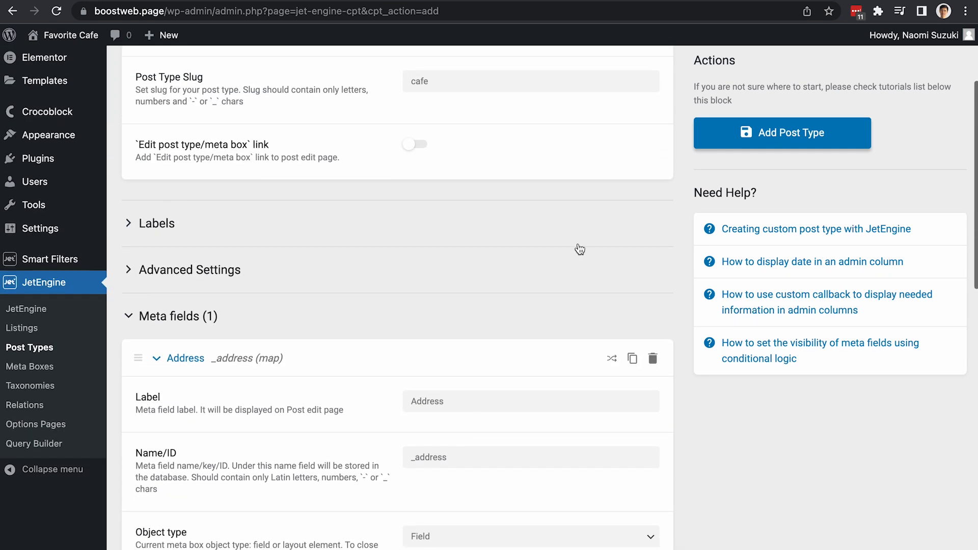
scroll("up", 3)
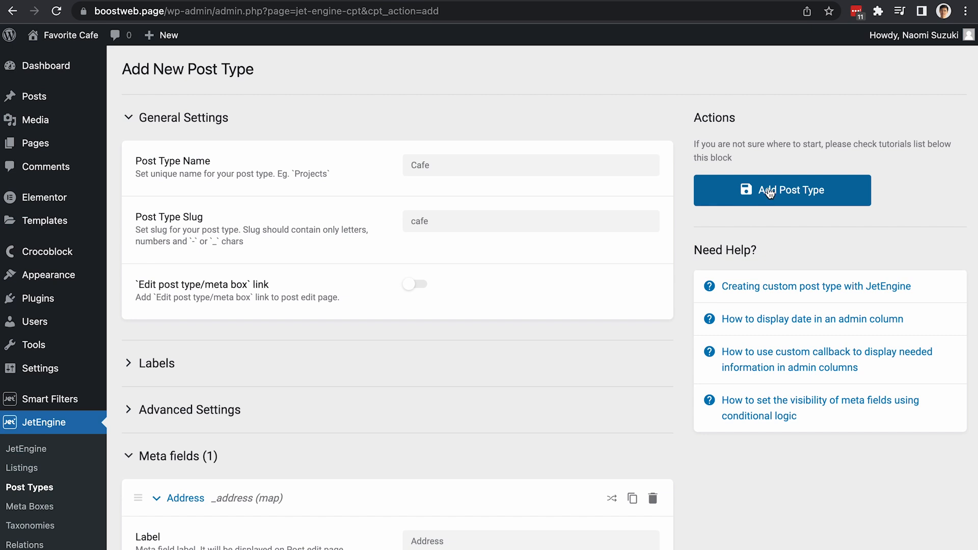
left_click(782, 190)
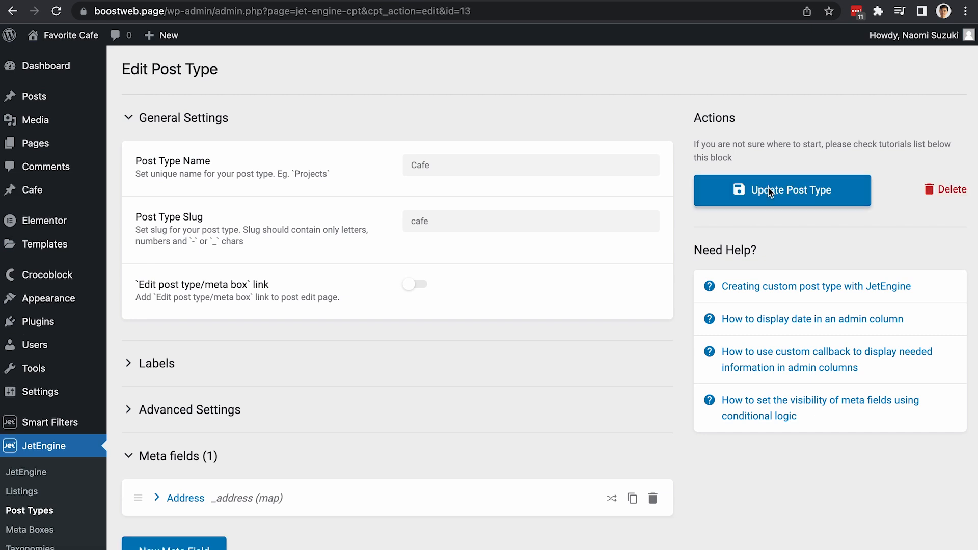
mouse_move(280, 103)
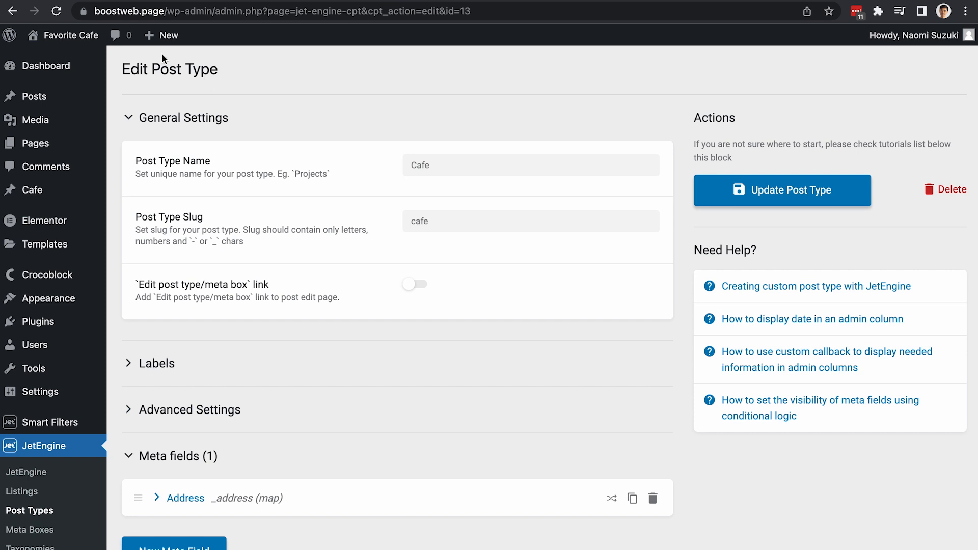
- Create cafe post D18, pin its Address on D18 Café & Bar, and publish
left_click(168, 35)
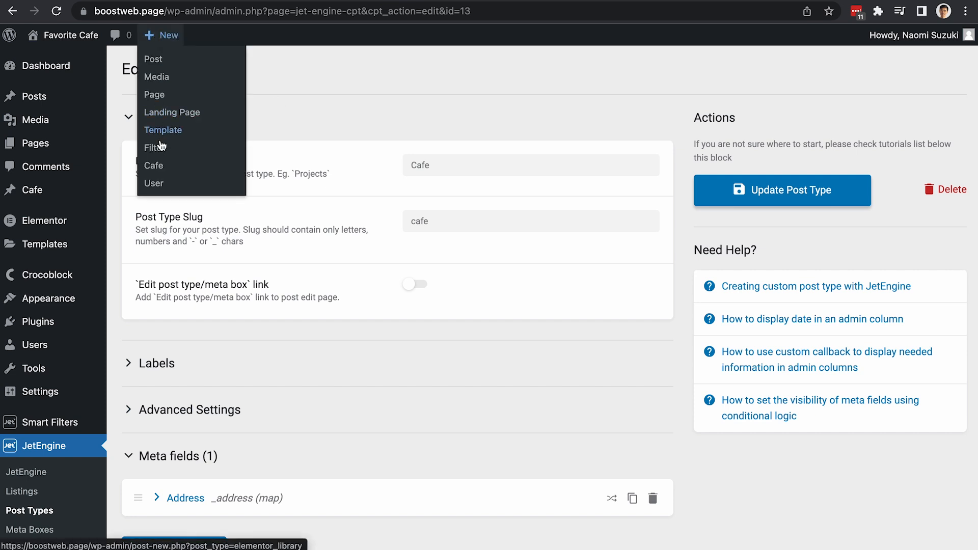
left_click(153, 165)
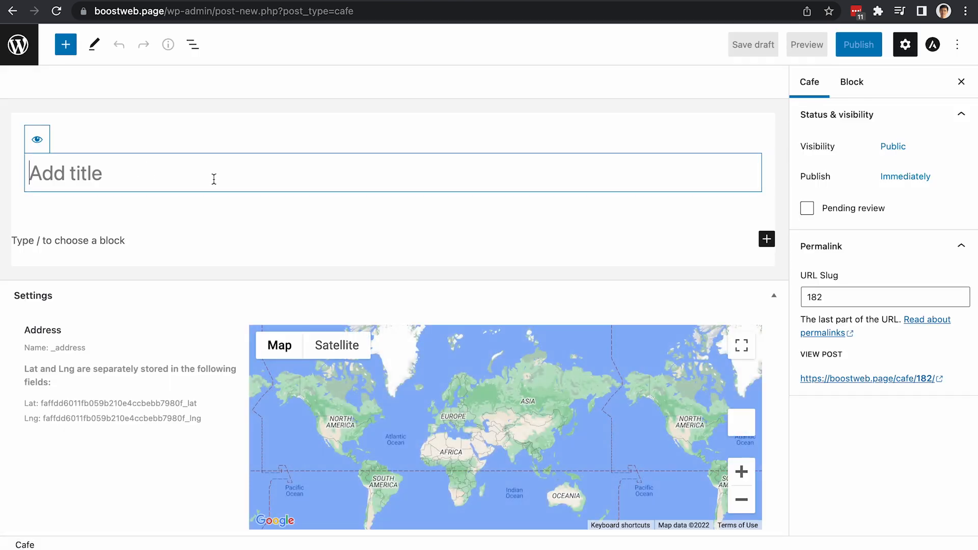
type("D18")
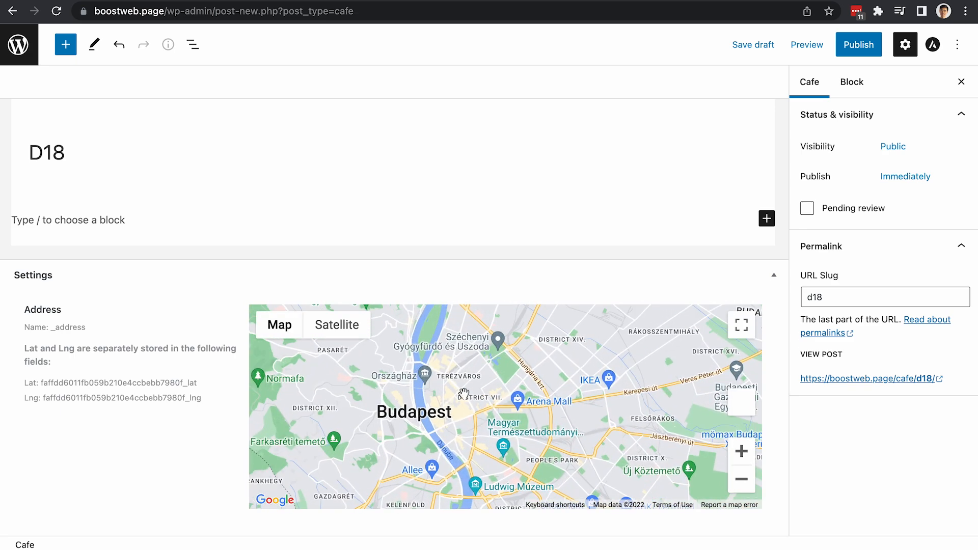
left_click_drag(461, 393, 492, 392)
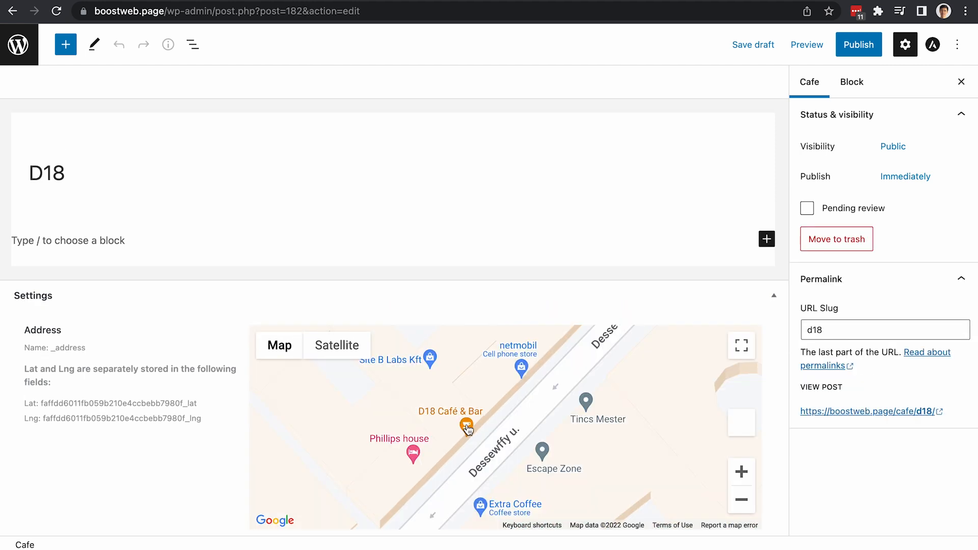
left_click(467, 428)
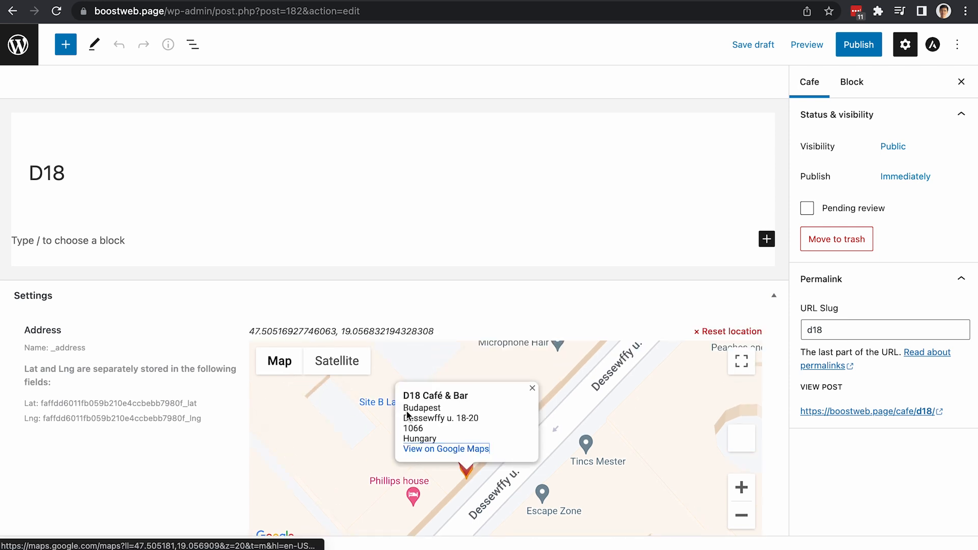
mouse_move(532, 392)
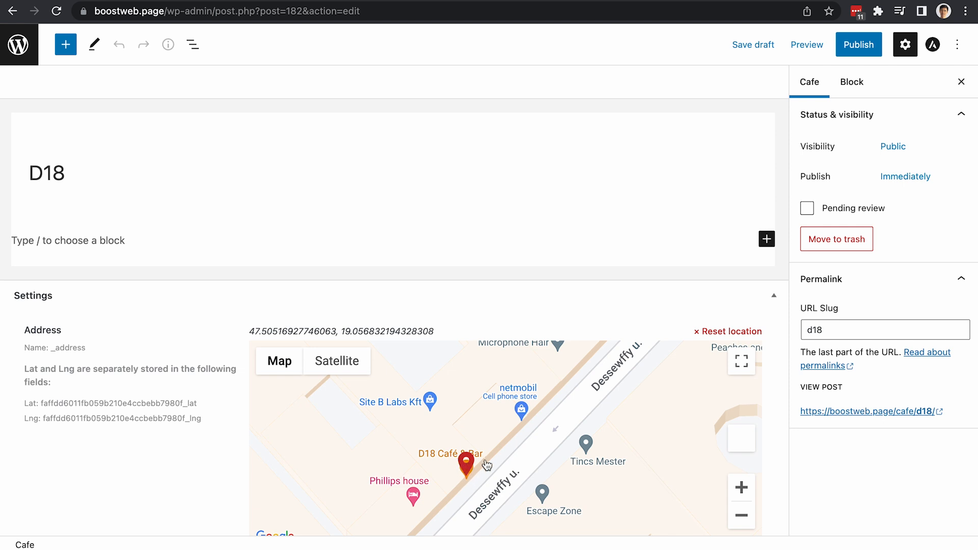
mouse_move(467, 474)
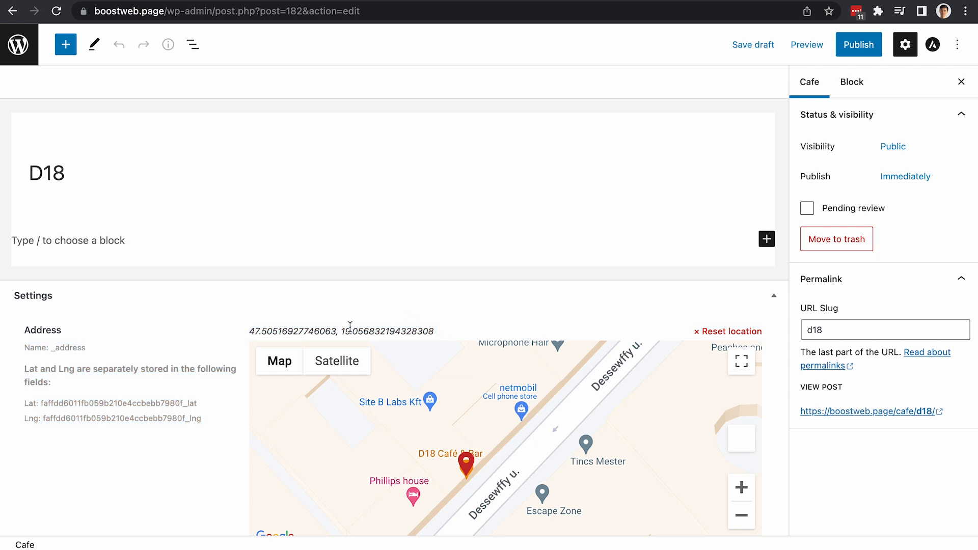
mouse_move(823, 167)
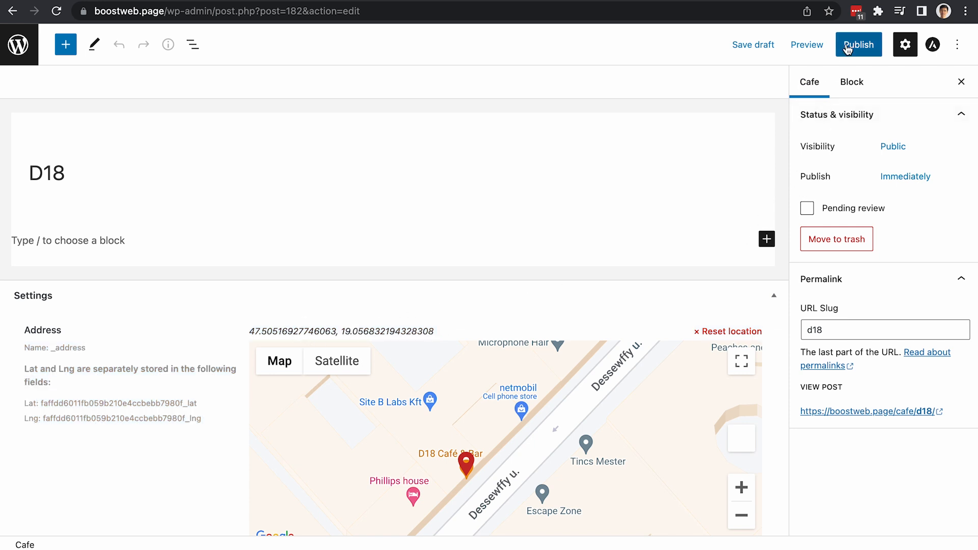
left_click(858, 44)
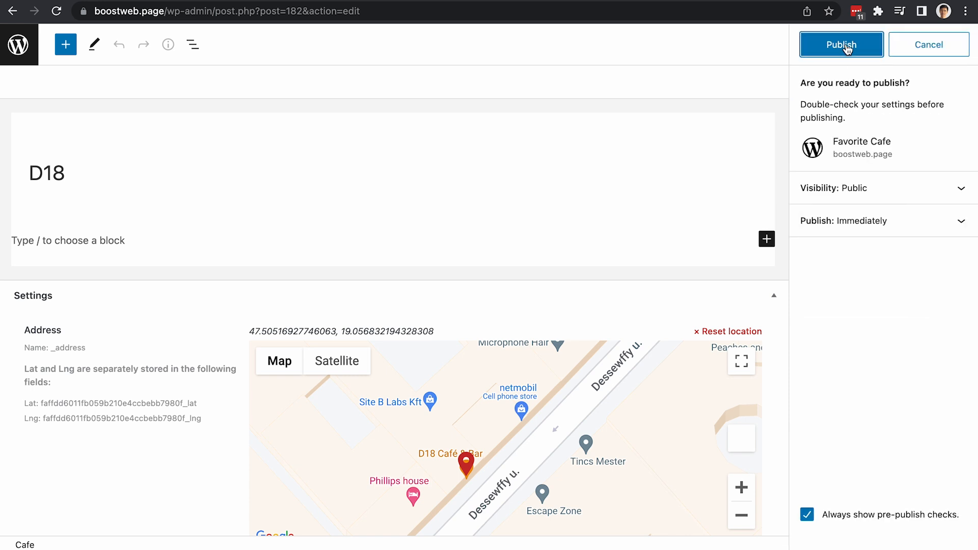
left_click(842, 44)
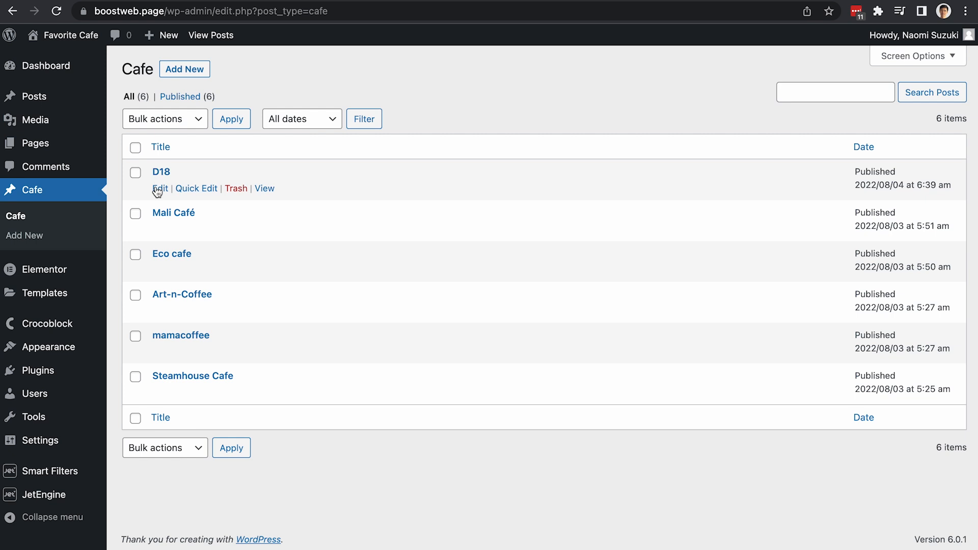
mouse_move(343, 505)
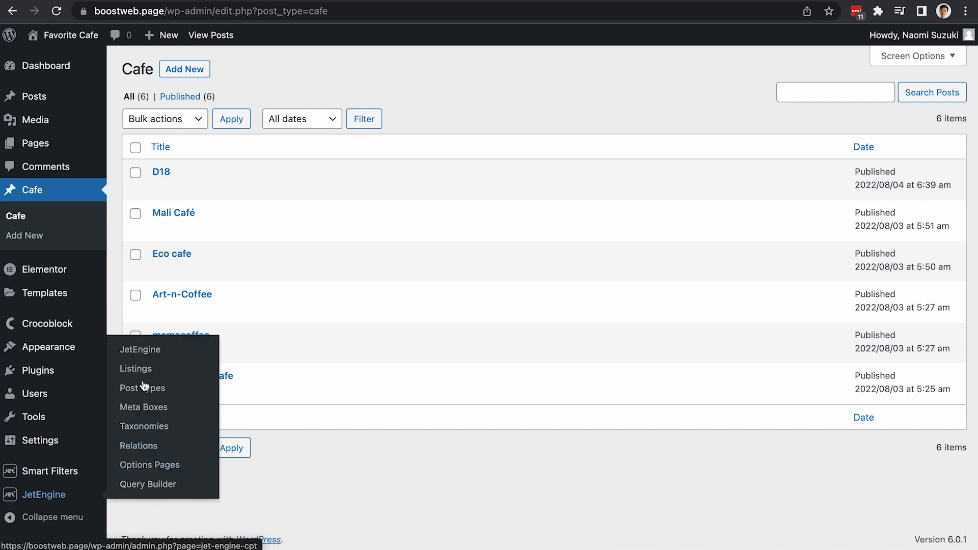
- Create 'Cafe listing item' for the Cafe post type and open it in Elementor
left_click(135, 369)
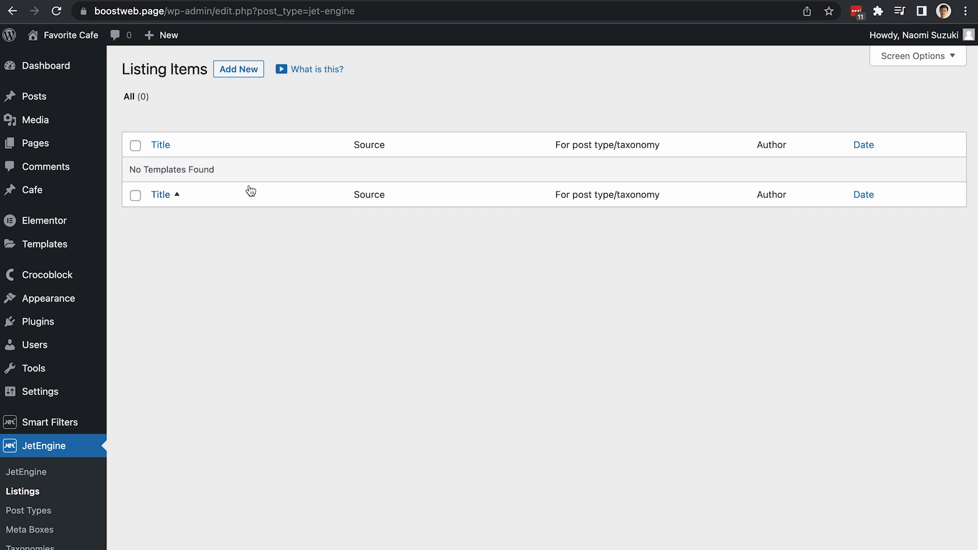
left_click(238, 69)
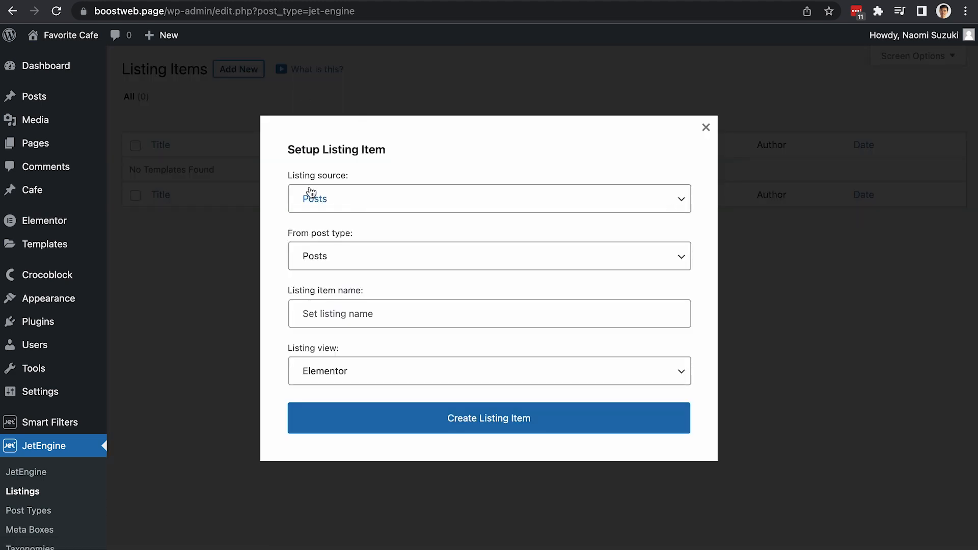
left_click(488, 256)
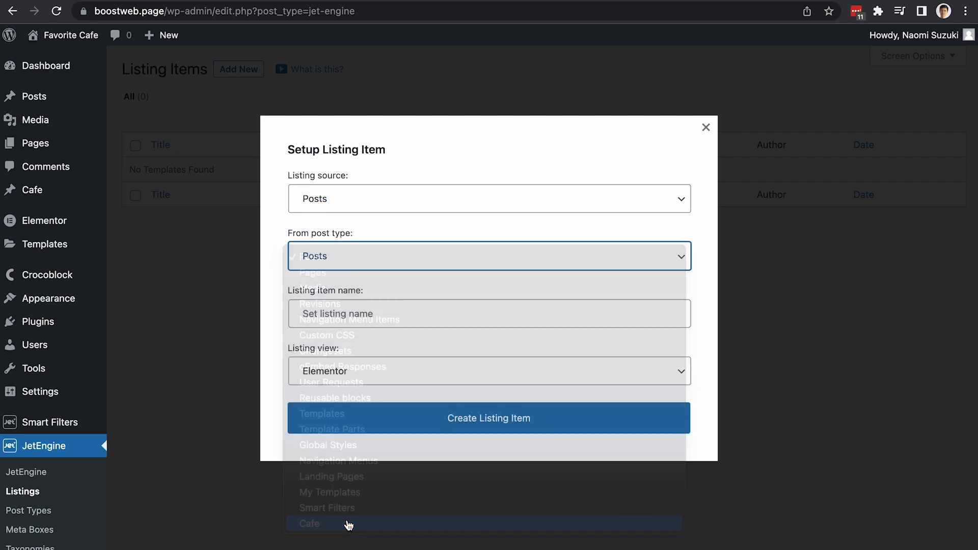
left_click(310, 523)
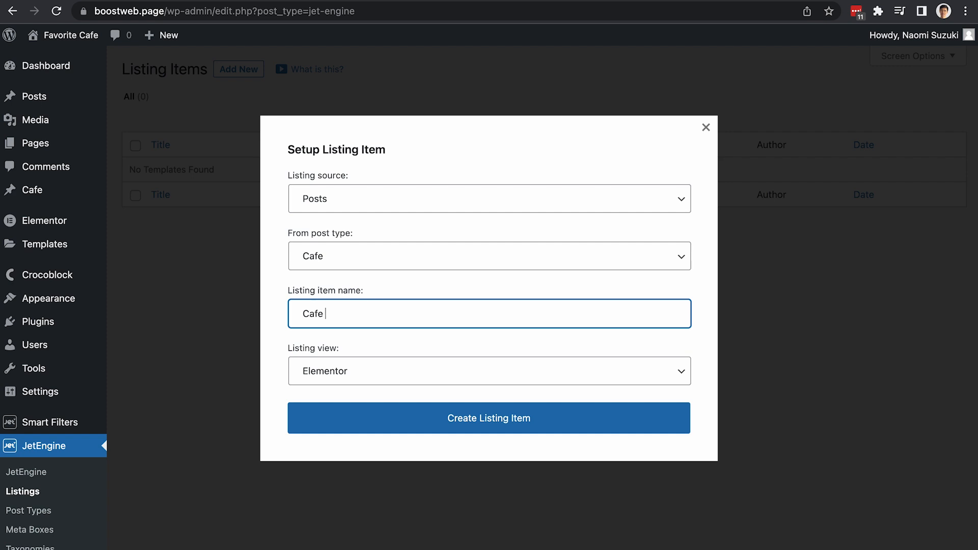
type("listing")
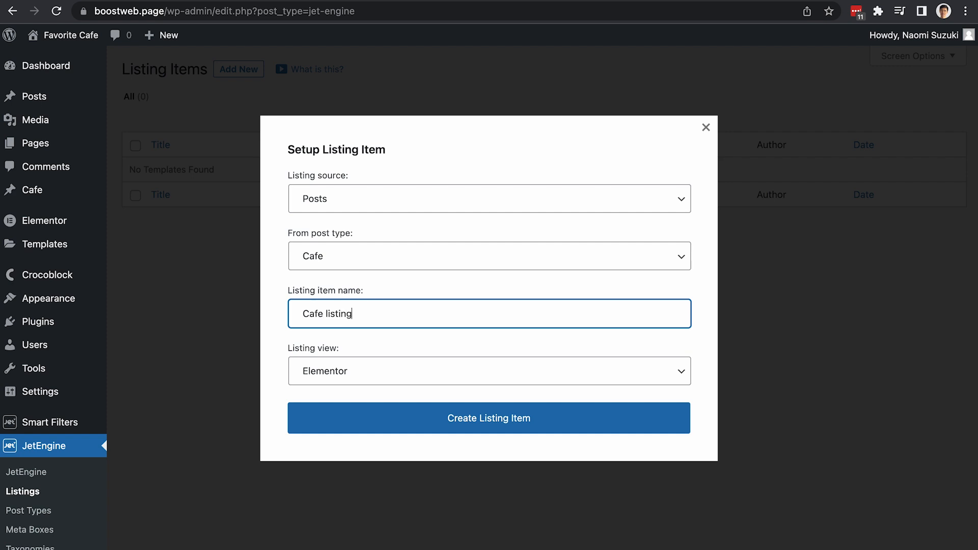
type("item")
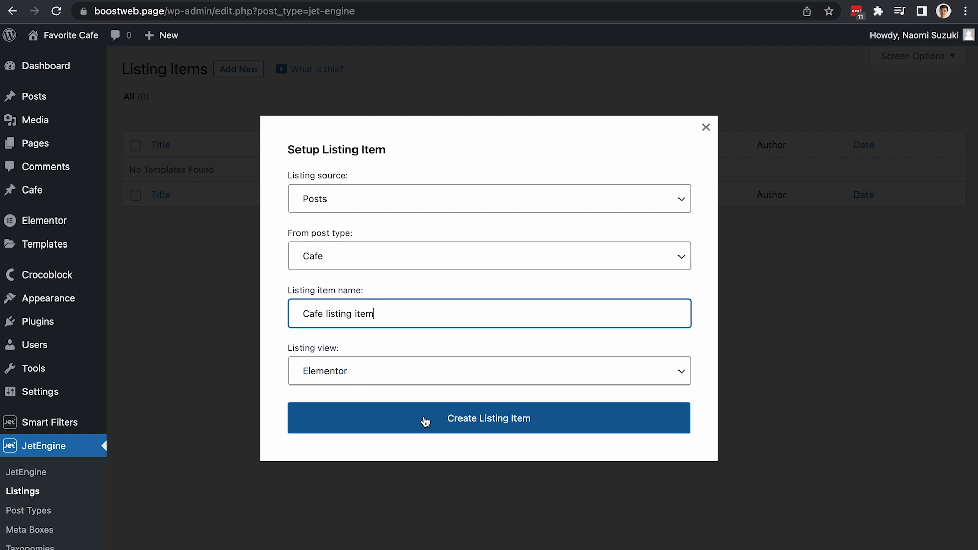
left_click(489, 418)
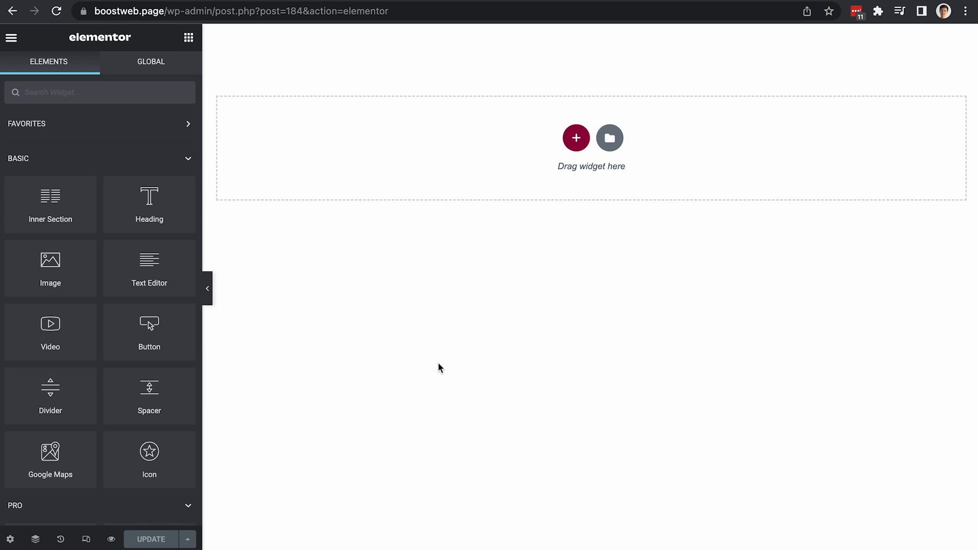
mouse_move(350, 325)
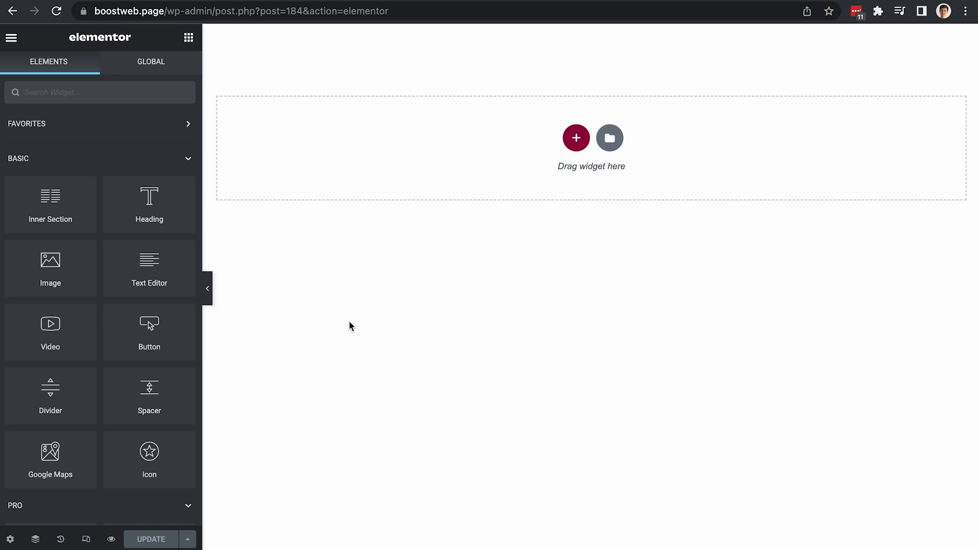
mouse_move(149, 390)
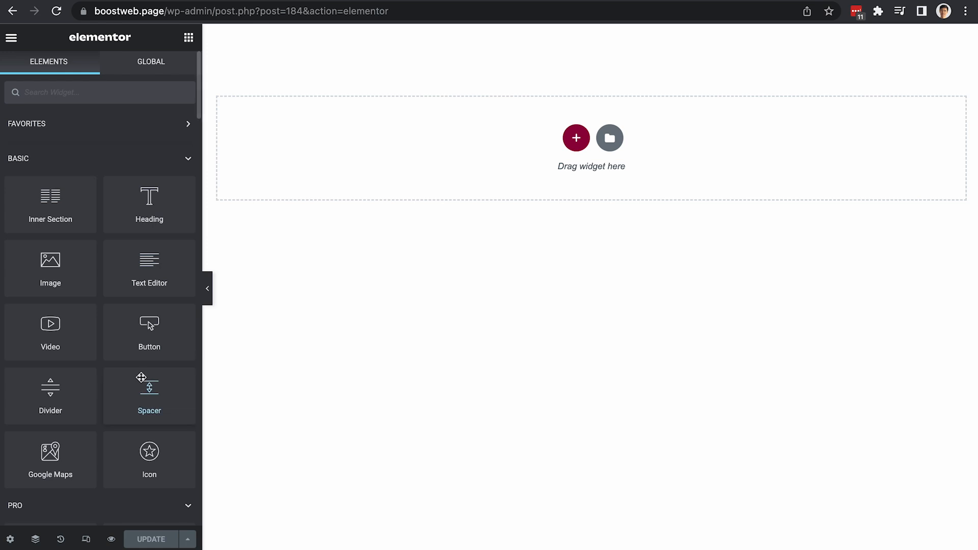
mouse_move(119, 433)
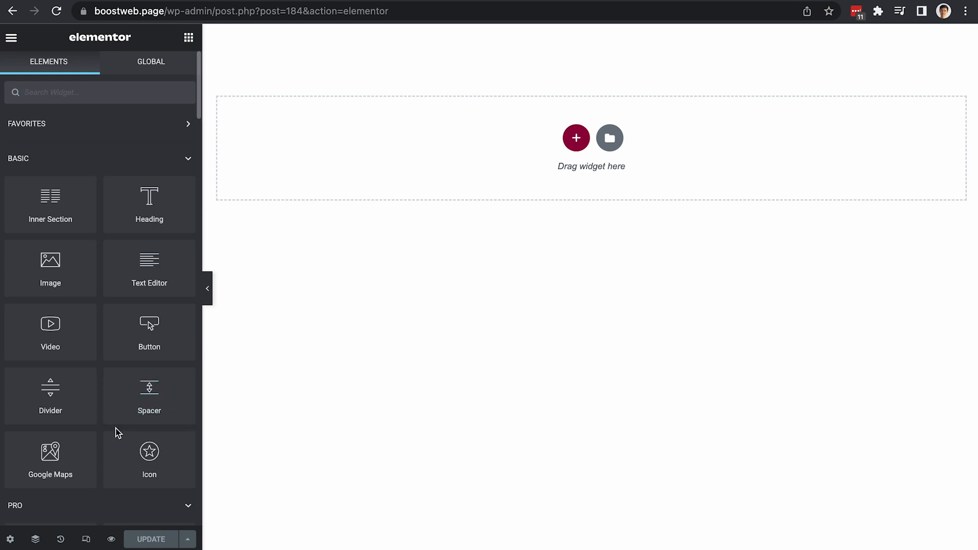
- Add a Dynamic Field for the post title with weight 700, update, and exit
scroll("down", 3)
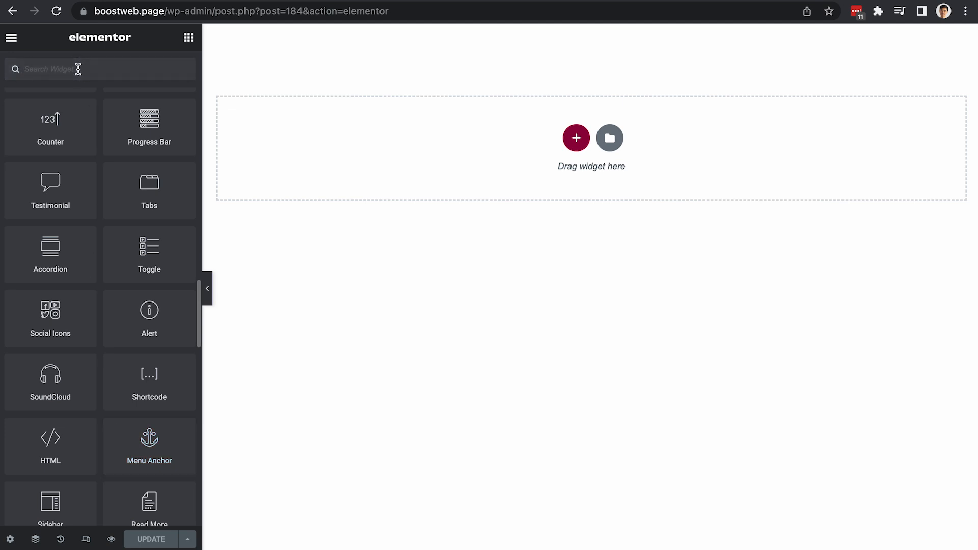
type("dyn")
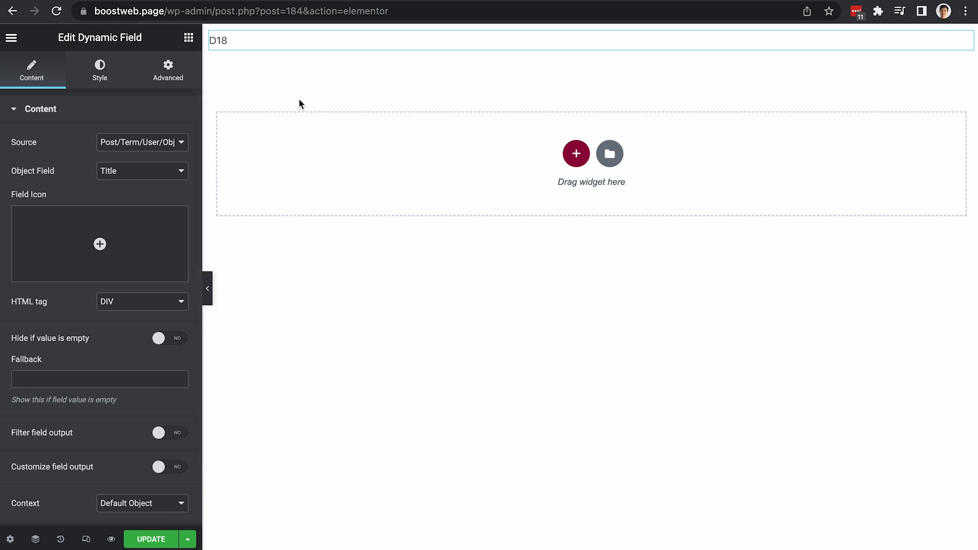
mouse_move(95, 409)
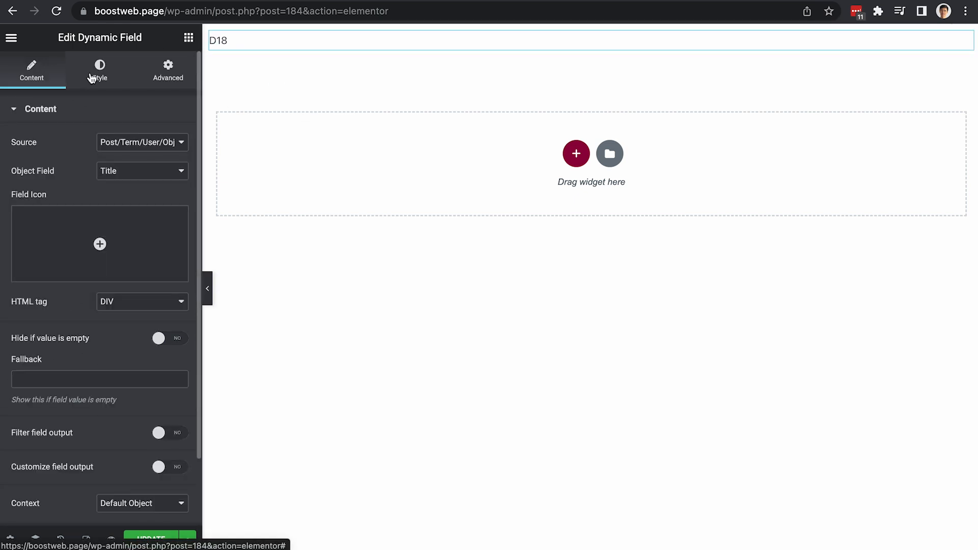
left_click(99, 70)
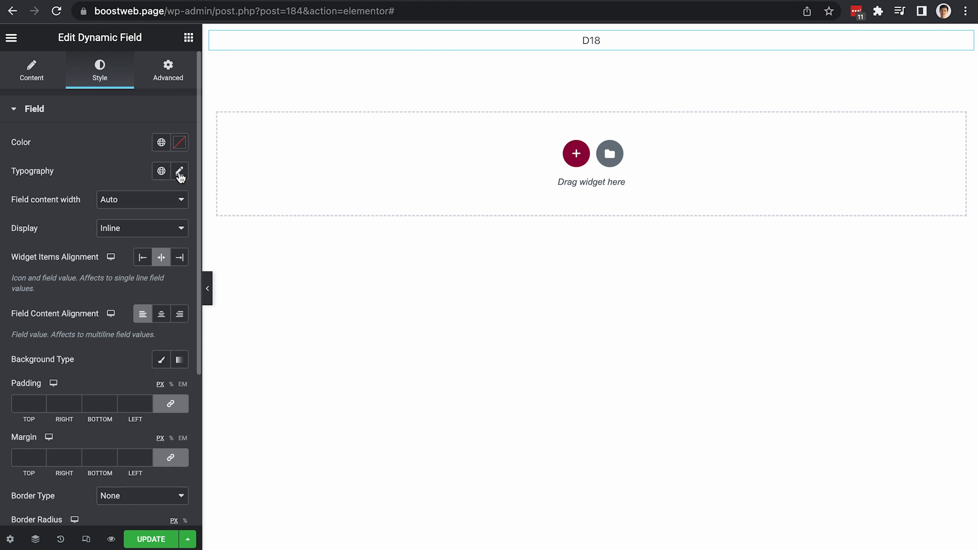
left_click(180, 171)
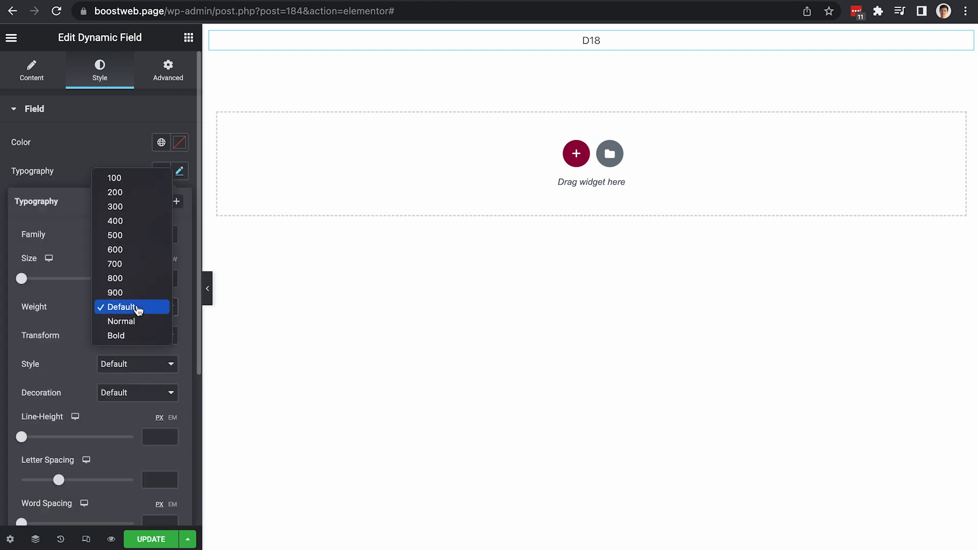
left_click(114, 264)
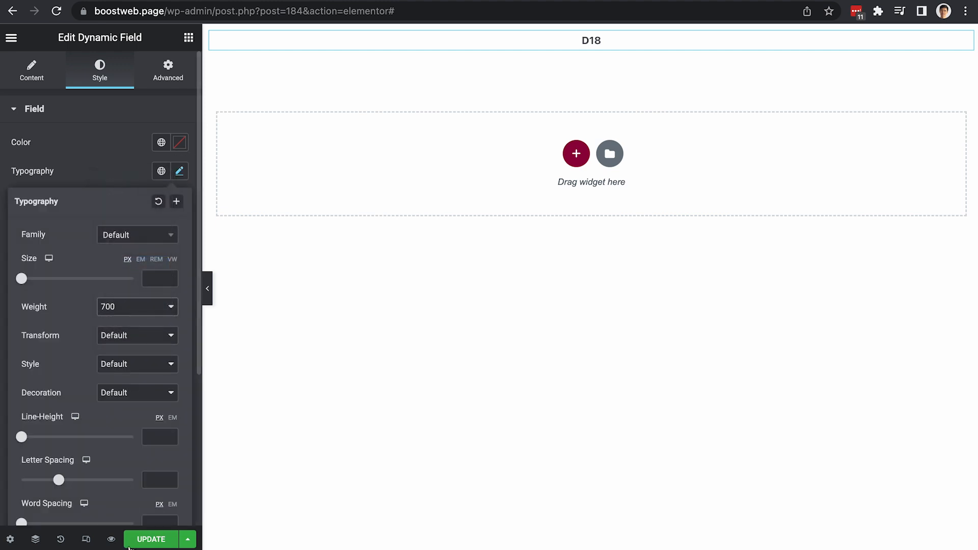
left_click(180, 171)
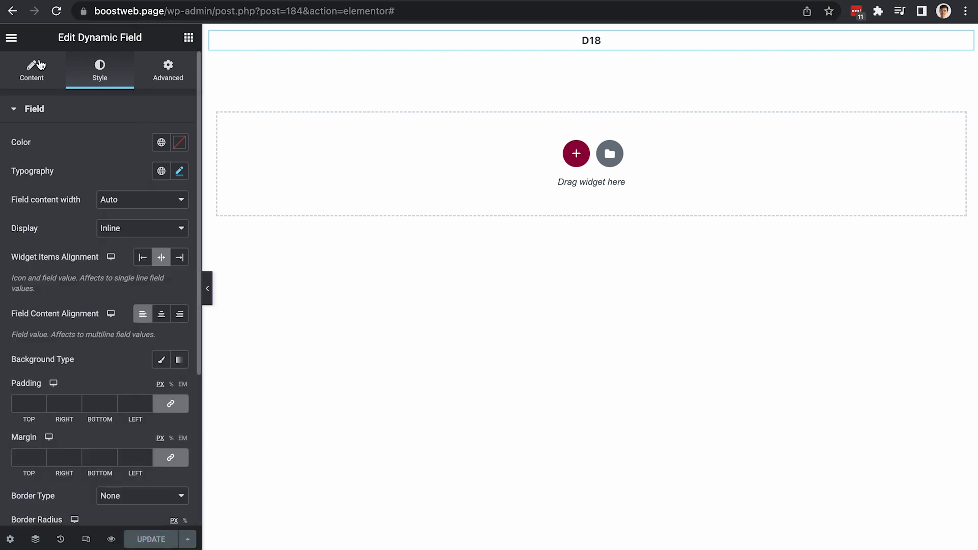
left_click(11, 37)
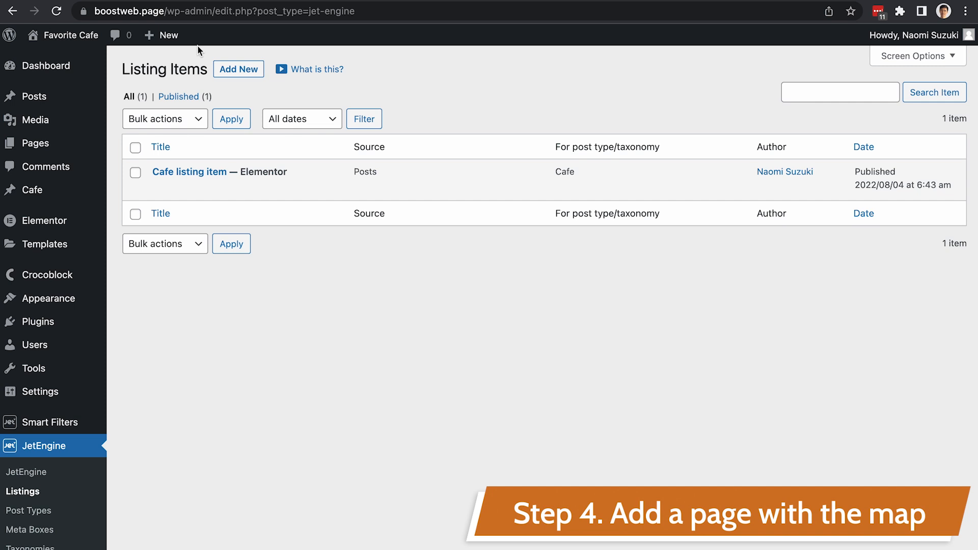
- Create page 'My favorite cafes' with the Elementor Canvas template and edit it in Elementor
left_click(161, 35)
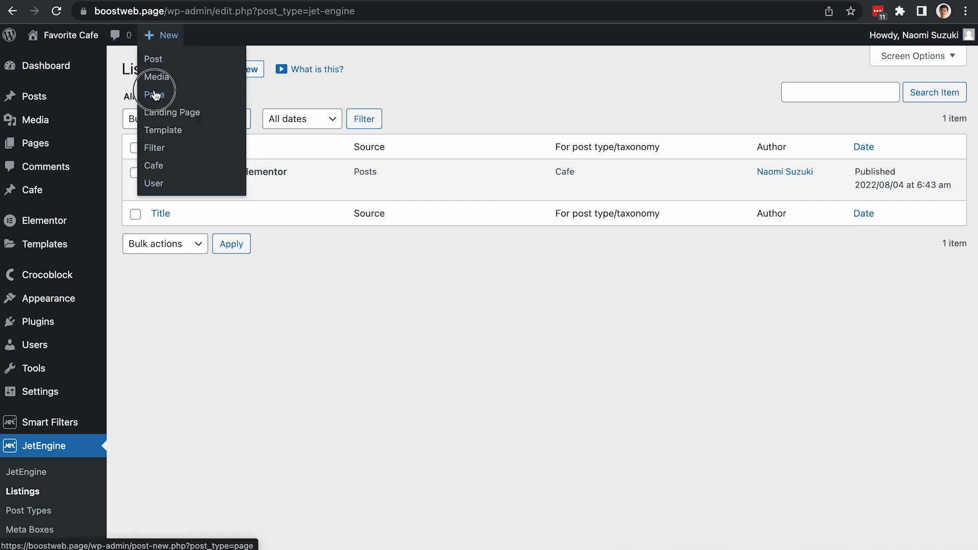
left_click(153, 94)
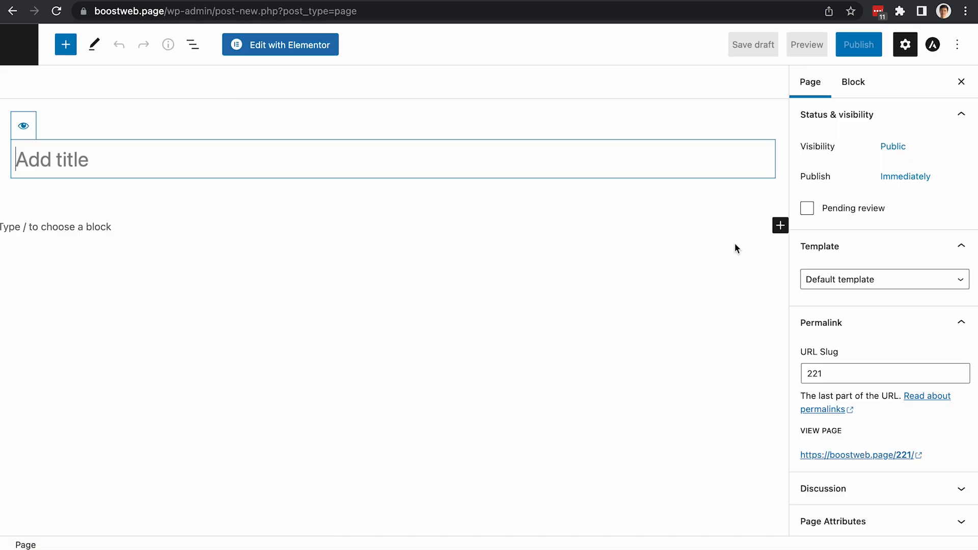
type("My")
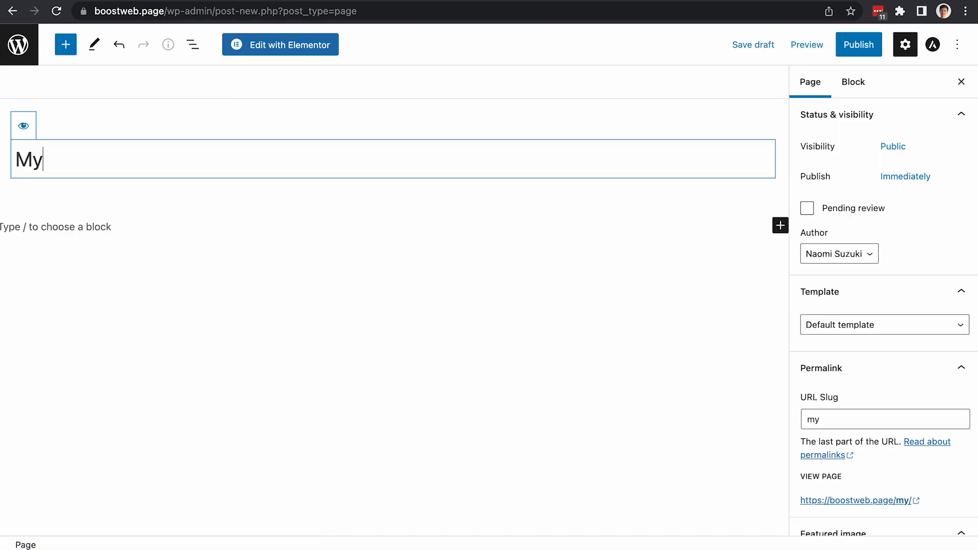
type("favorite ca")
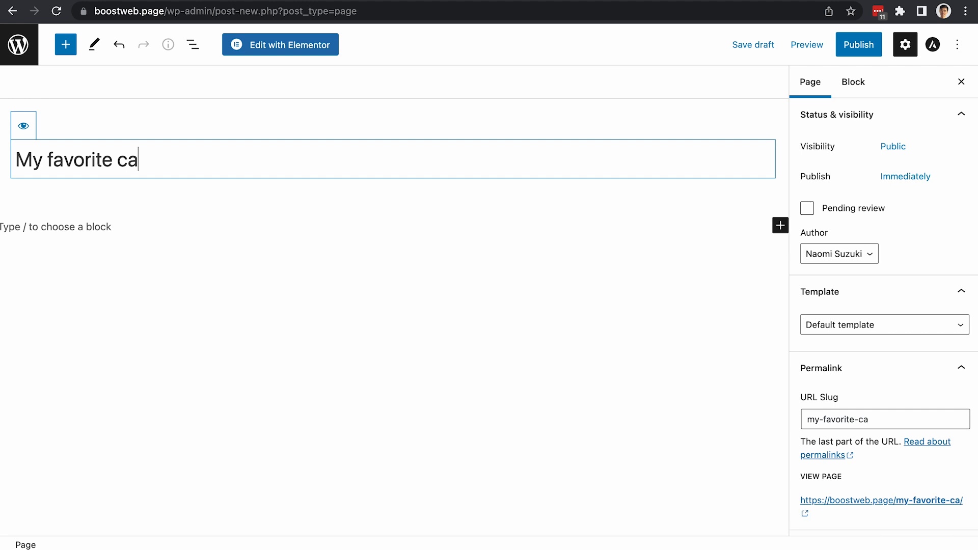
type("fes")
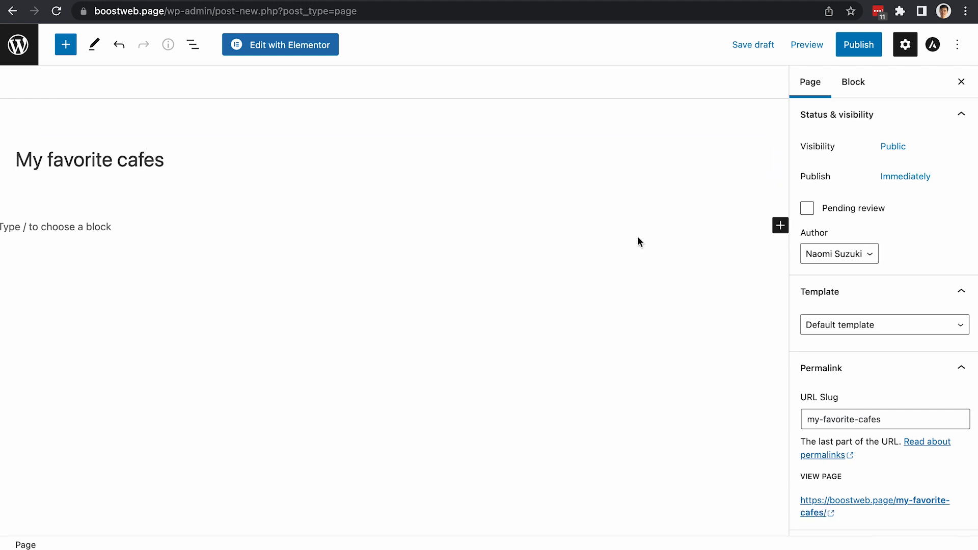
left_click(884, 324)
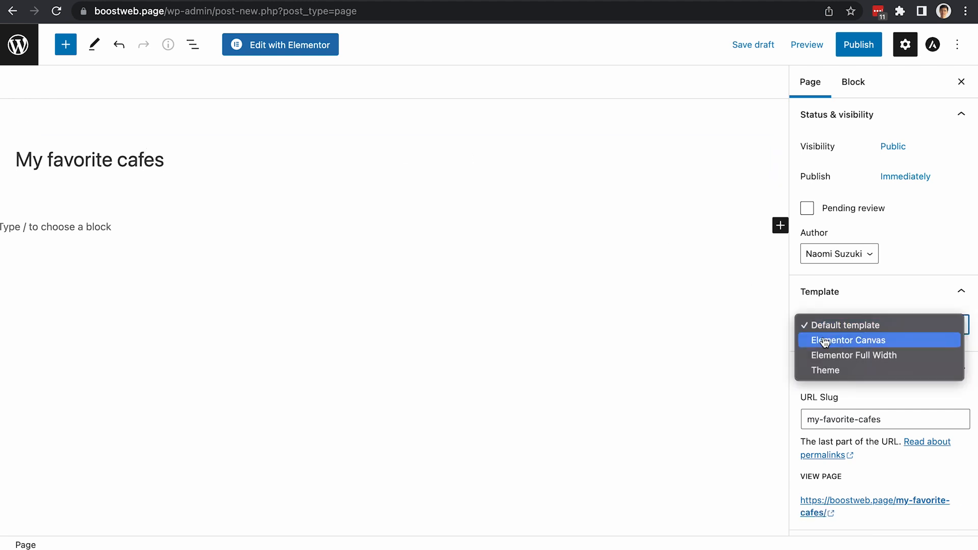
left_click(848, 340)
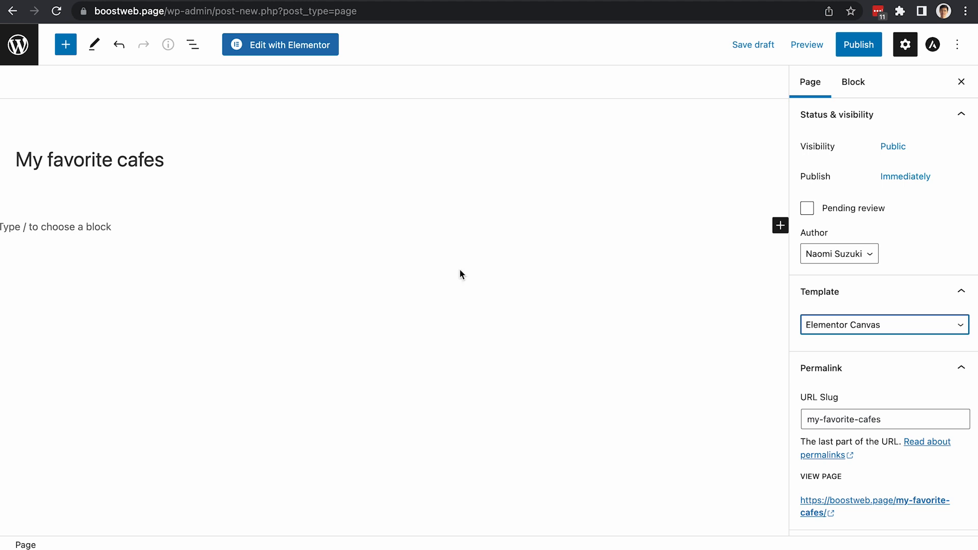
left_click(280, 44)
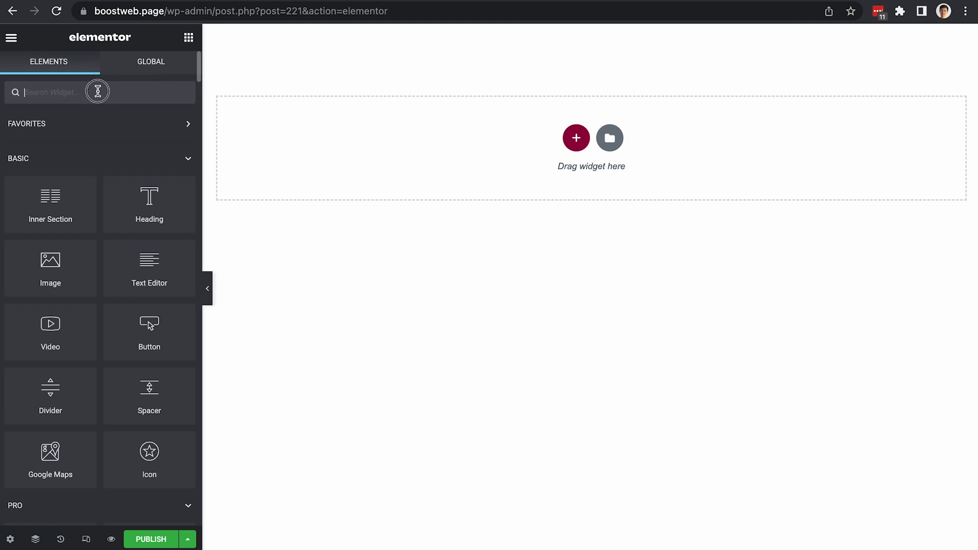
- Add a Map Listing widget for Cafe listing item using the _address lat/lng meta field
type("map")
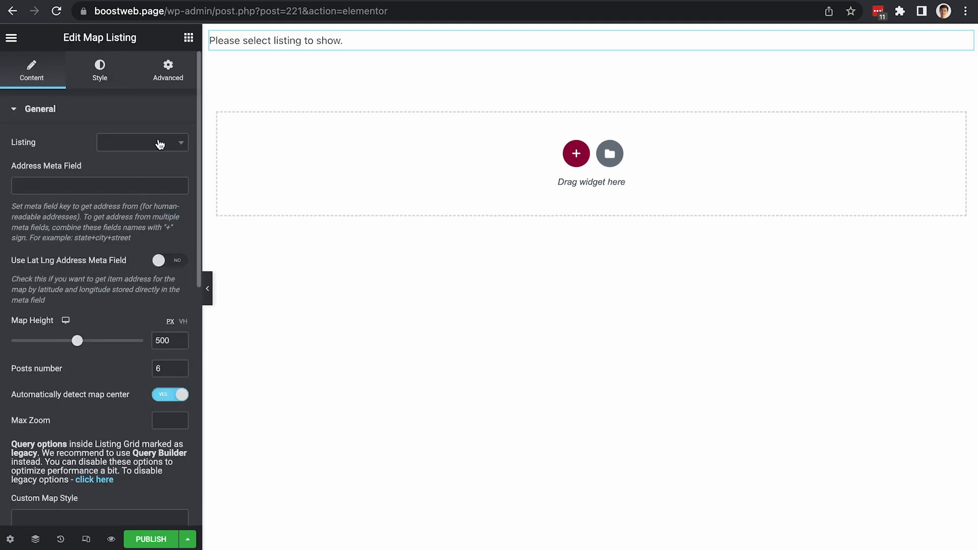
type("cafe")
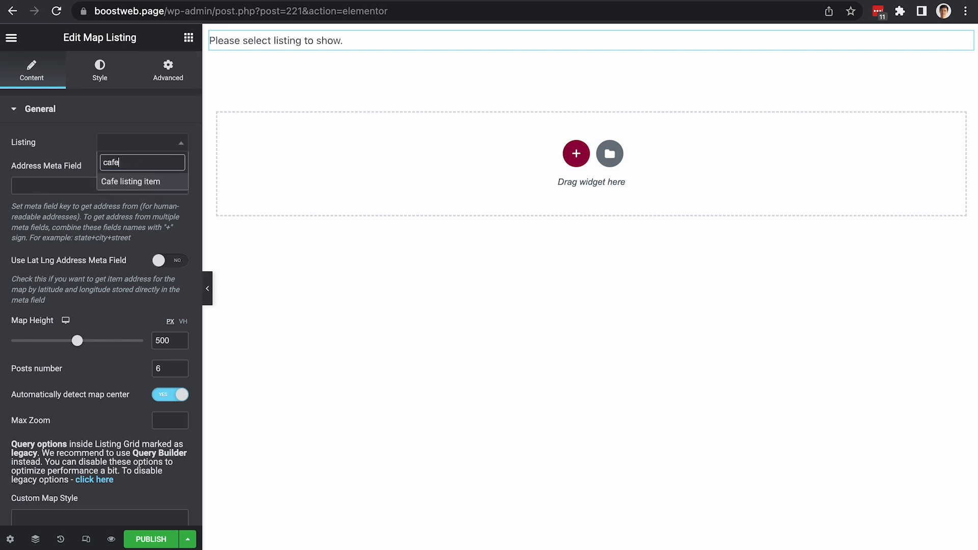
left_click(131, 181)
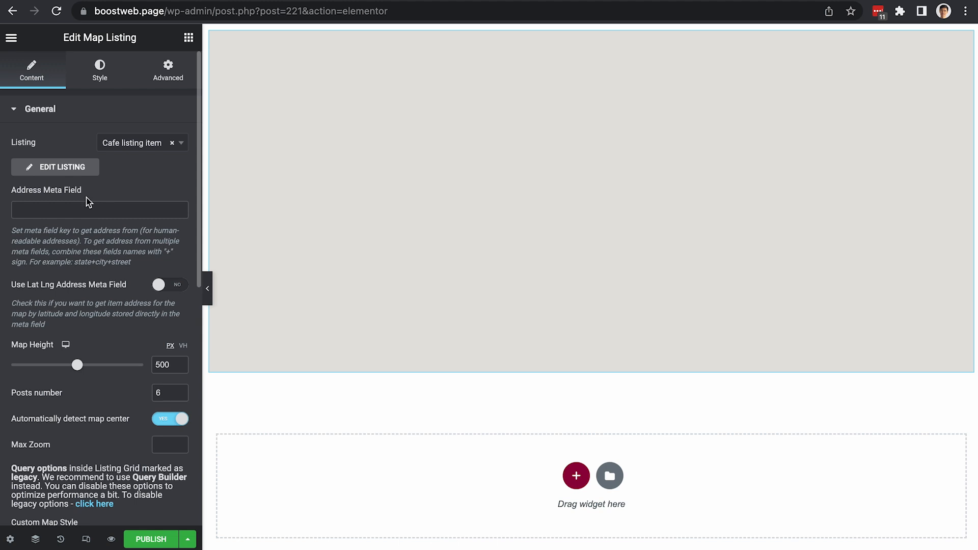
left_click(100, 210)
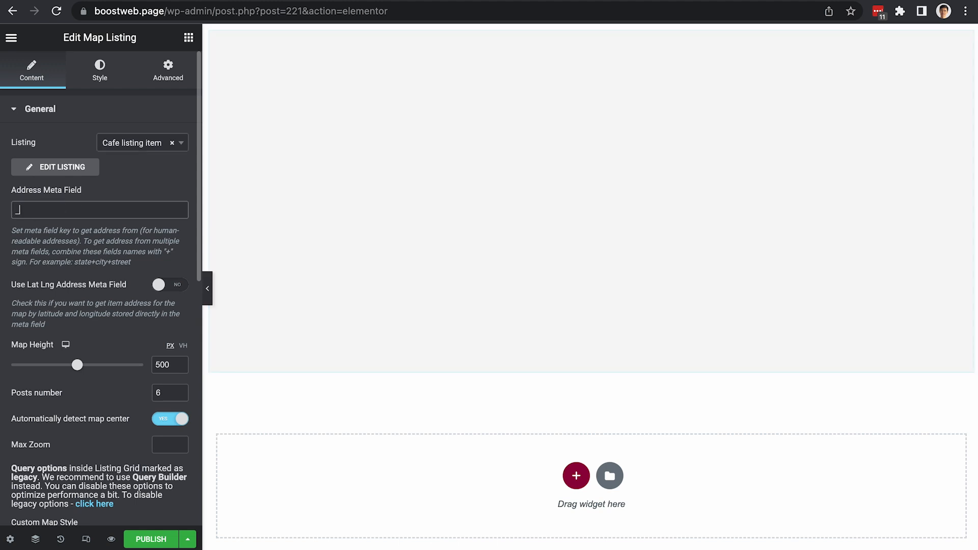
type("address")
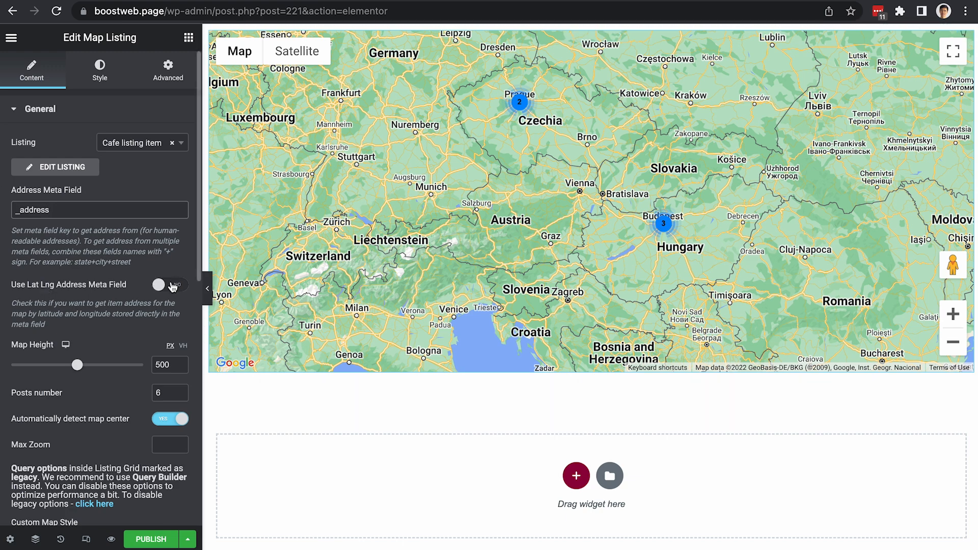
left_click(170, 284)
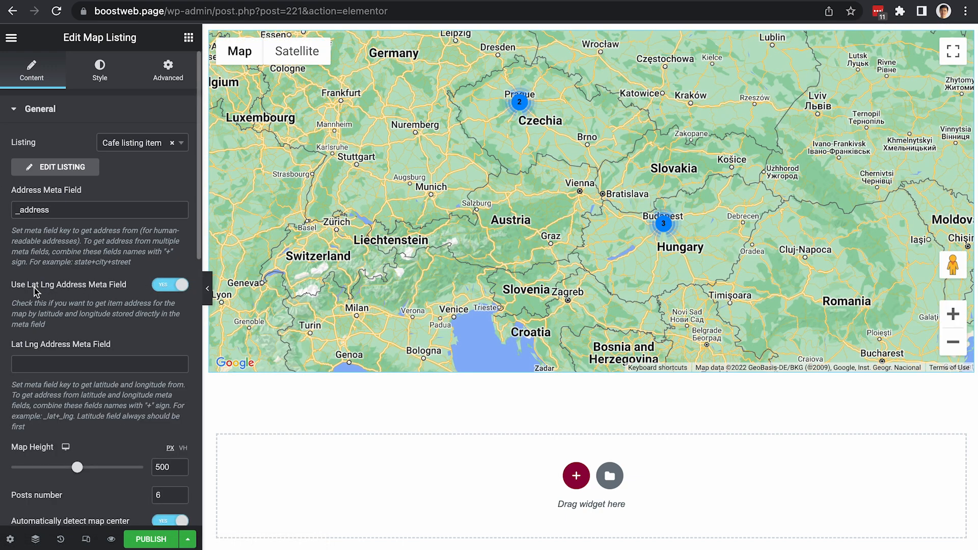
mouse_move(75, 289)
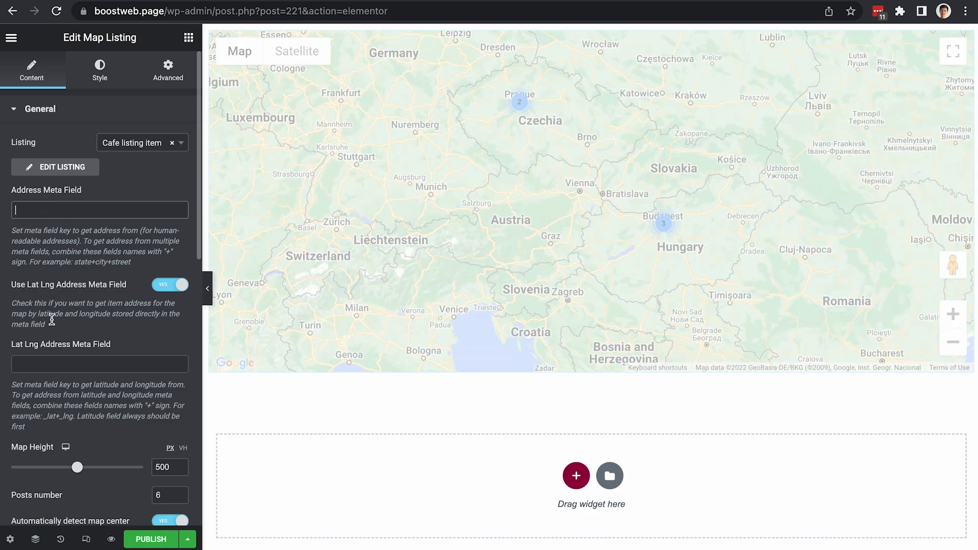
type("_address")
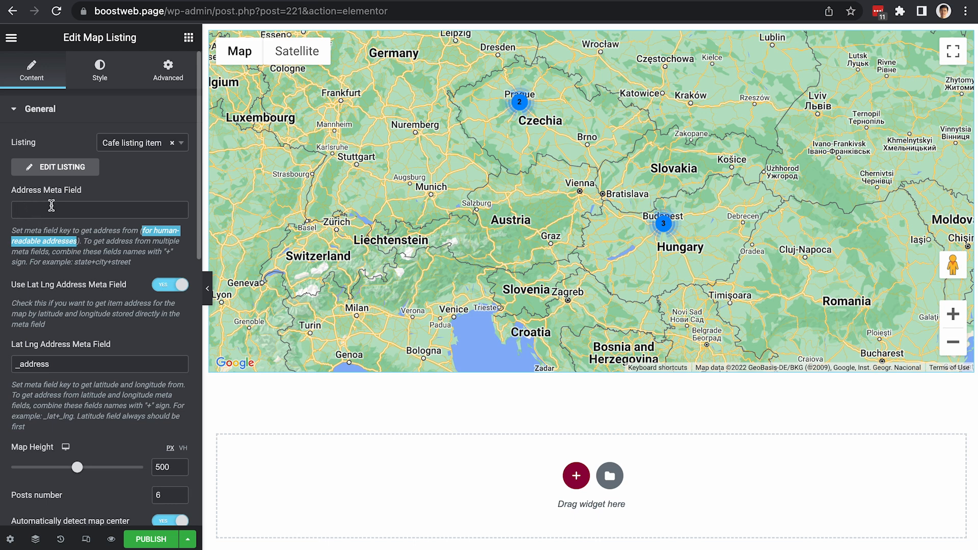
mouse_move(56, 364)
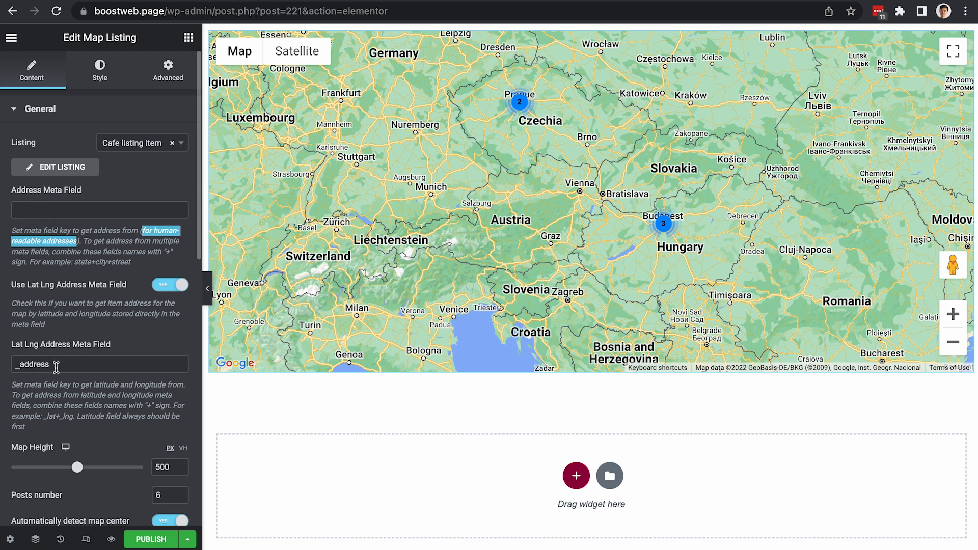
mouse_move(73, 342)
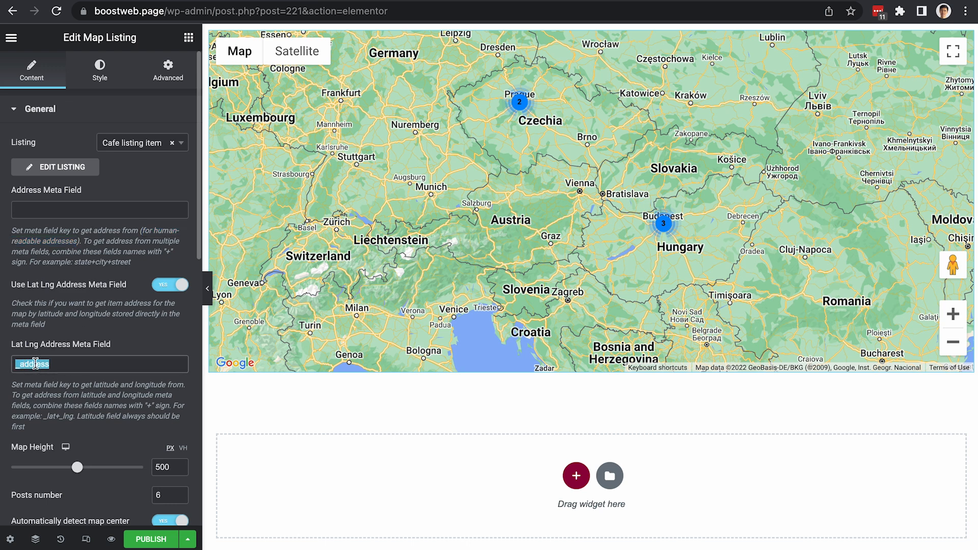
mouse_move(84, 366)
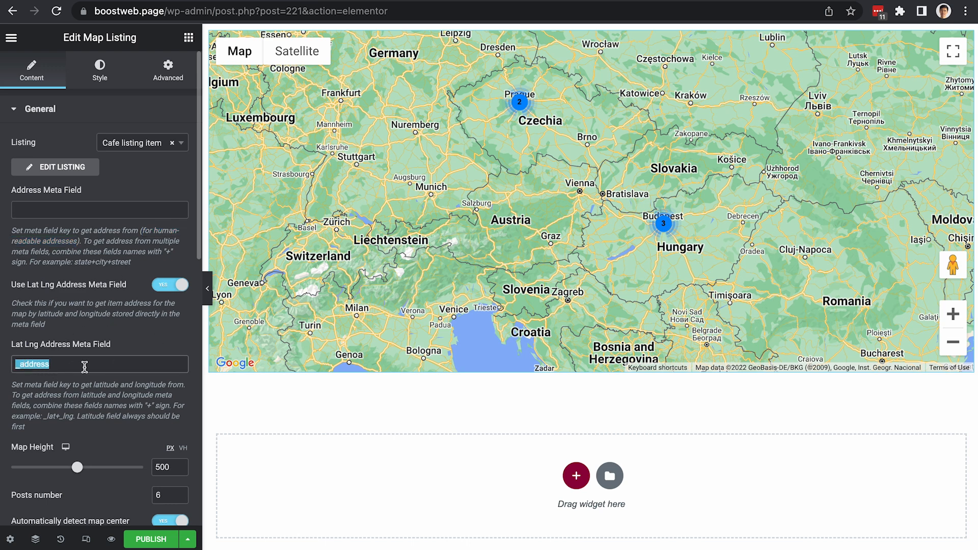
- Scroll down the Map Listing panel and expand the Marker section
scroll("down", 3)
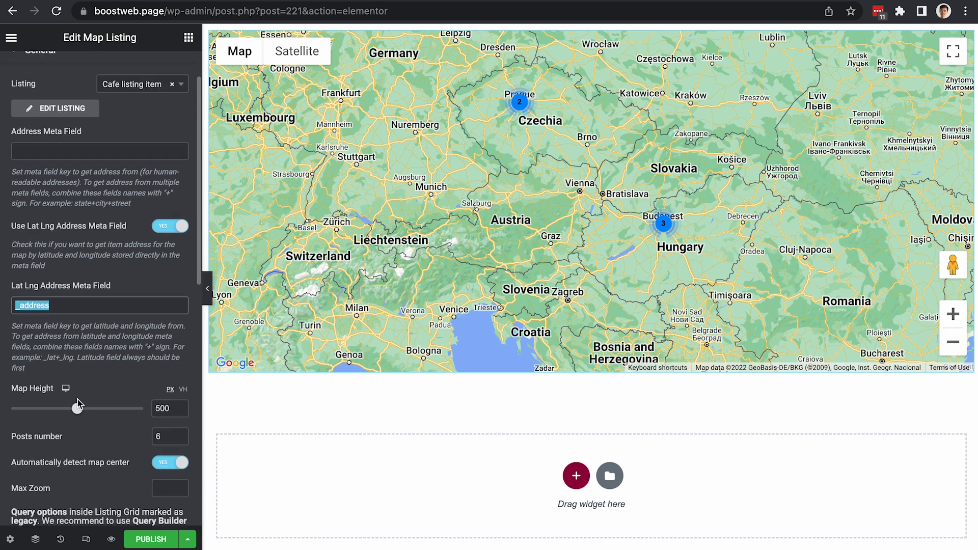
scroll("down", 3)
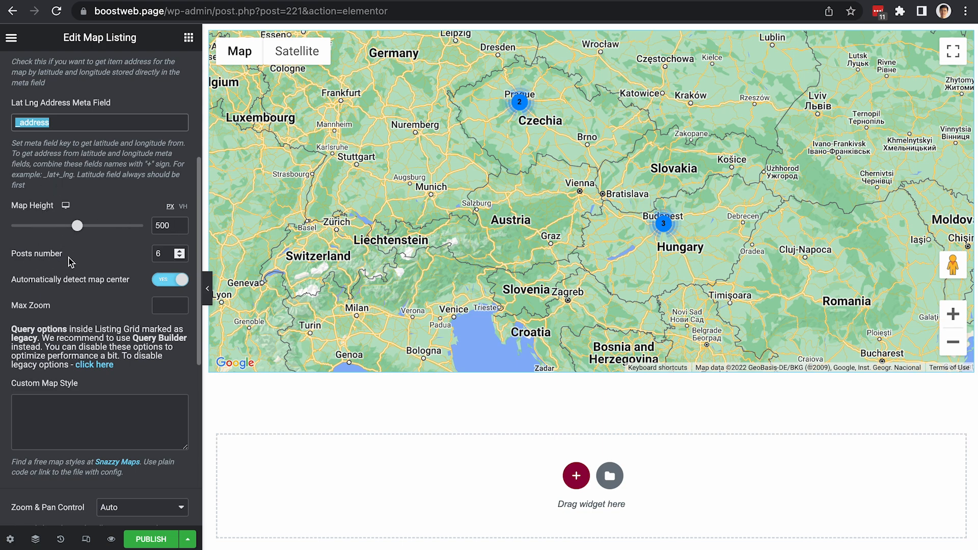
scroll("down", 3)
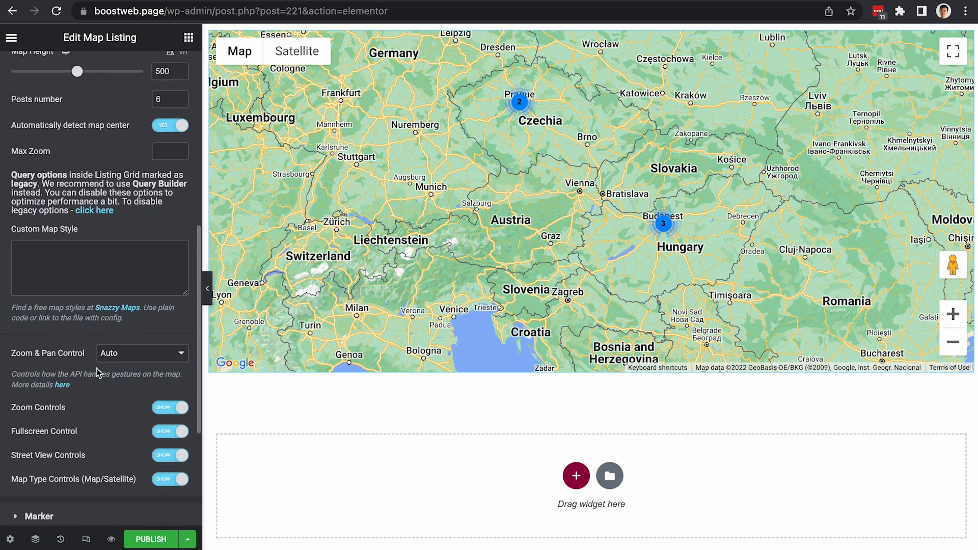
scroll("down", 3)
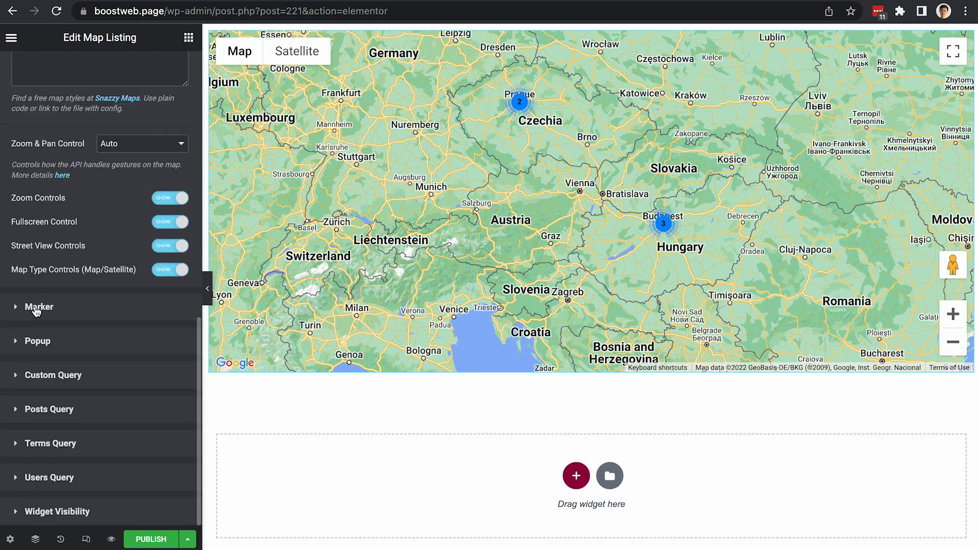
left_click(38, 307)
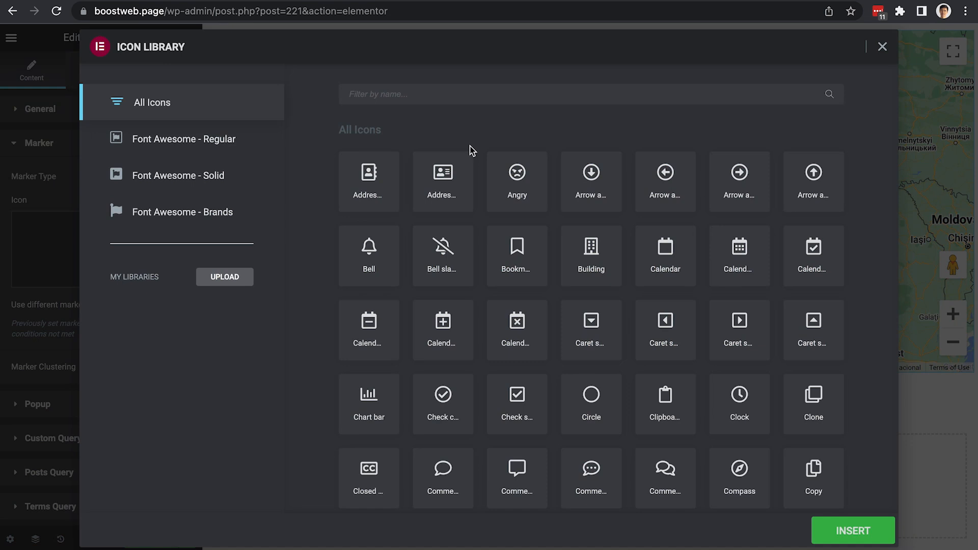
- Choose the map marker pin from the icon library as the marker icon
type("map")
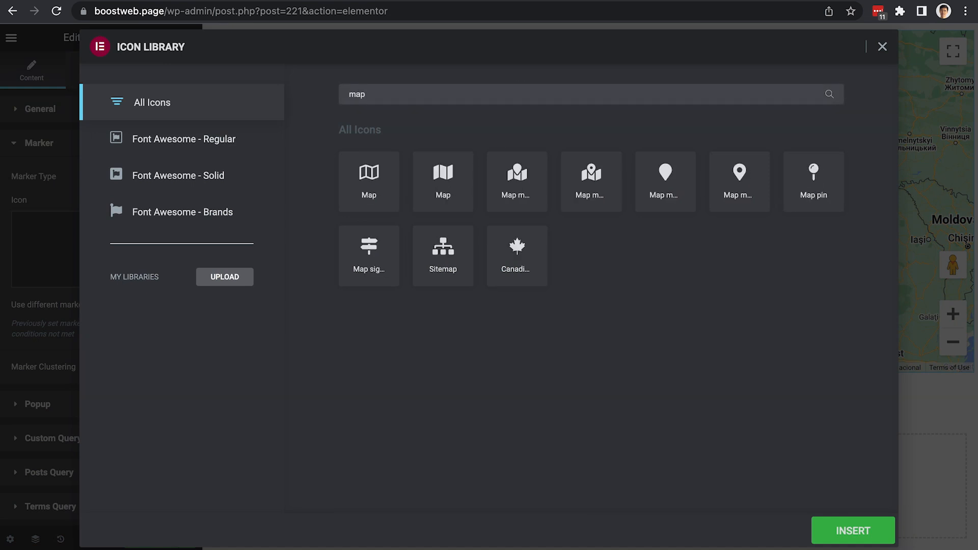
mouse_move(738, 192)
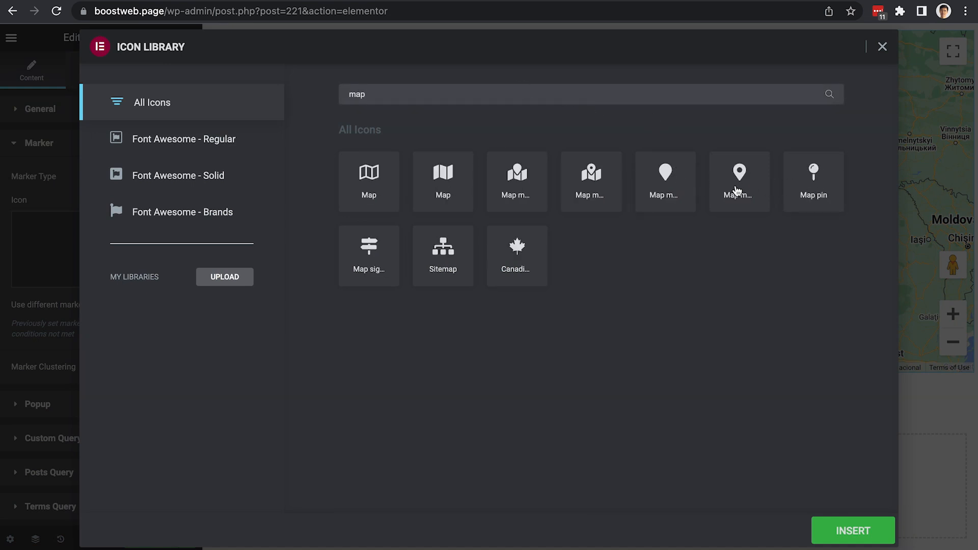
left_click(739, 182)
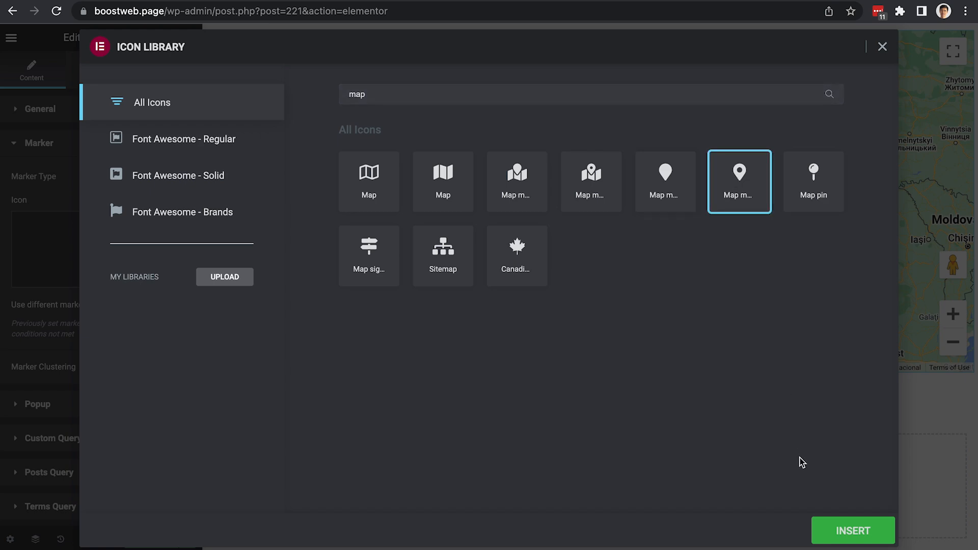
left_click(853, 531)
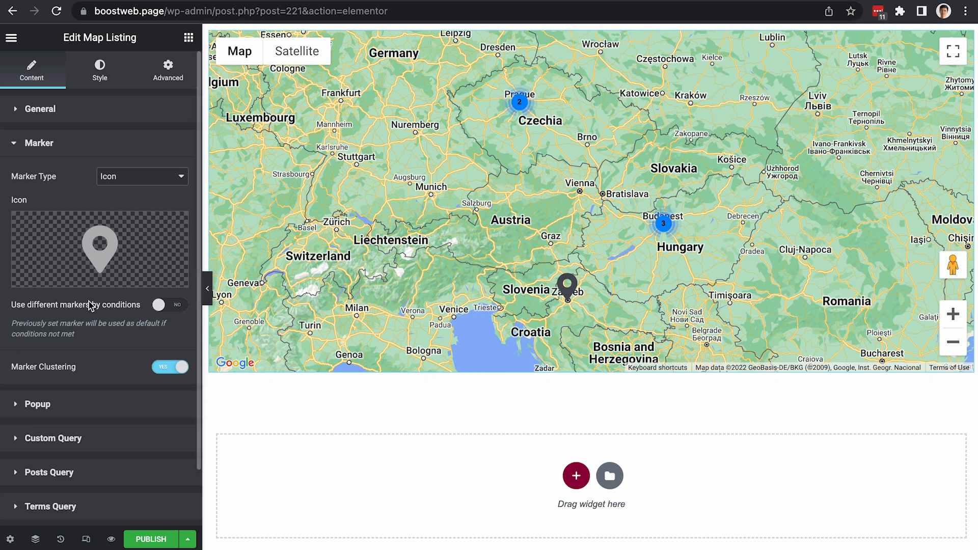
- Set the marker icon colour to red (#FF4B4B) in the Style tab
left_click(98, 69)
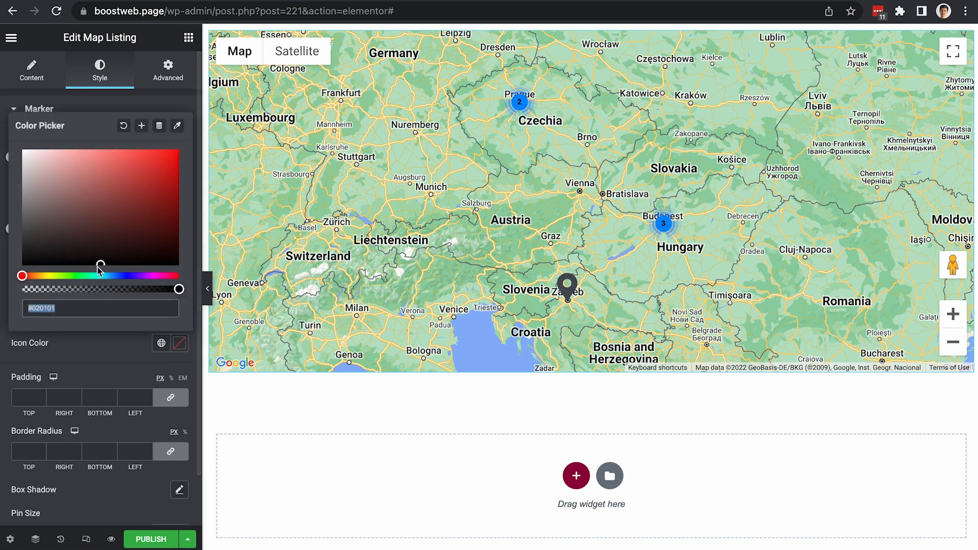
left_click(104, 150)
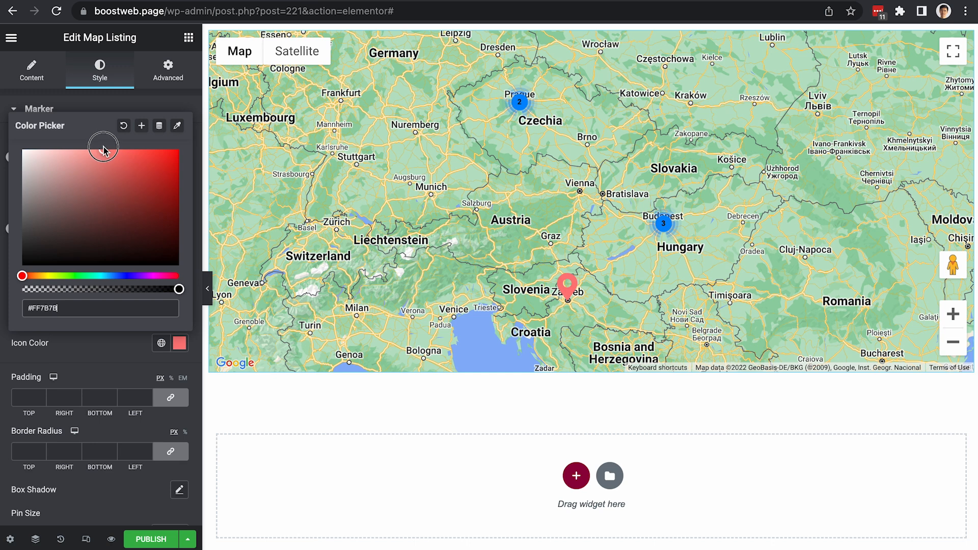
left_click_drag(103, 148, 85, 149)
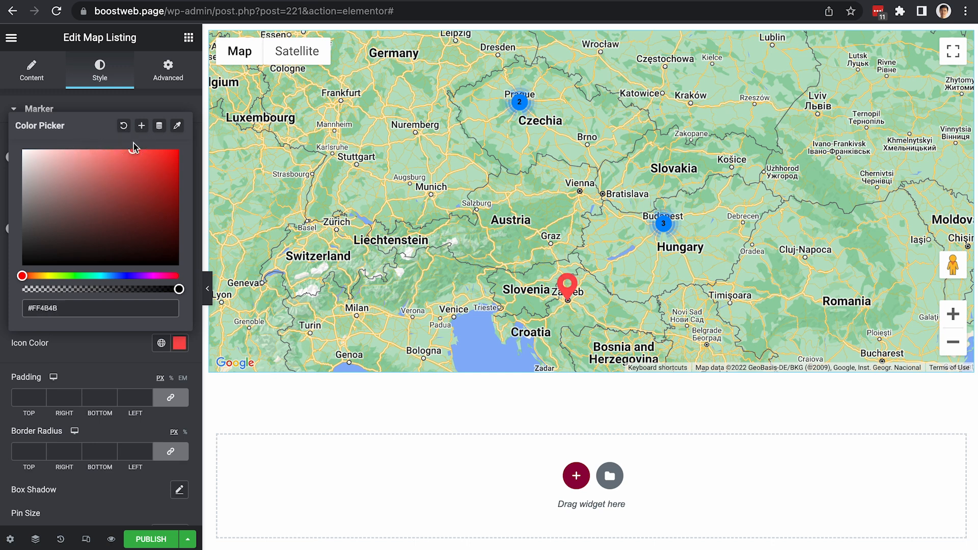
left_click(39, 109)
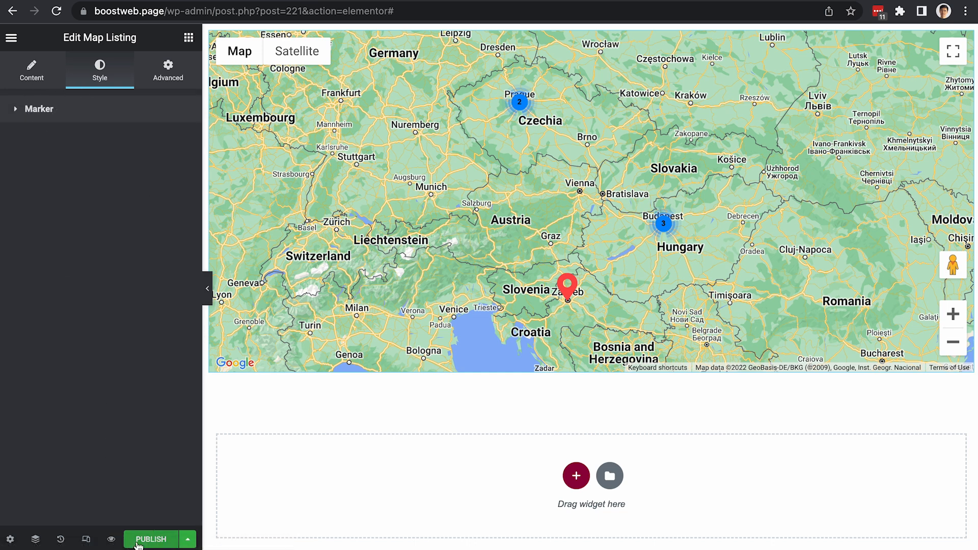
- Publish the cafe map page and inspect the Eco cafe and Prague pins live
left_click(151, 540)
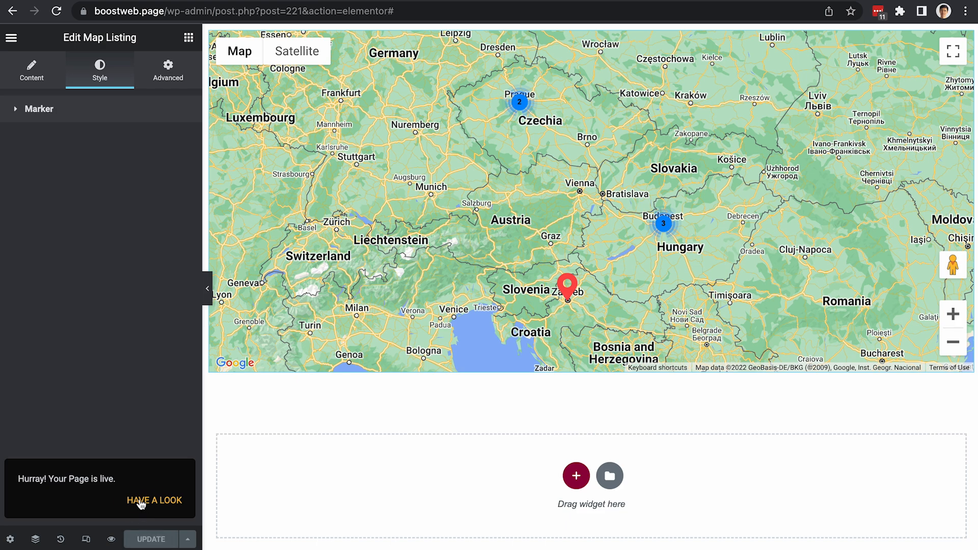
left_click(154, 499)
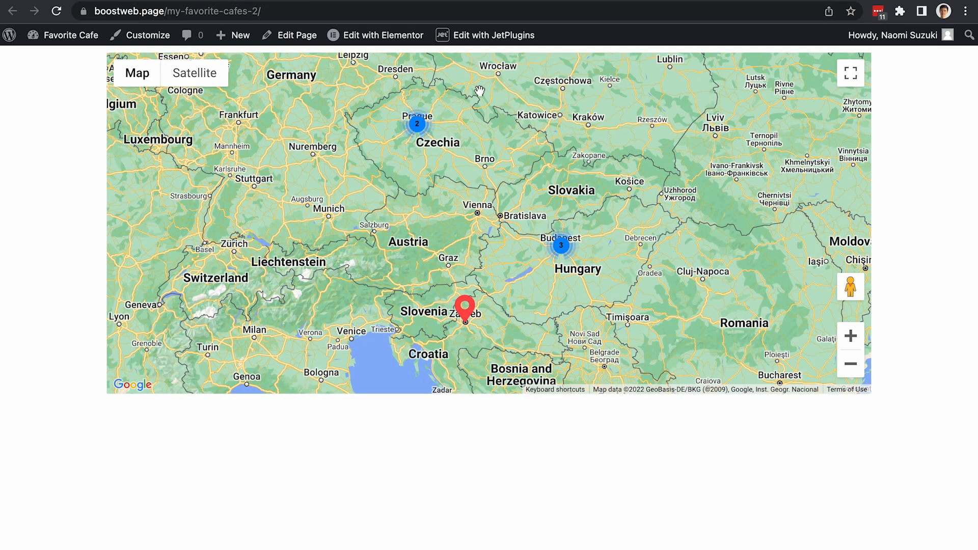
mouse_move(577, 240)
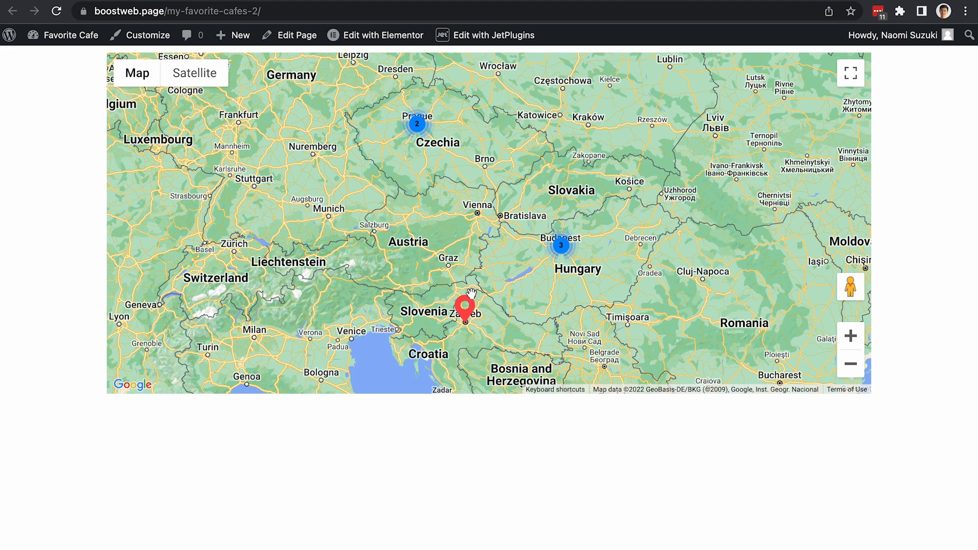
mouse_move(592, 259)
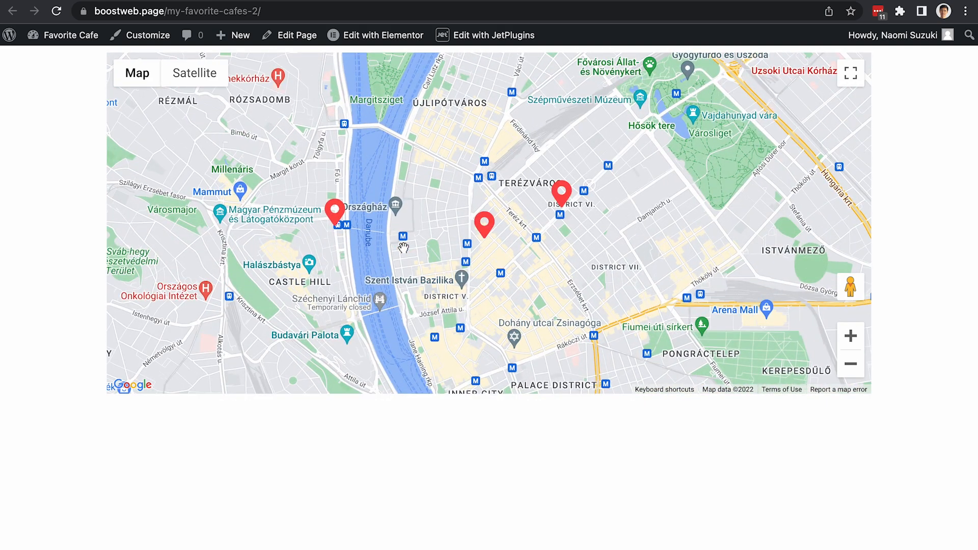
mouse_move(489, 239)
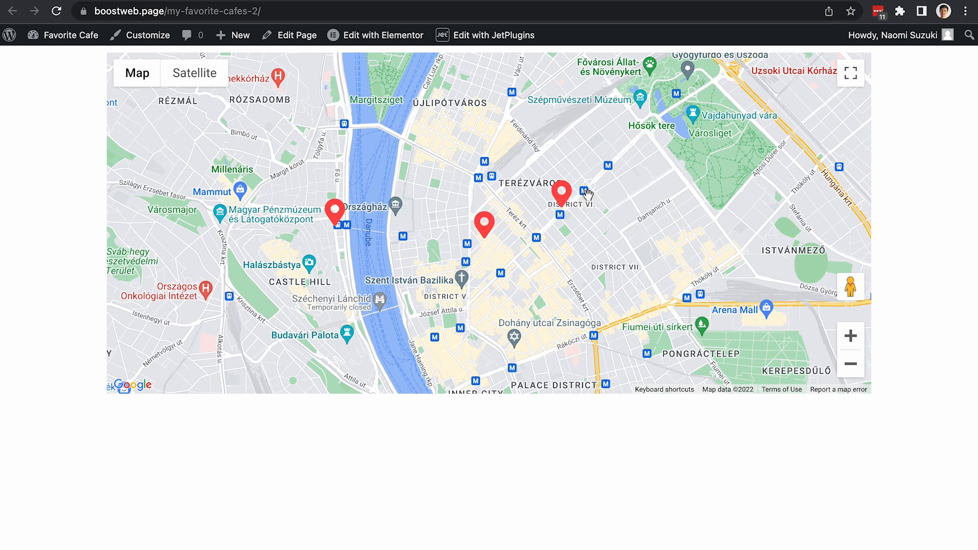
left_click(561, 191)
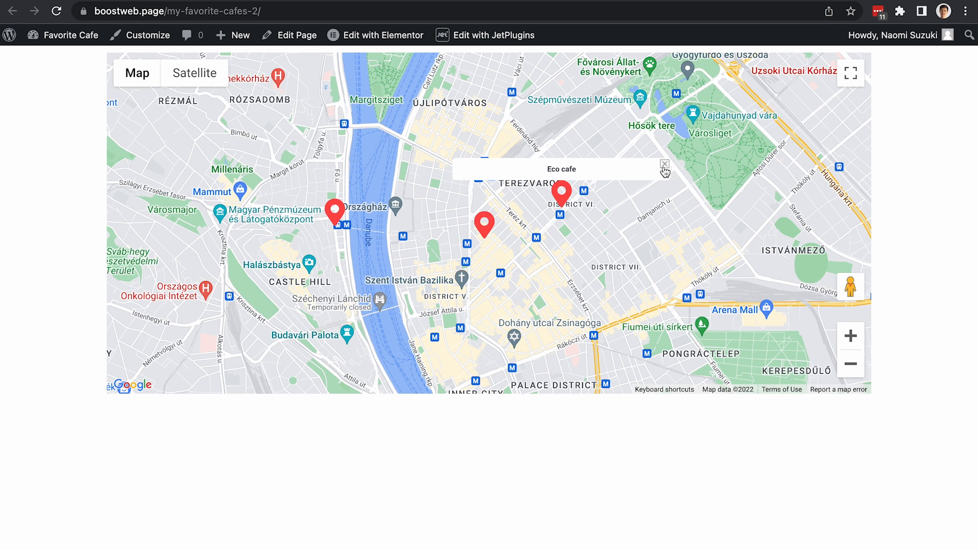
left_click(665, 163)
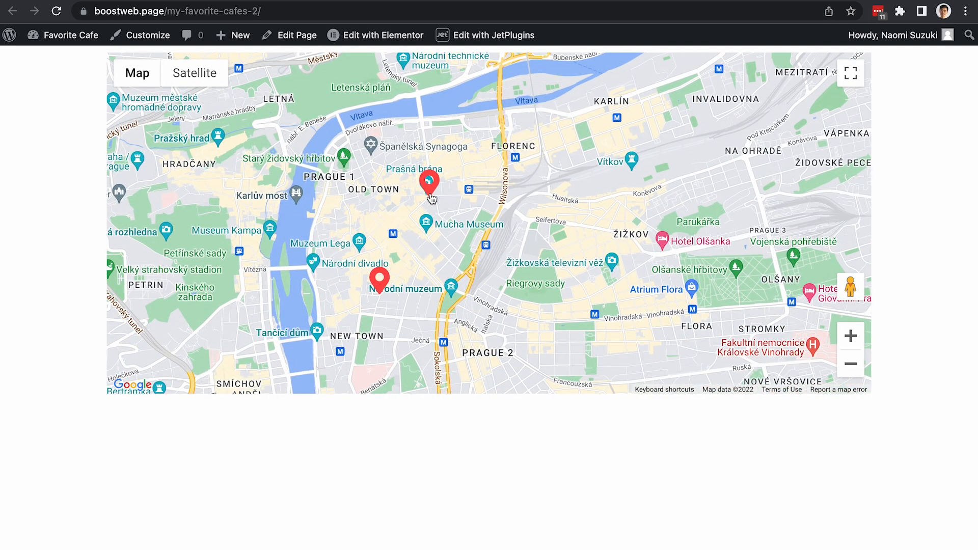
left_click(62, 35)
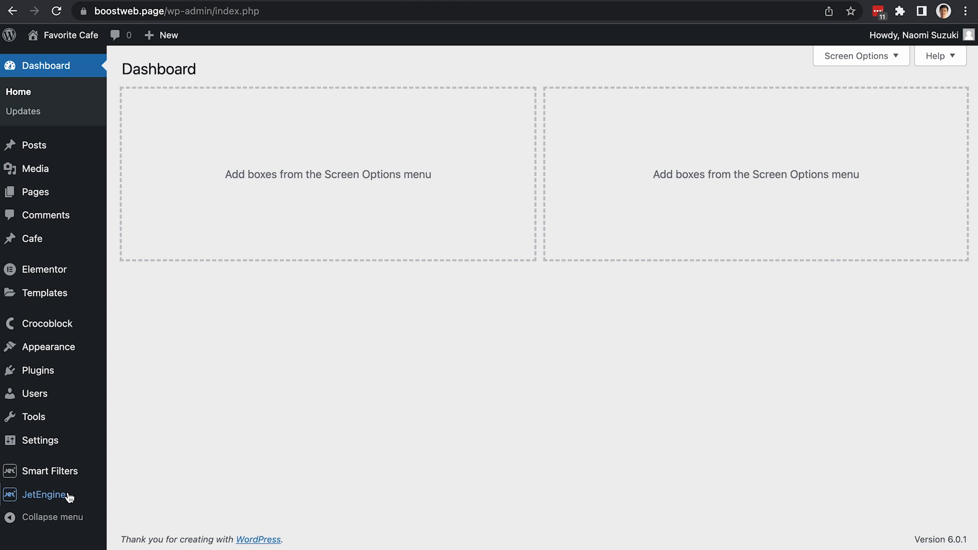
- Create a JetEngine query named 'Prague map query' with Cafe as its post type
left_click(43, 495)
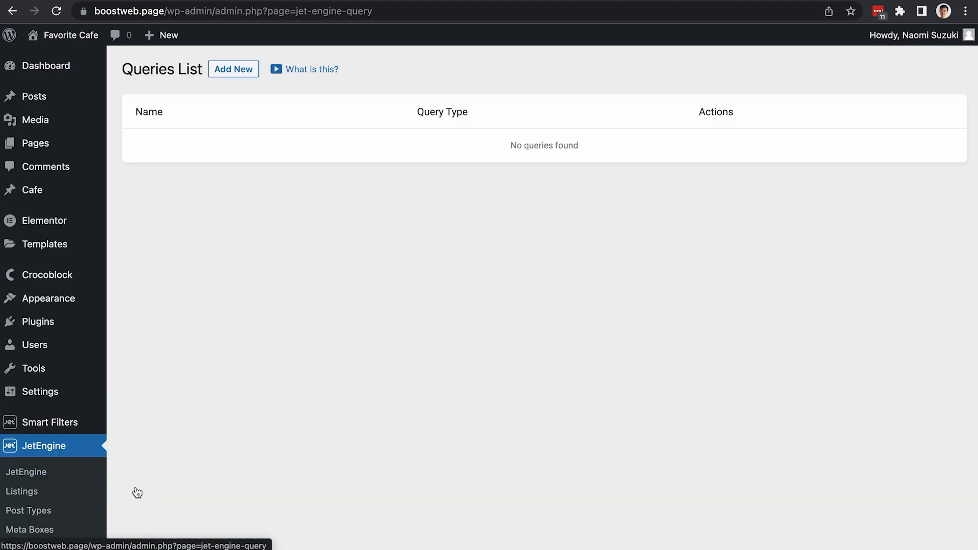
left_click(233, 68)
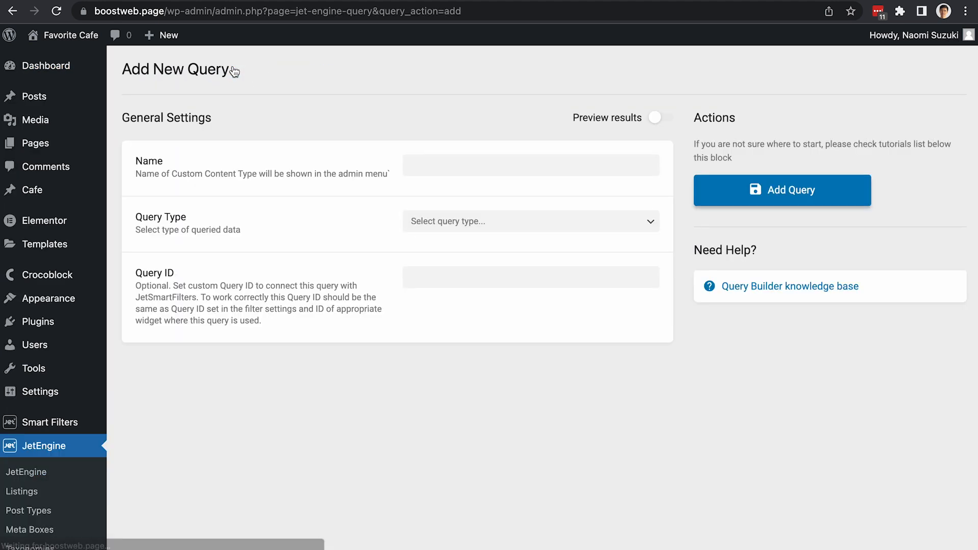
type("Prague map q")
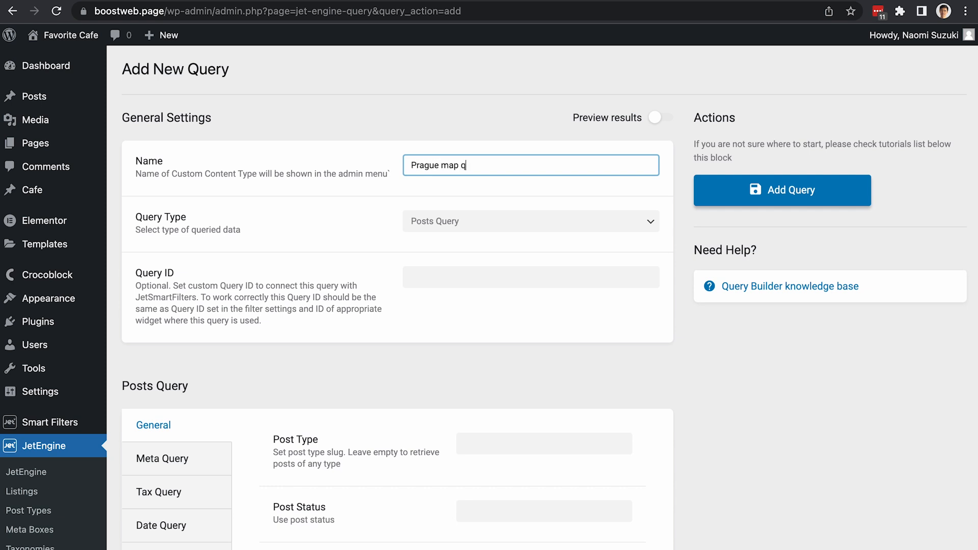
type("uery")
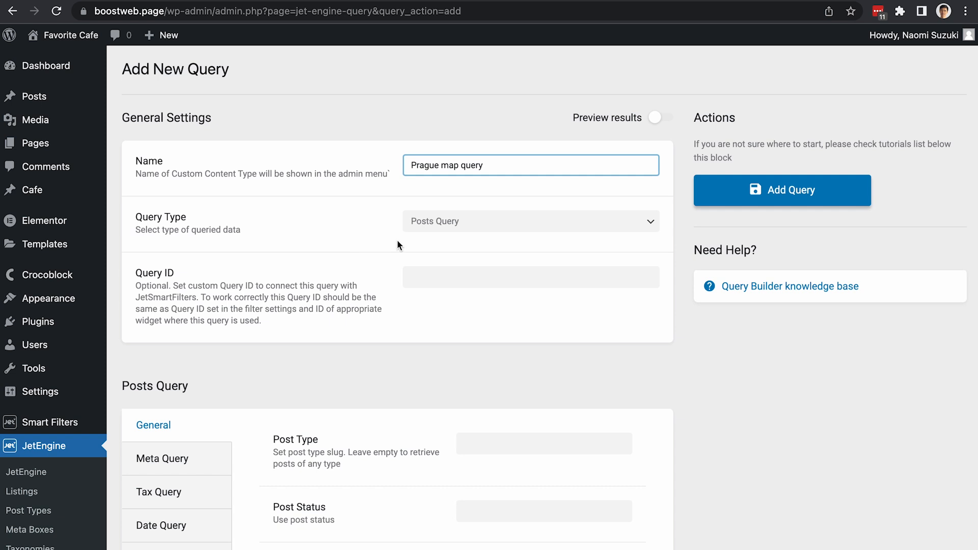
scroll("down", 3)
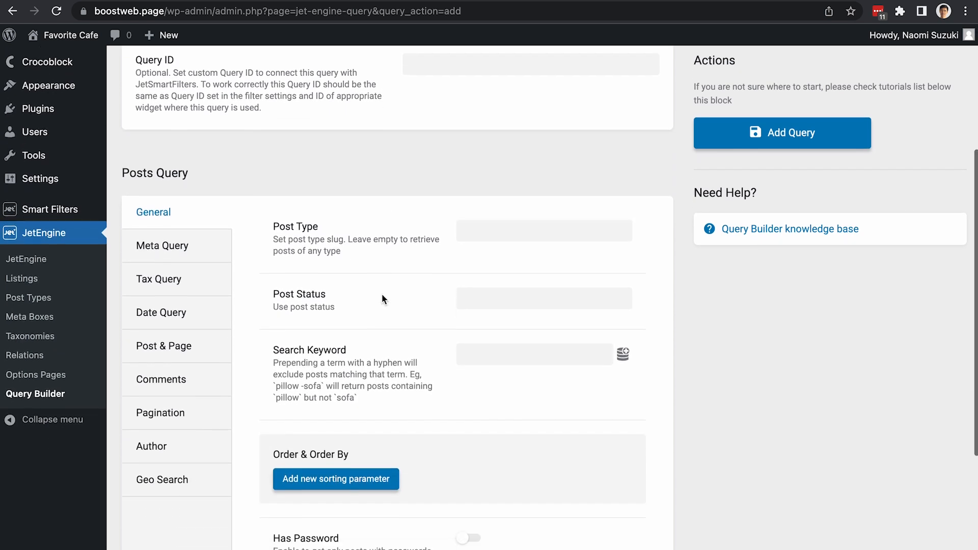
left_click(542, 230)
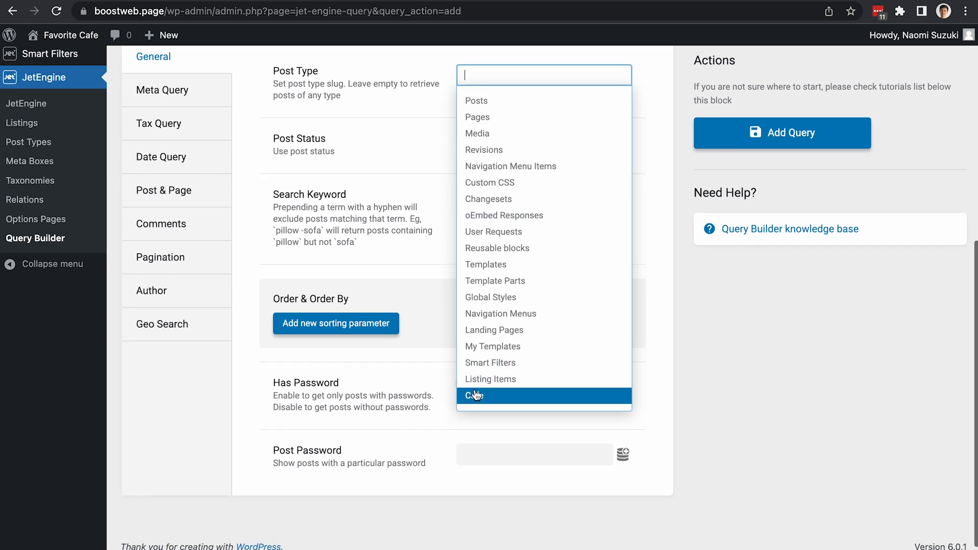
left_click(473, 395)
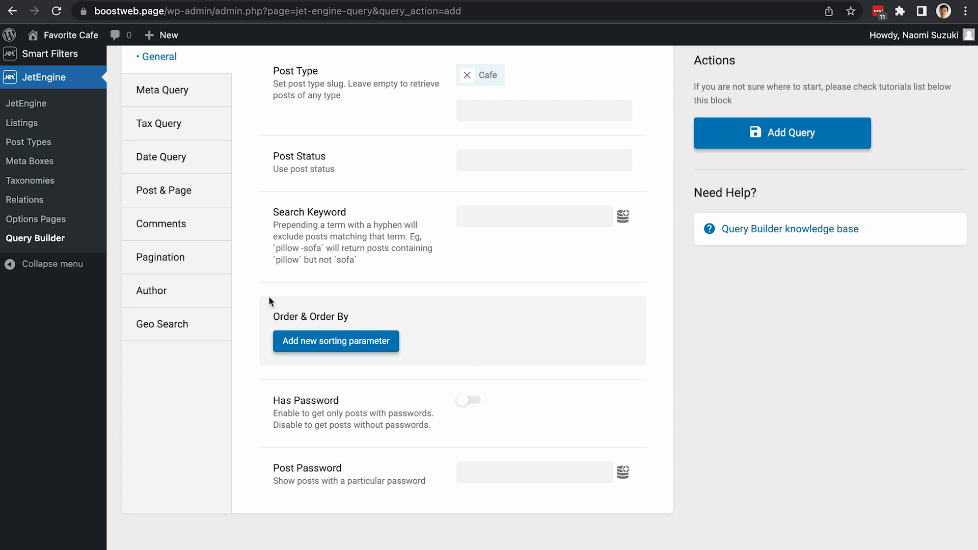
- Centre the query's geo search location on central Prague
left_click(161, 324)
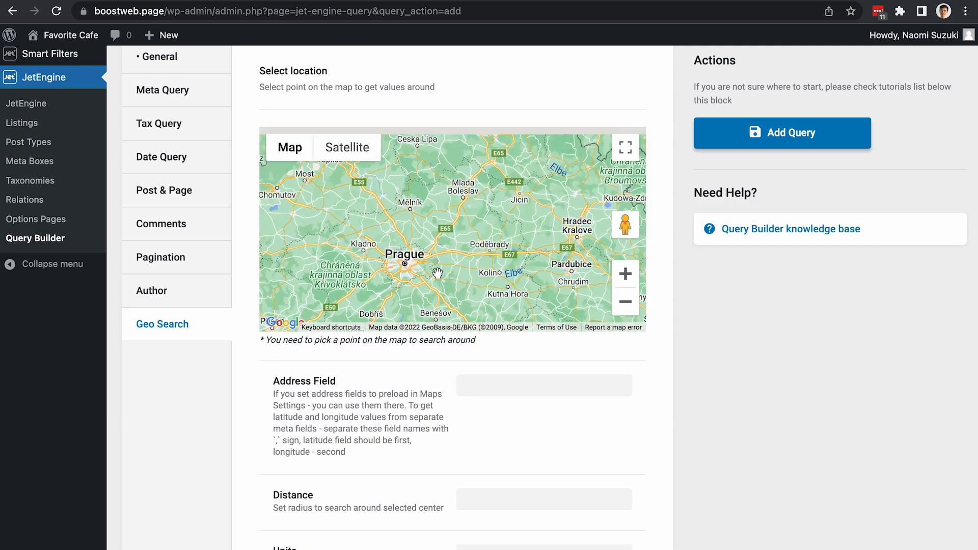
left_click(436, 272)
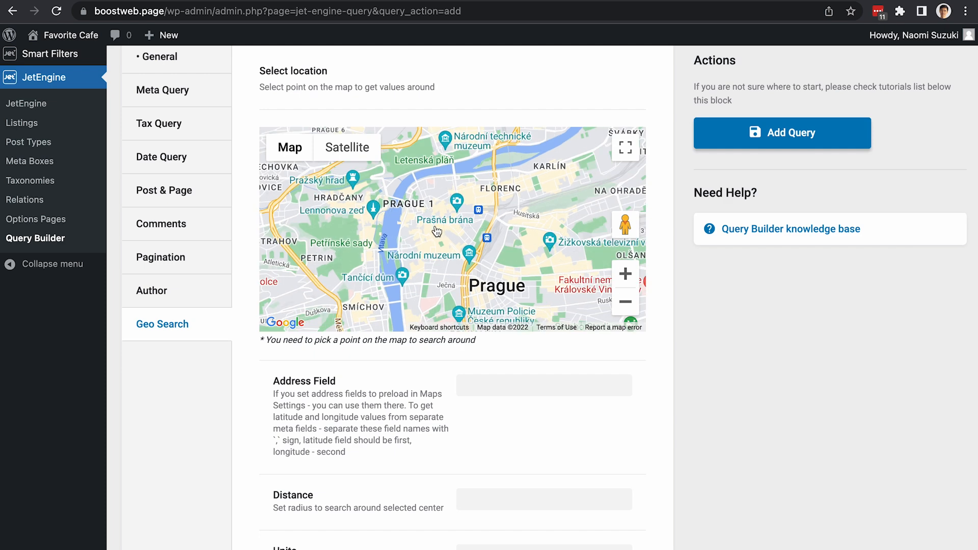
left_click(436, 222)
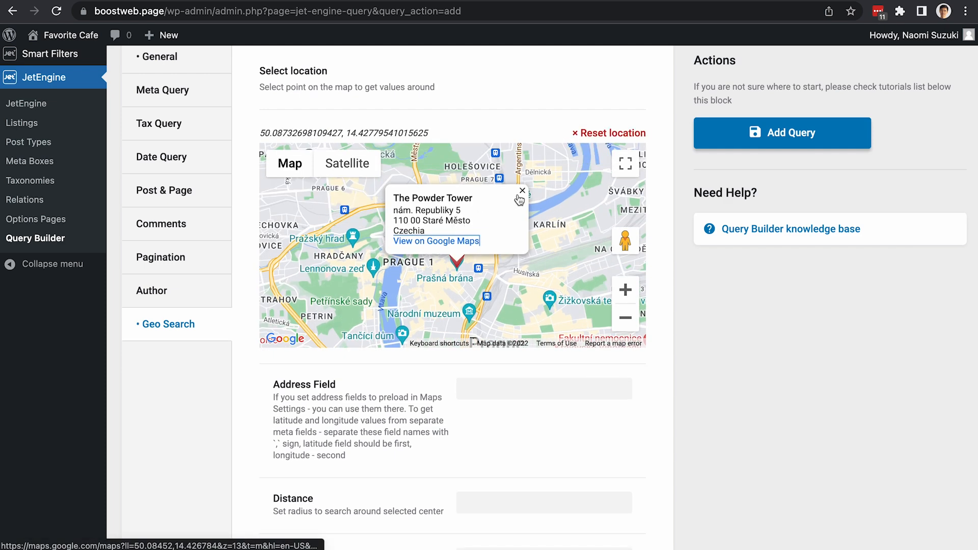
left_click(523, 191)
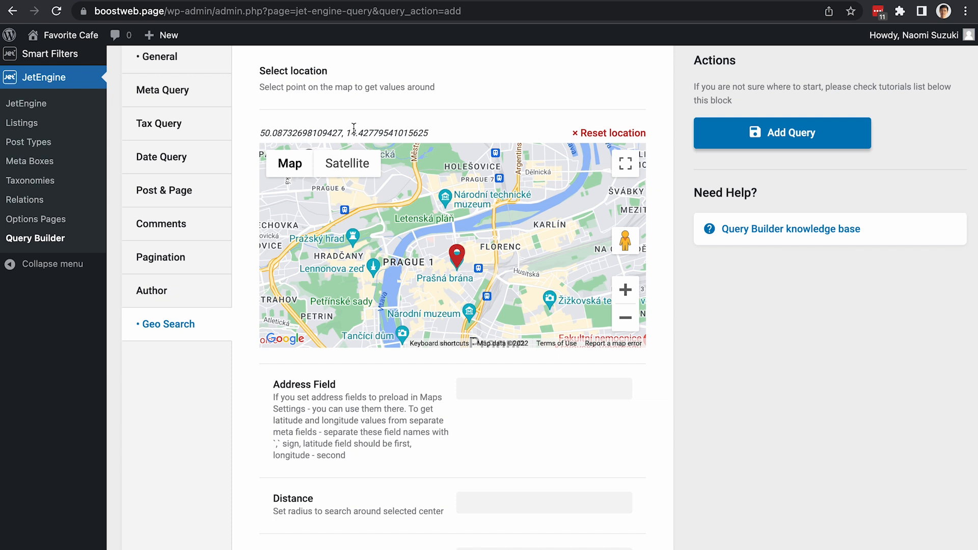
mouse_move(435, 297)
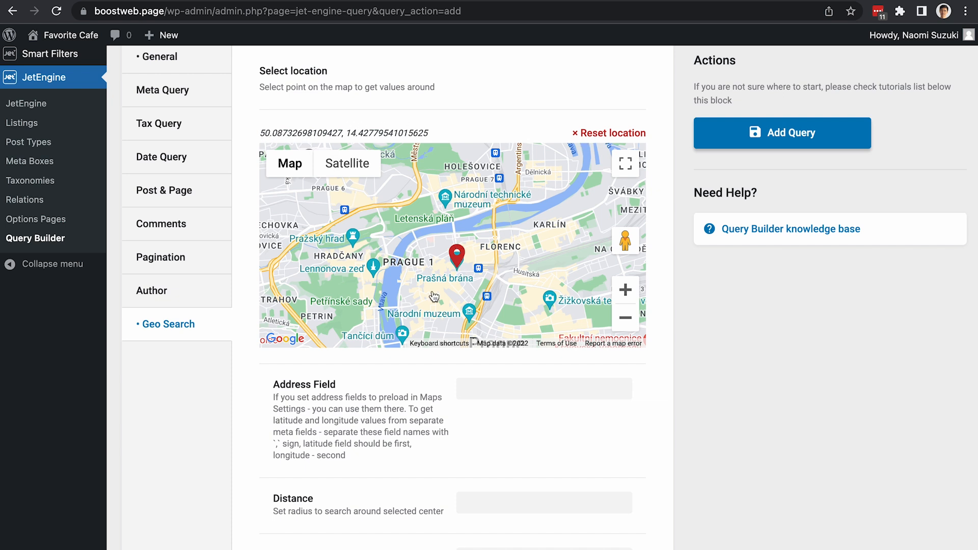
- Use the _address field with a 20 kilometre search distance
scroll("down", 3)
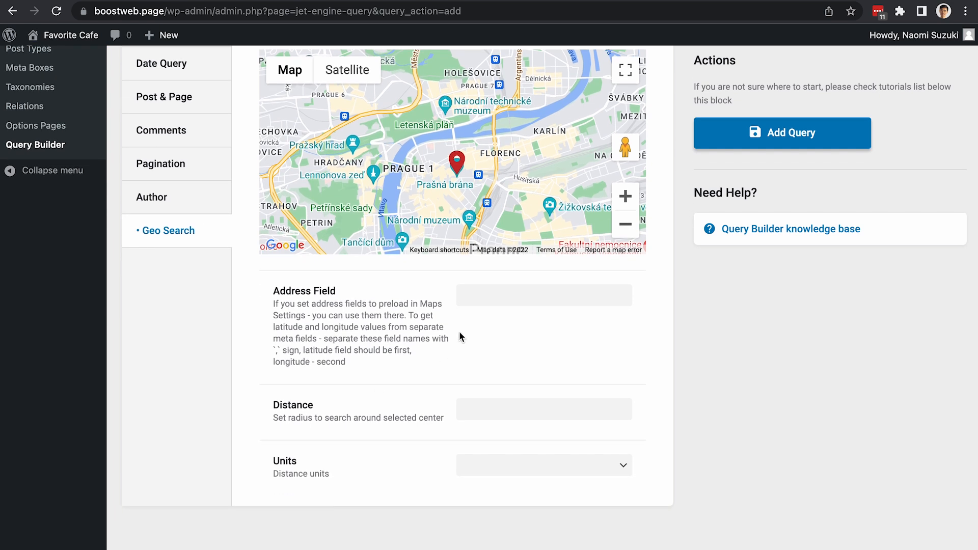
type("_ADD")
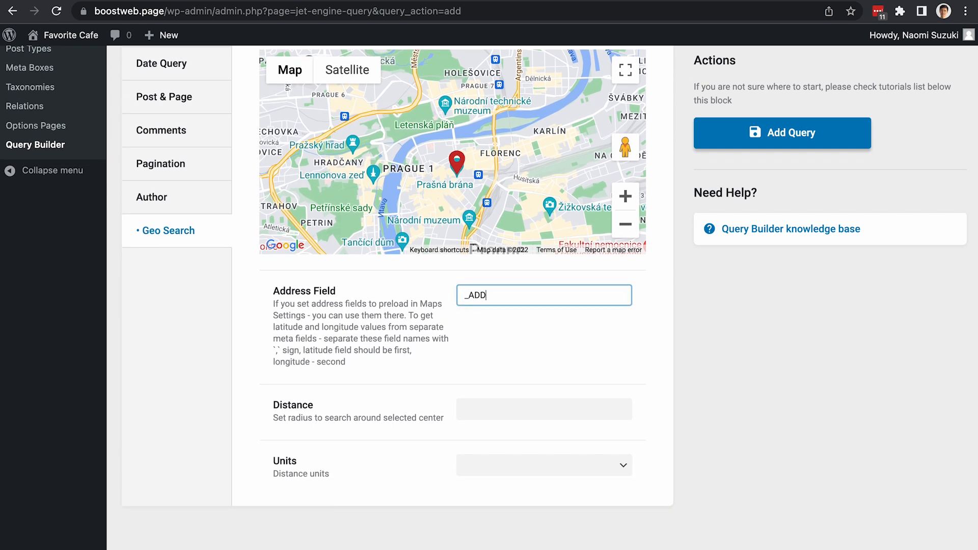
type("address")
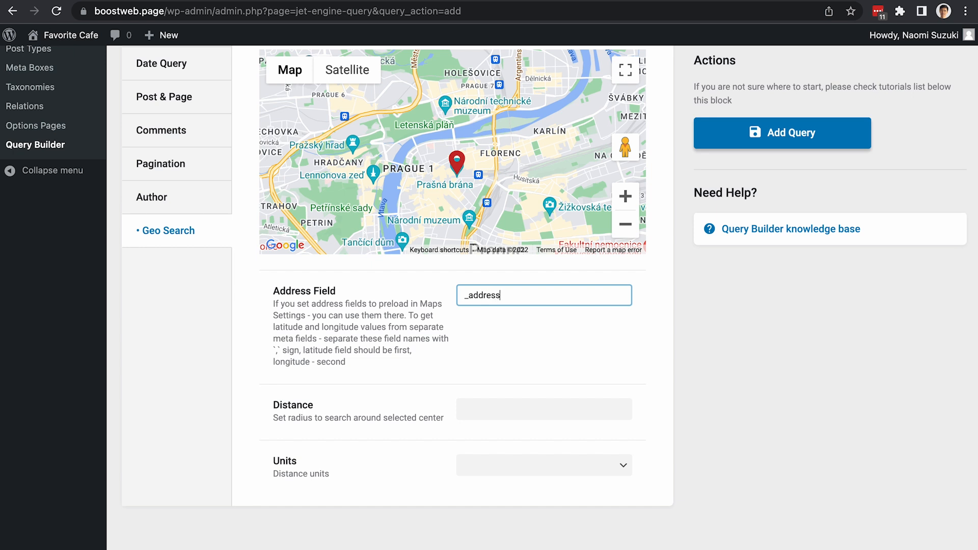
scroll("down", 3)
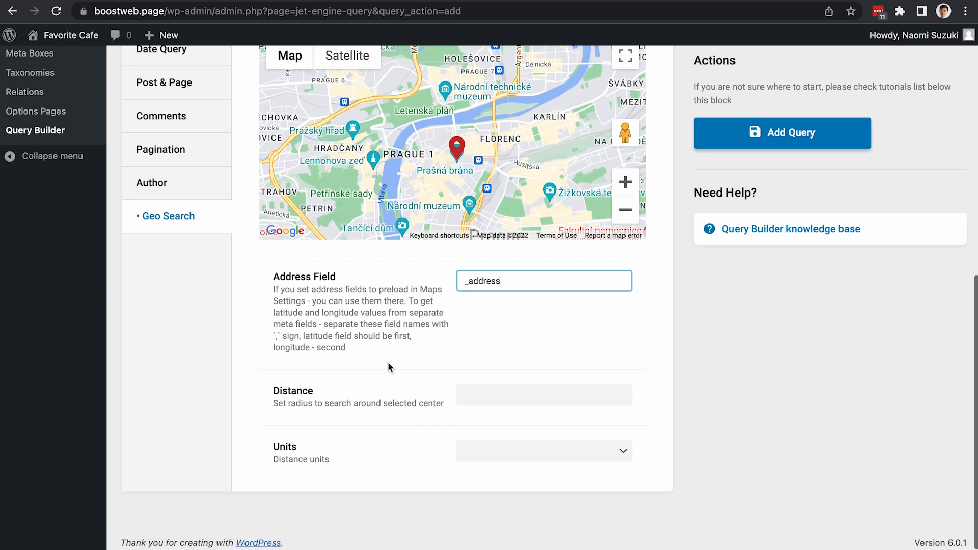
mouse_move(292, 399)
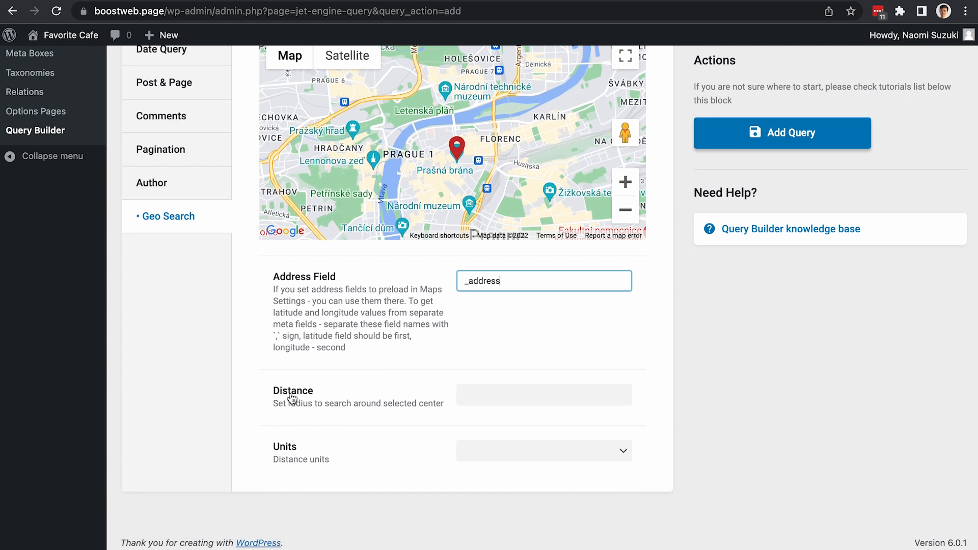
mouse_move(299, 398)
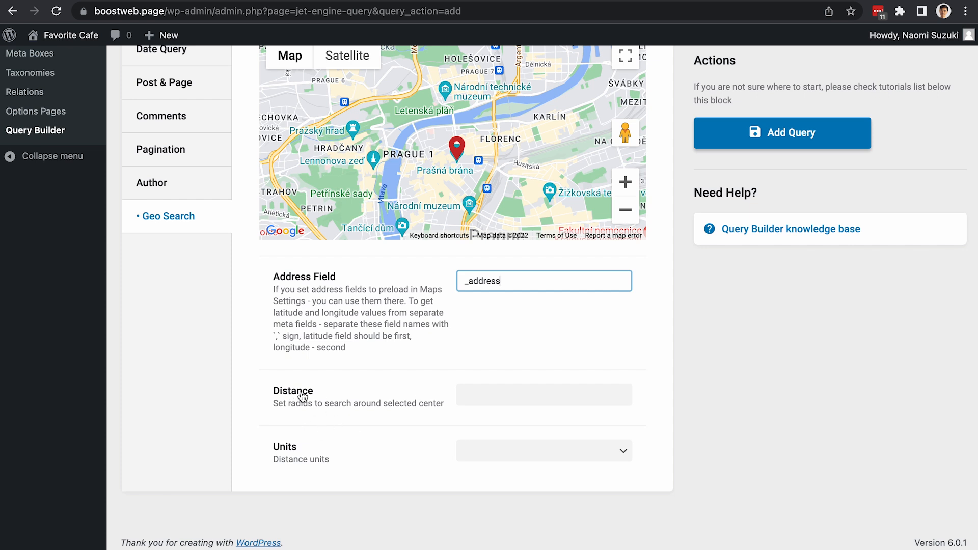
mouse_move(458, 155)
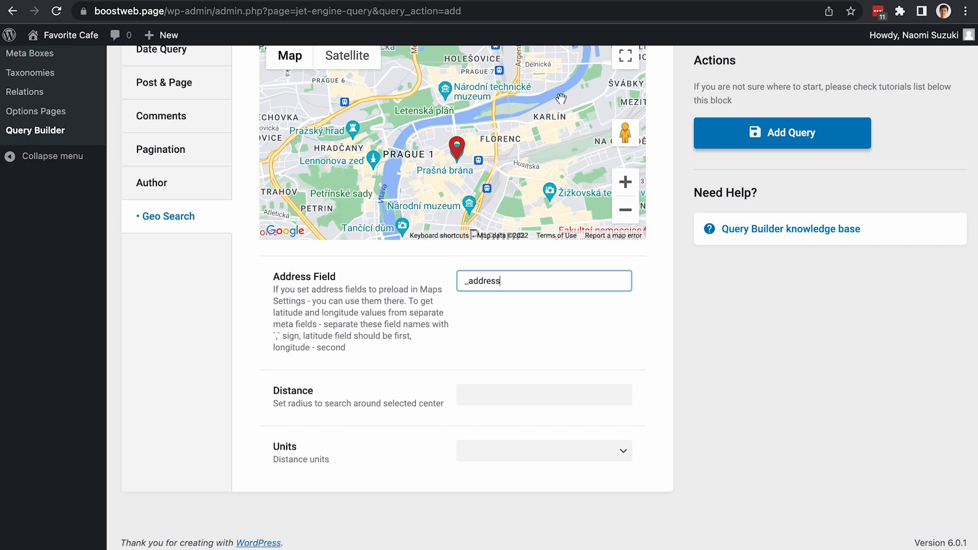
mouse_move(457, 117)
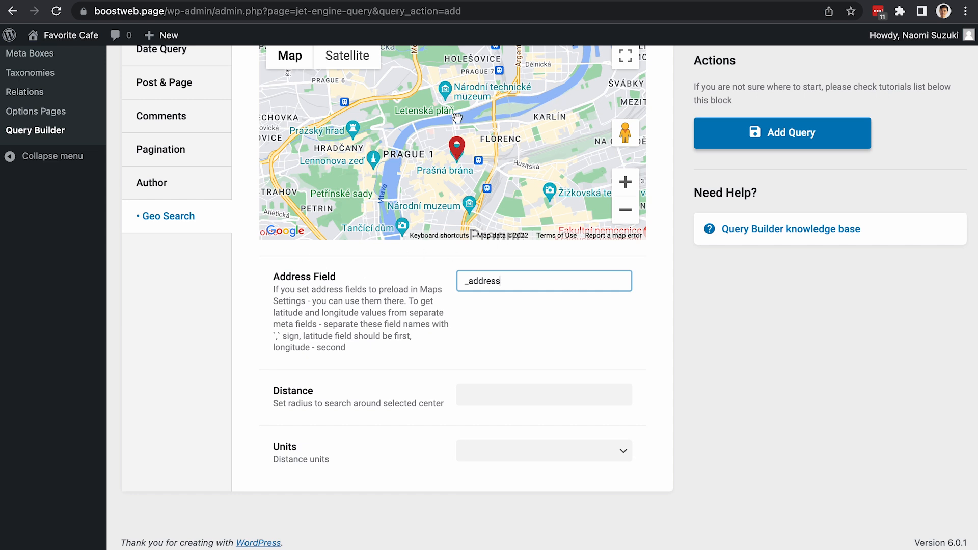
left_click(544, 450)
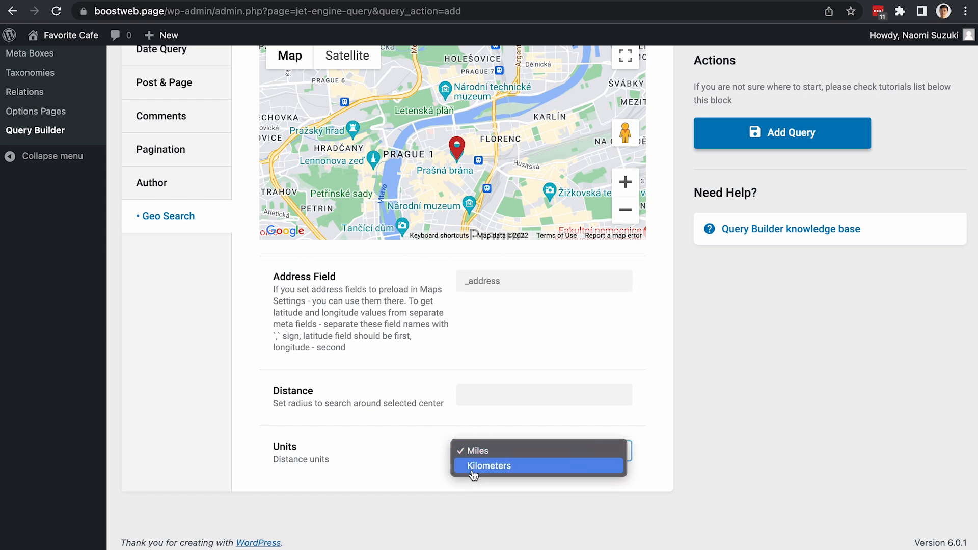
left_click(489, 466)
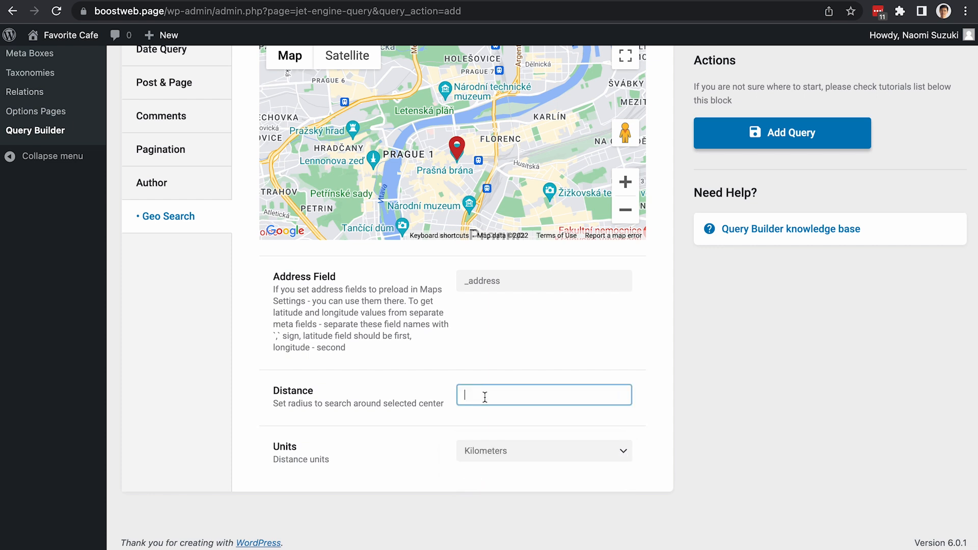
type("20")
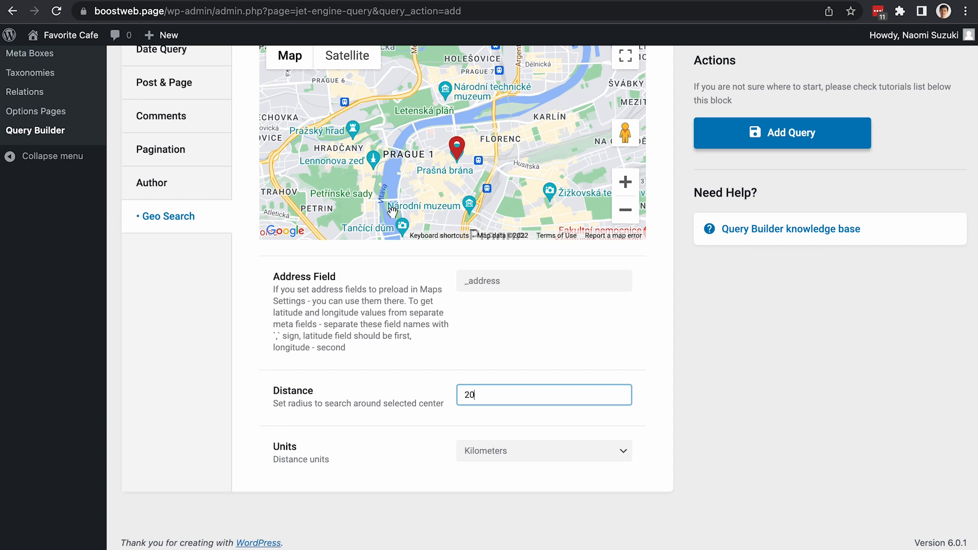
mouse_move(266, 333)
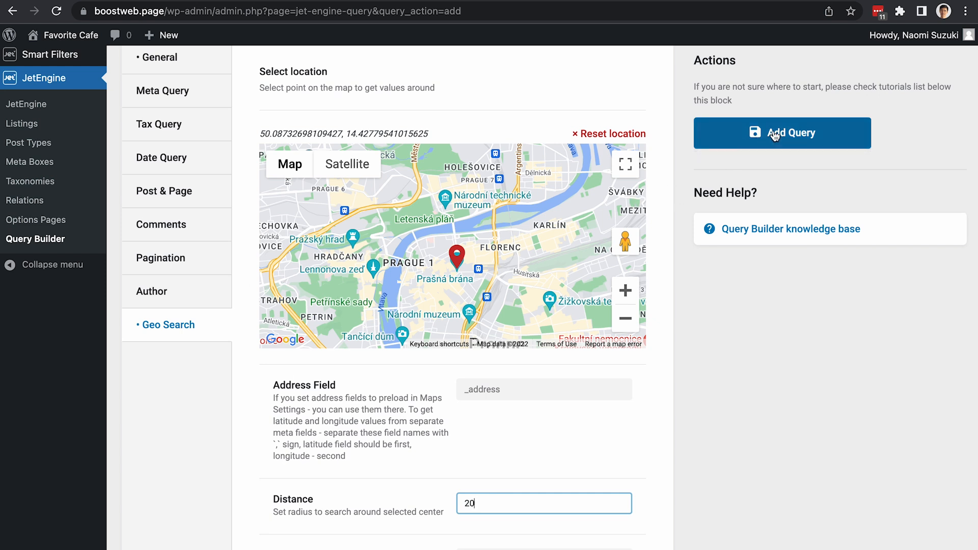
- Save the query, switch the map listing to Prague map query, update and preview
left_click(781, 132)
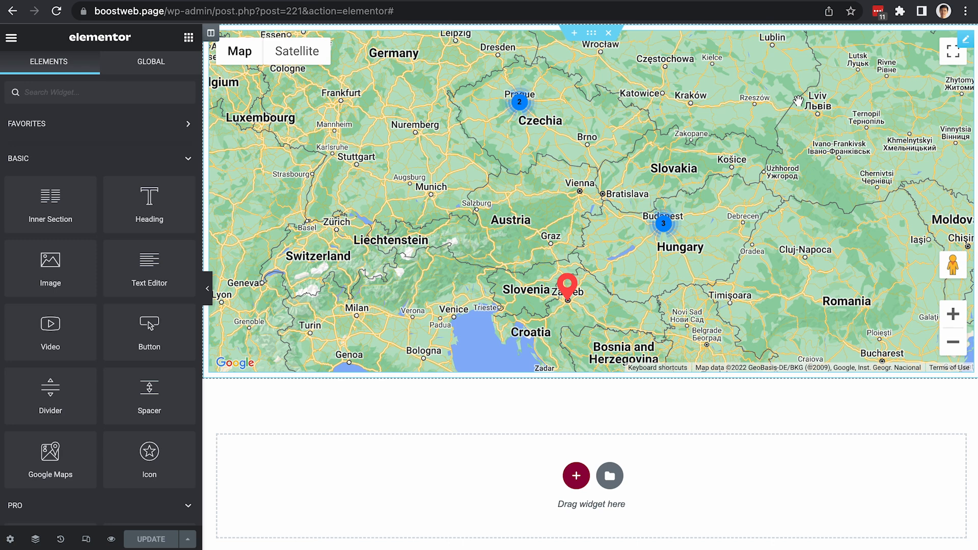
mouse_move(324, 132)
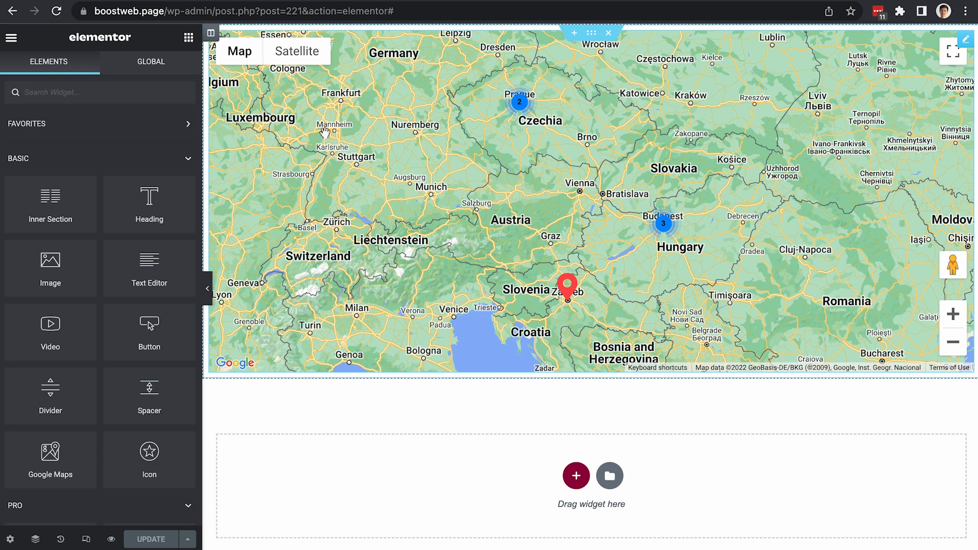
mouse_move(95, 45)
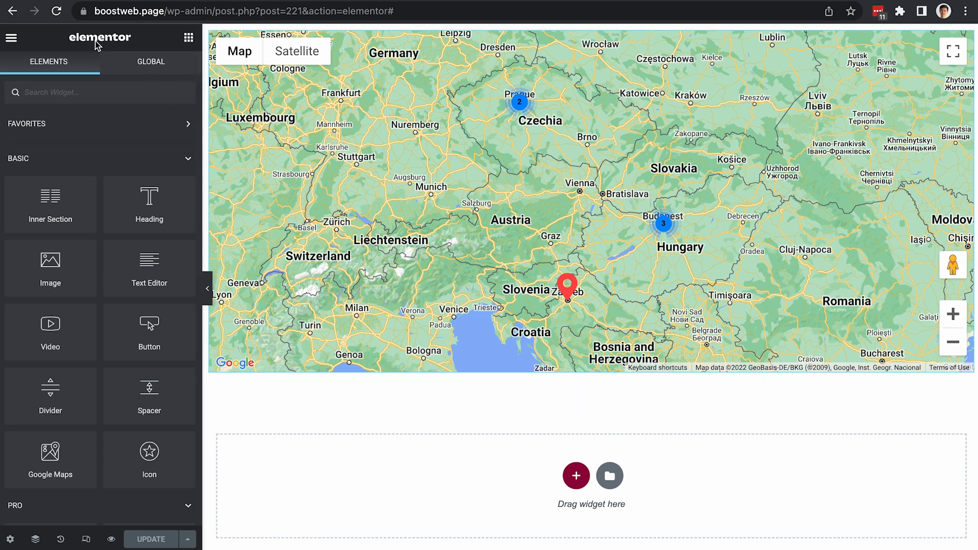
left_click(57, 10)
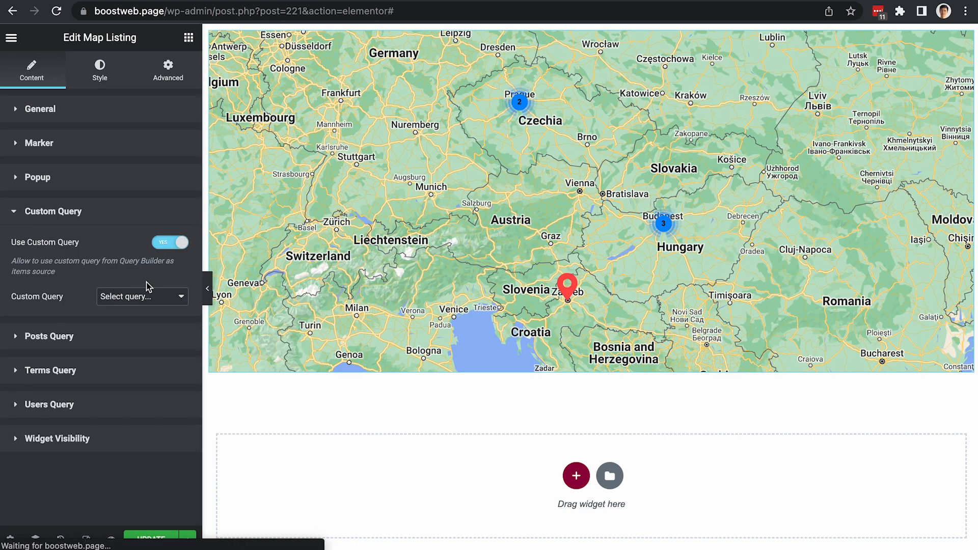
left_click(142, 296)
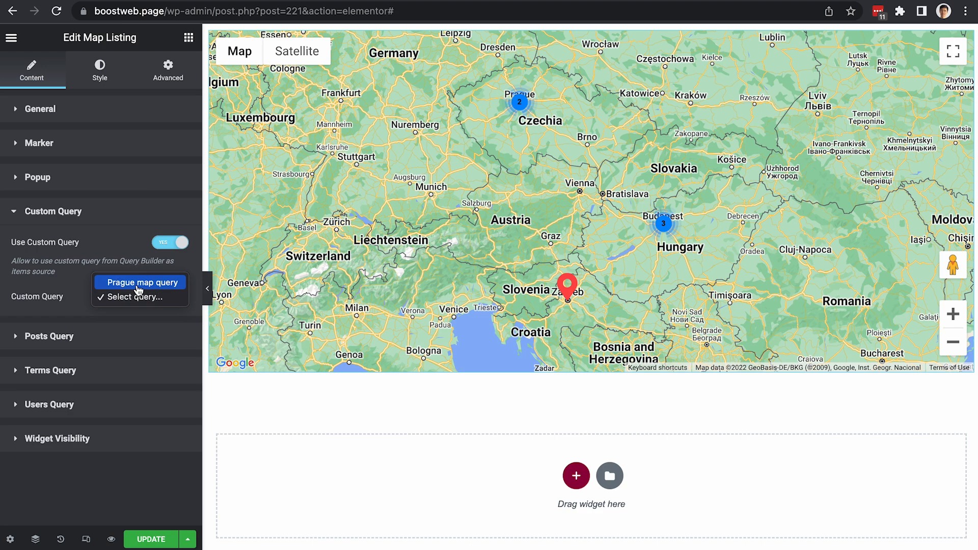
left_click(140, 281)
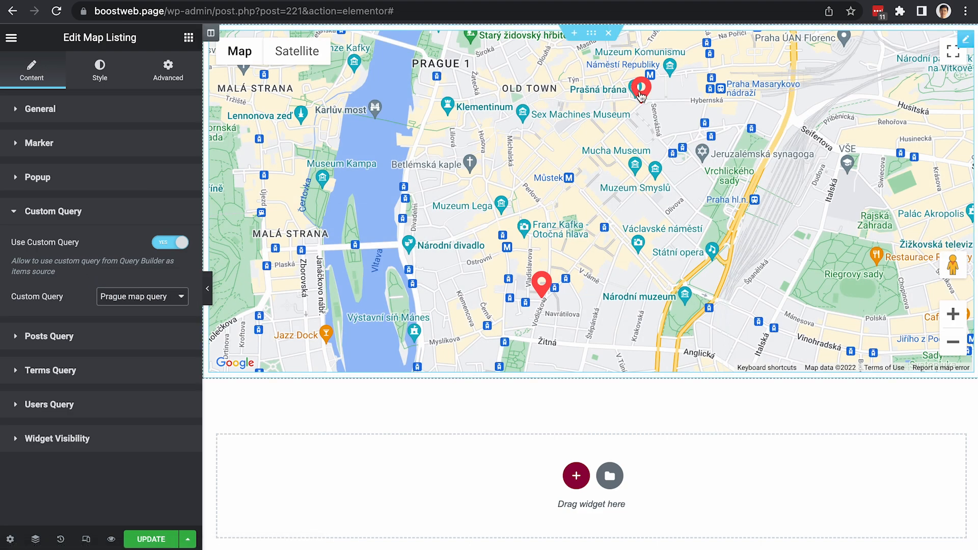
mouse_move(650, 236)
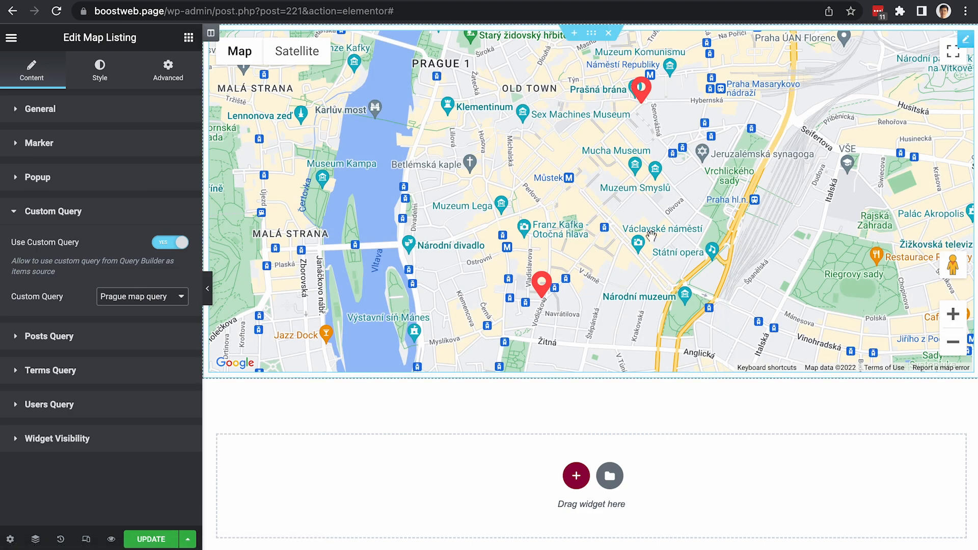
mouse_move(624, 165)
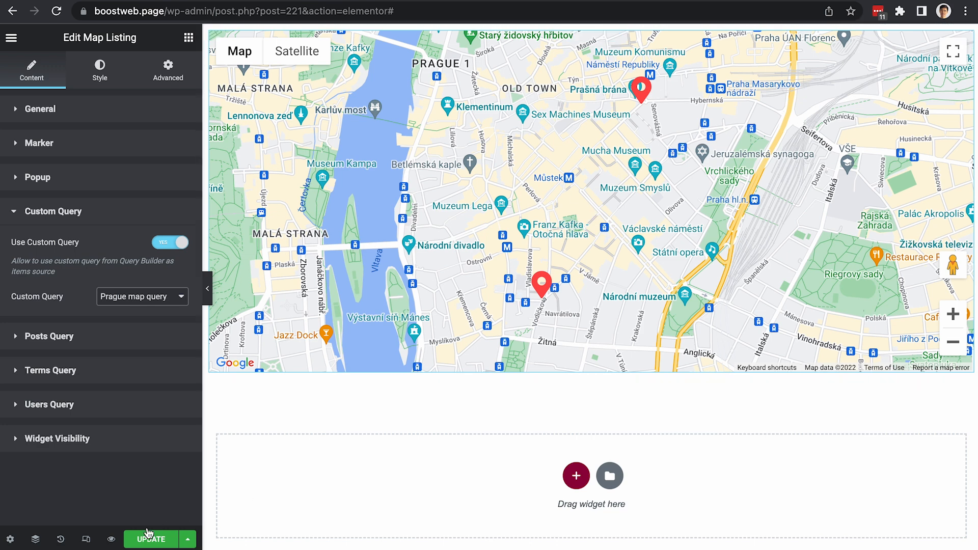
left_click(150, 539)
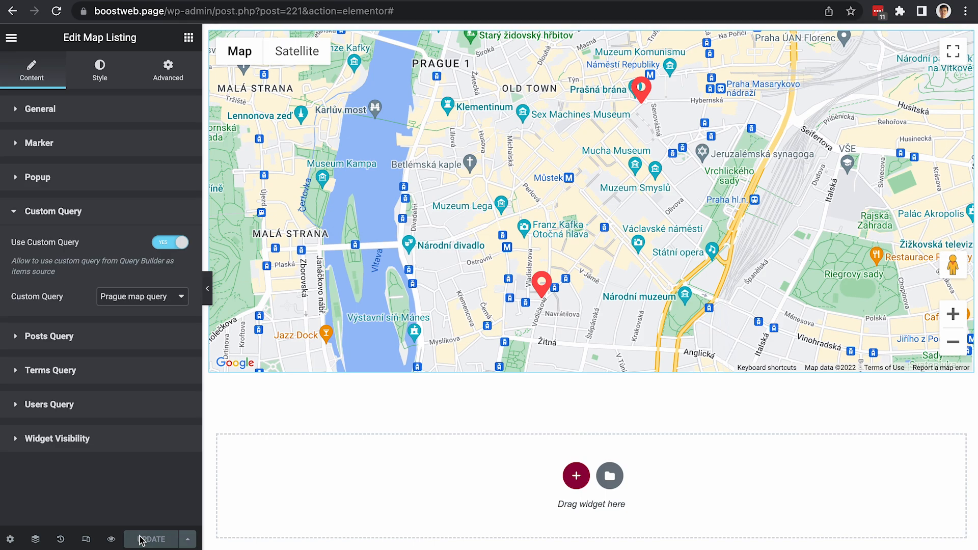
left_click(111, 539)
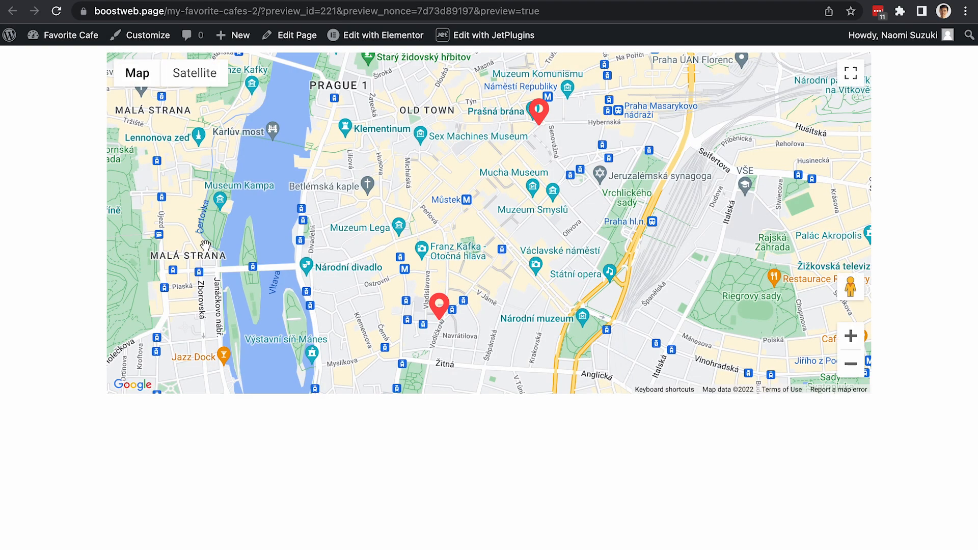
- Scroll down to the Prague map query's Geo Search settings
scroll("down", 3)
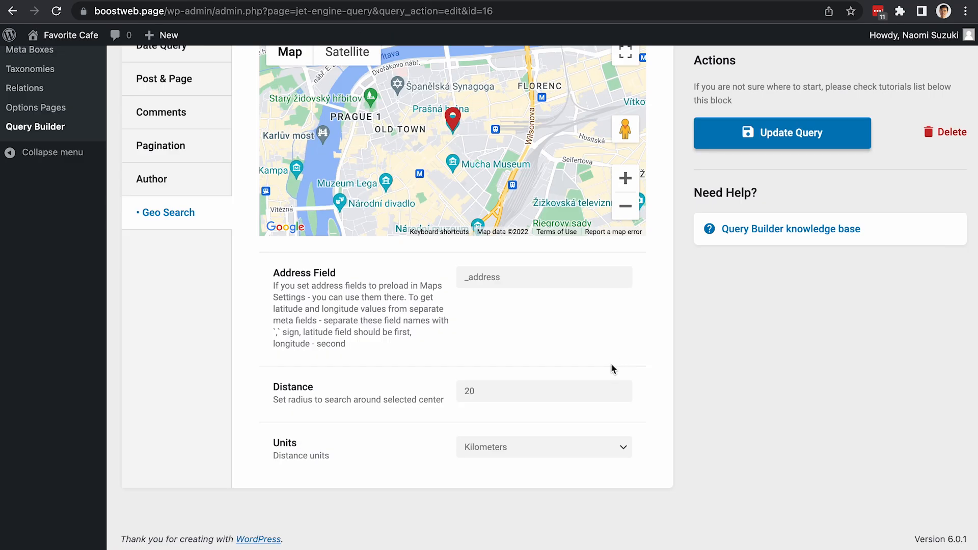
mouse_move(358, 364)
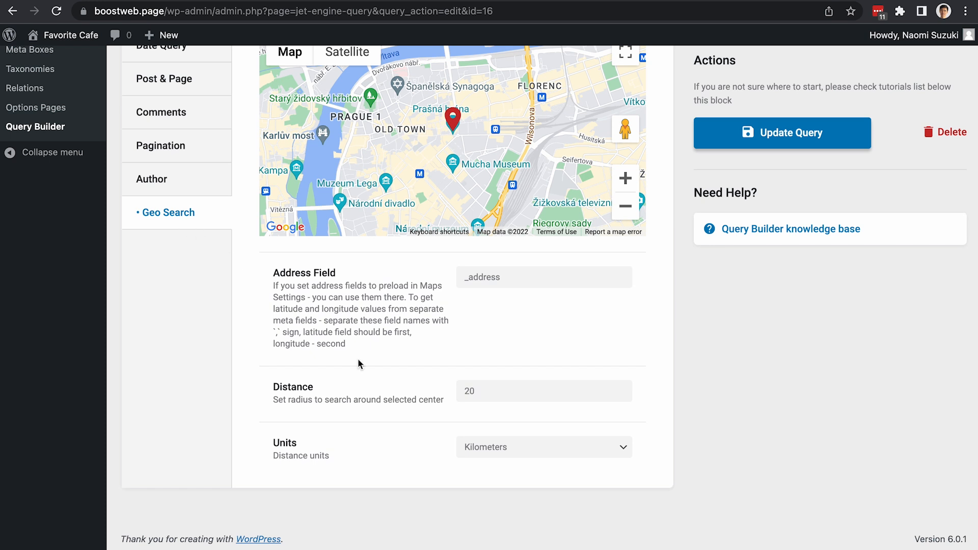
- Change the distance to 20000 kilometres and update the query
left_click(544, 392)
type("000")
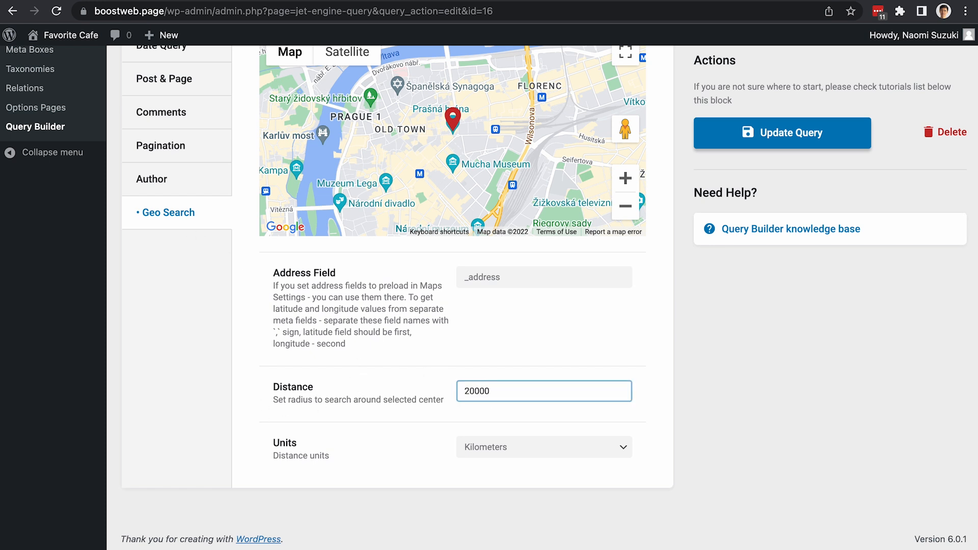
mouse_move(745, 181)
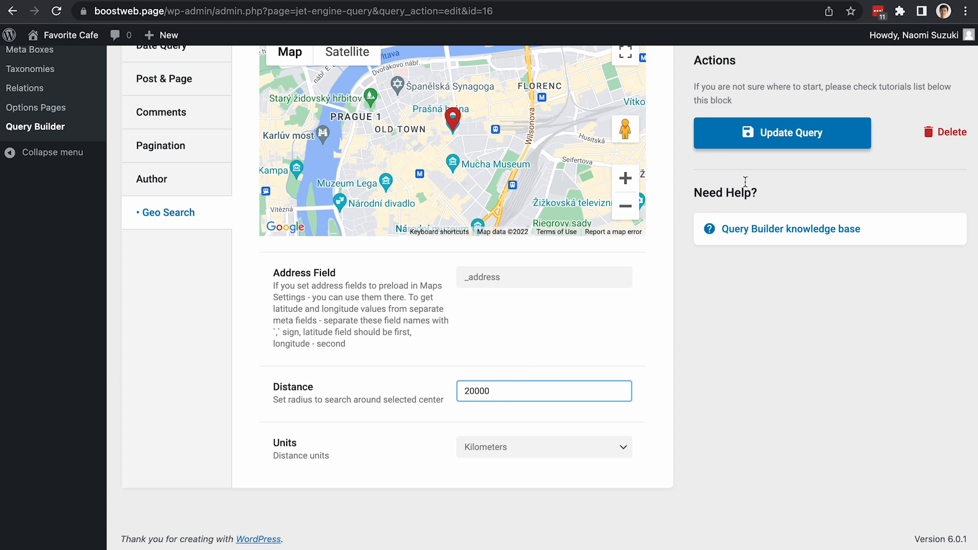
left_click(782, 133)
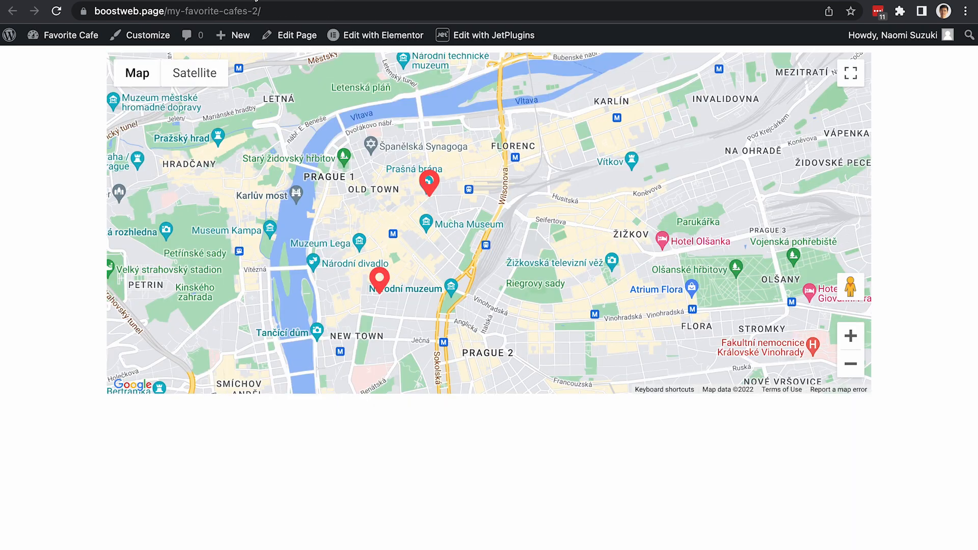
- Check the Prague pins on the live my-favorite-cafes-2 page
left_click(56, 11)
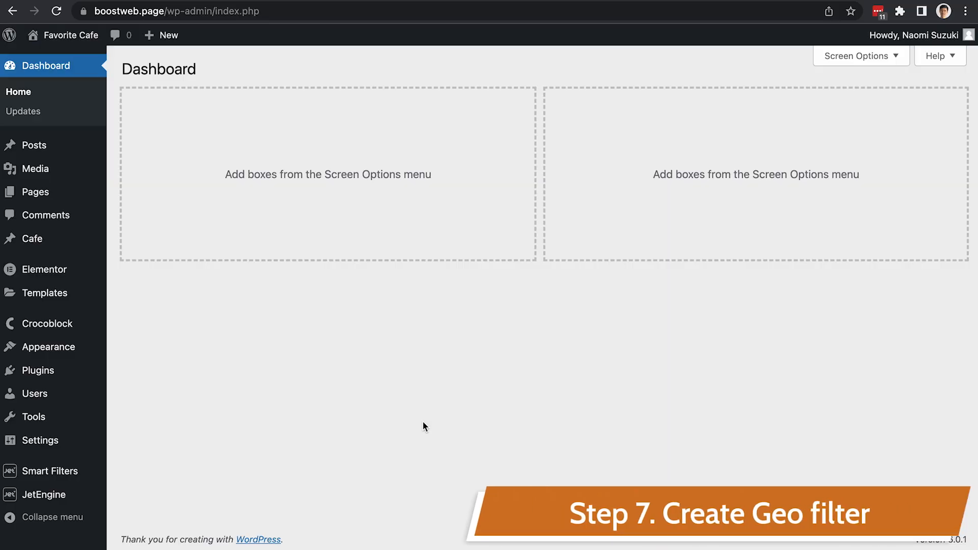
mouse_move(270, 400)
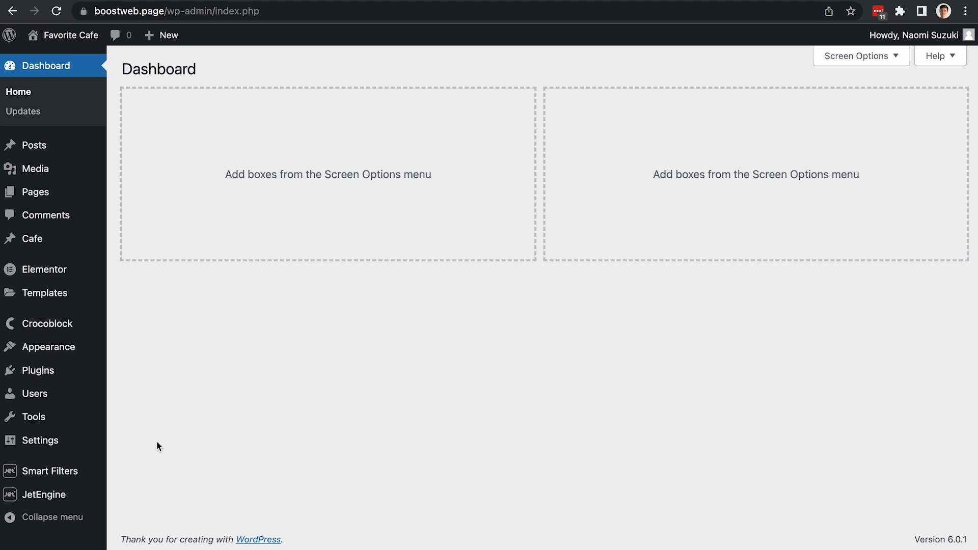
mouse_move(51, 471)
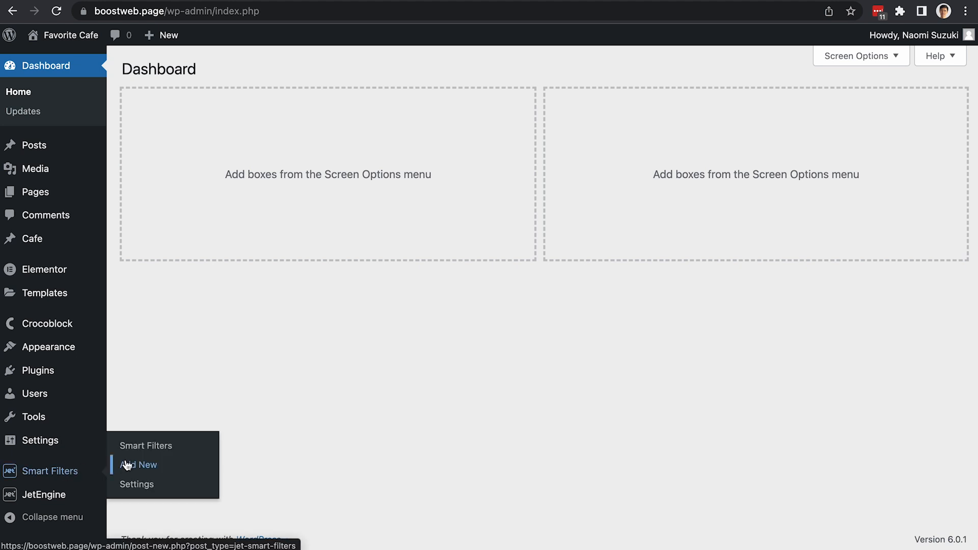
- Add a smart filter titled 'Geo filter' of User Geolocation type and fill its query variable
left_click(140, 465)
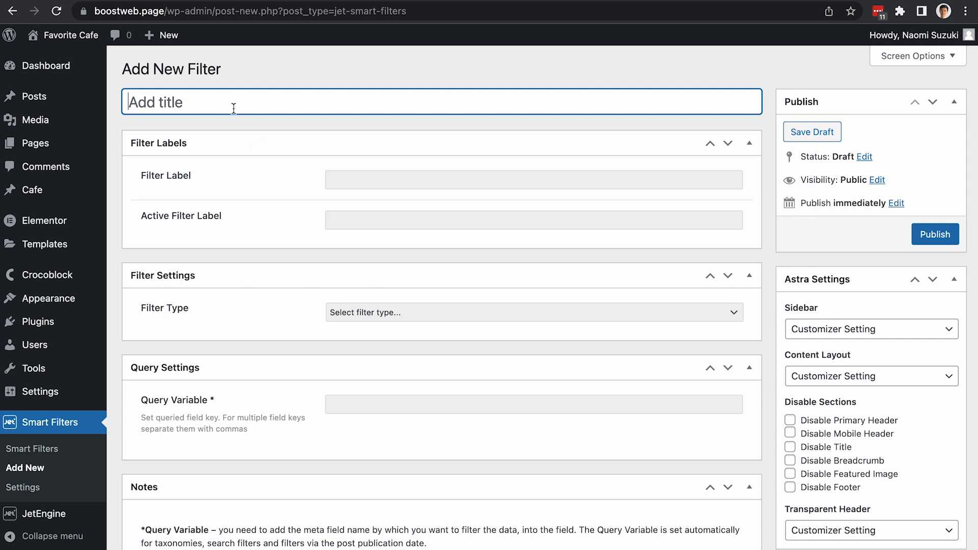
type("Geo filter")
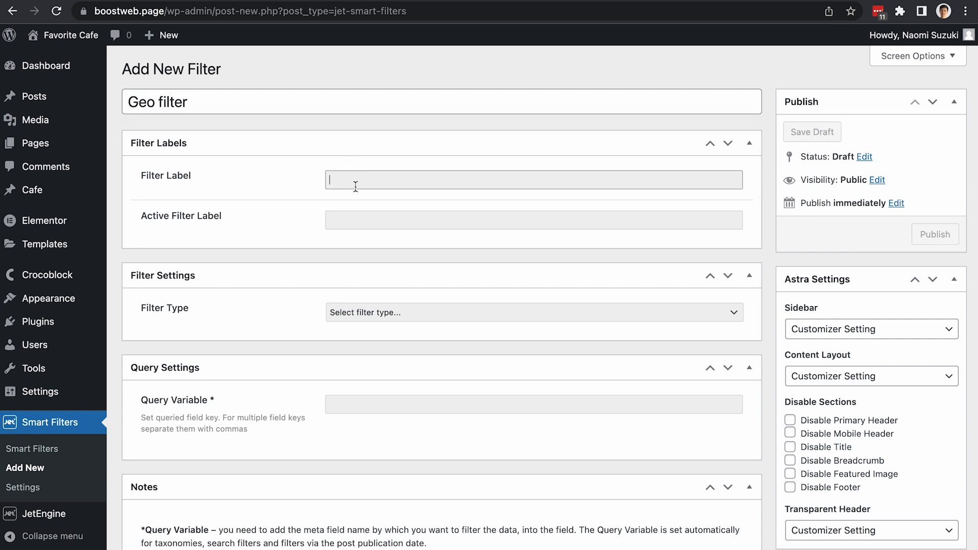
type("Geo filter")
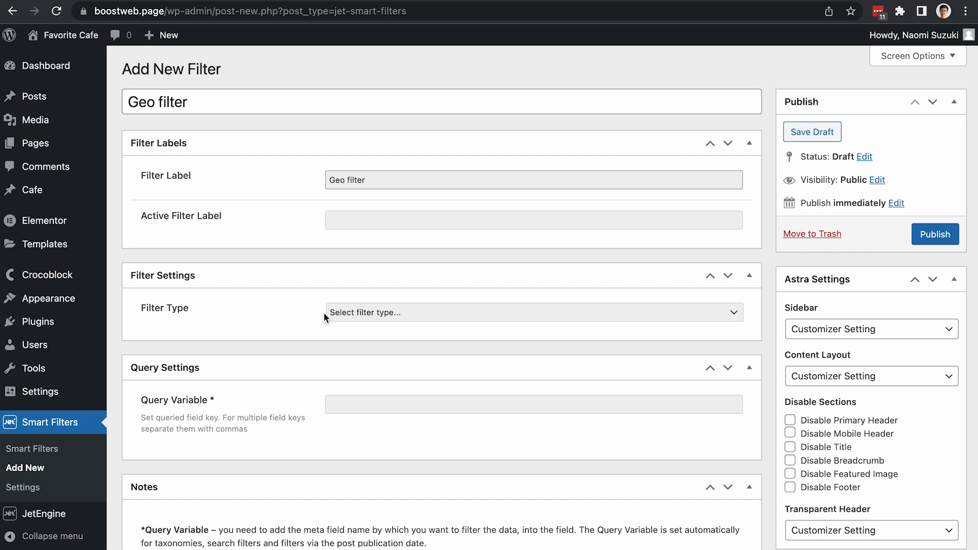
left_click(531, 311)
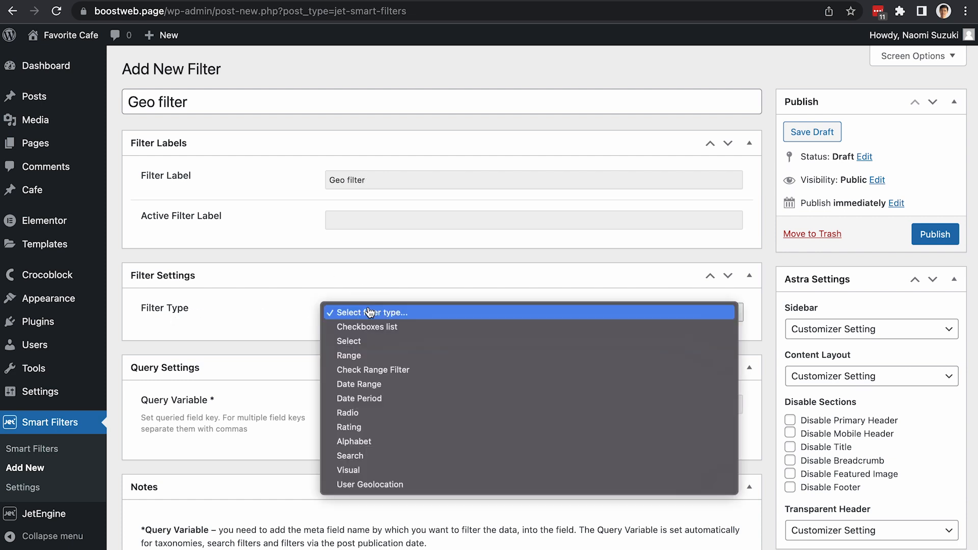
mouse_move(370, 484)
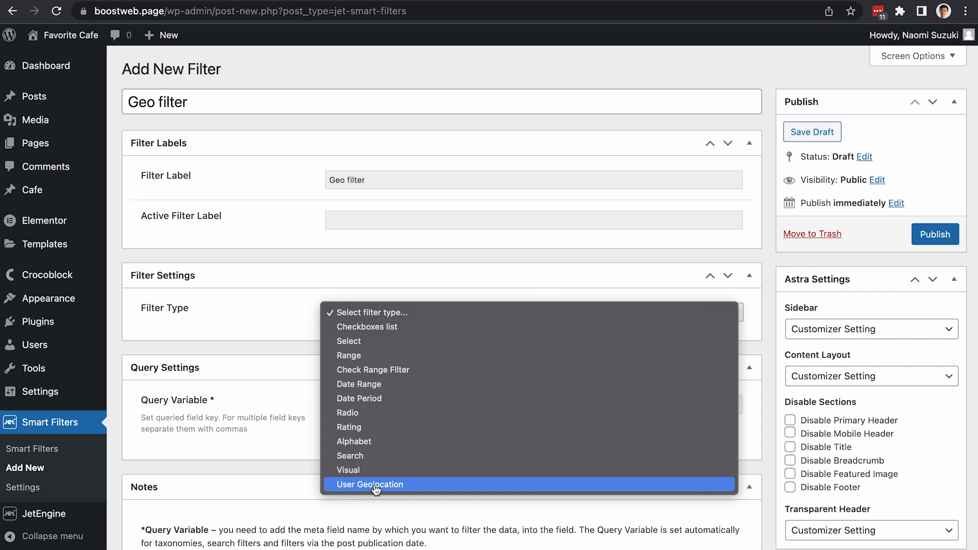
left_click(370, 484)
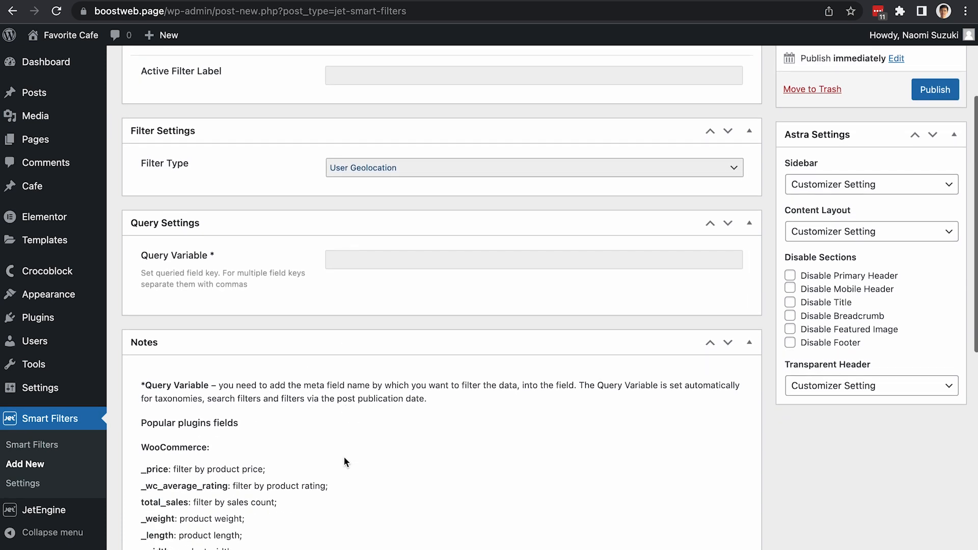
double_click(178, 255)
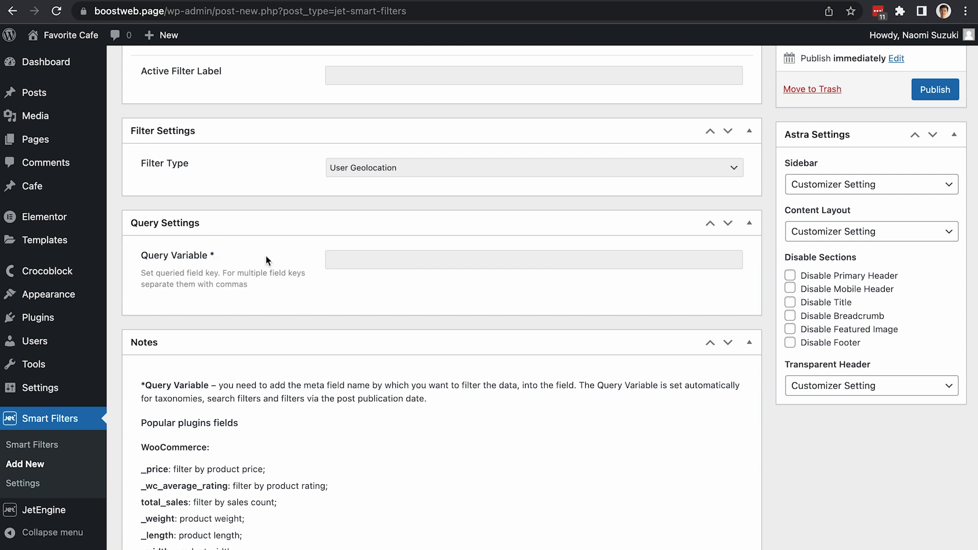
mouse_move(176, 267)
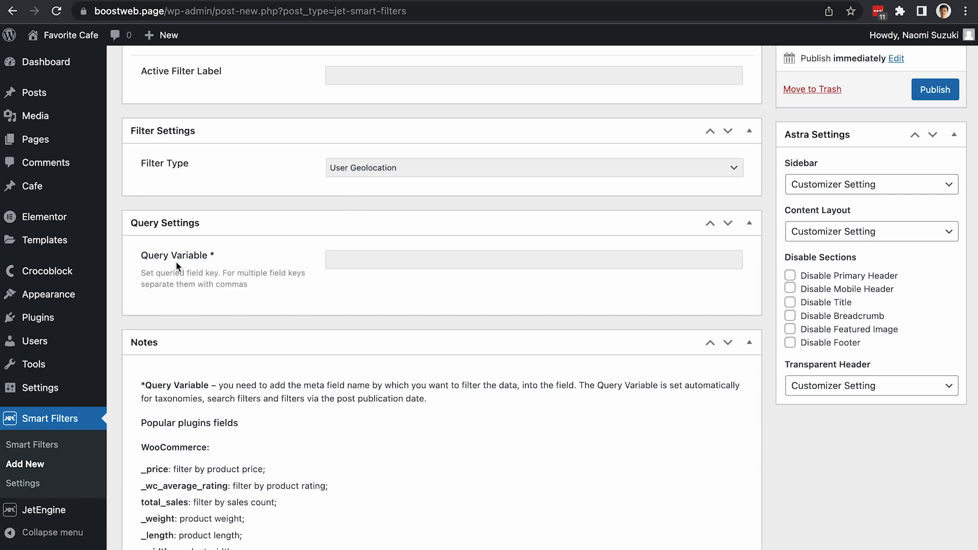
left_click(533, 259)
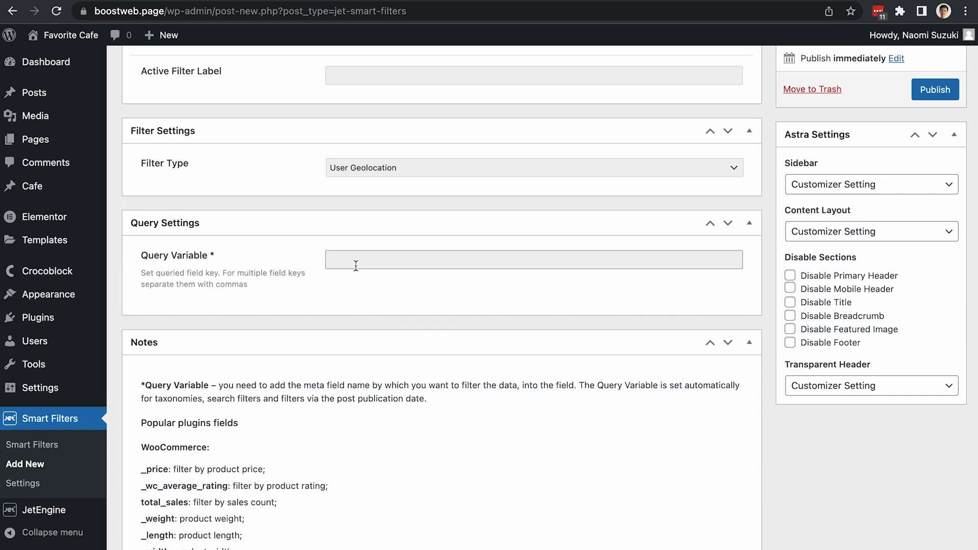
mouse_move(313, 259)
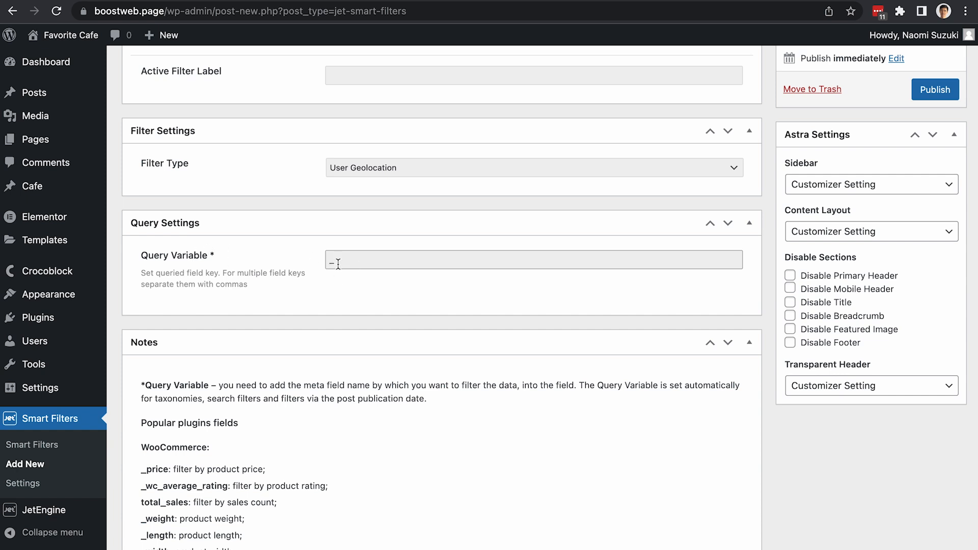
left_click(935, 90)
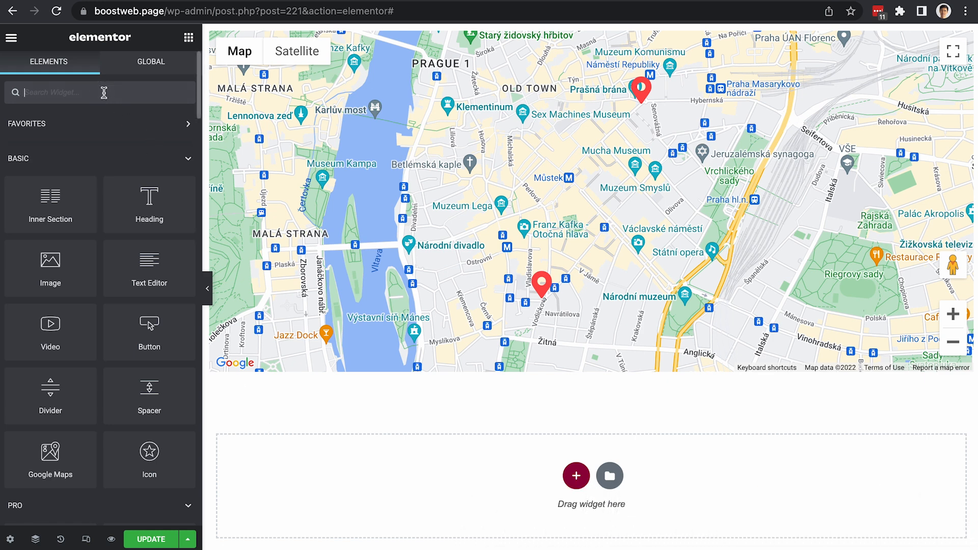
- Place a User Geolocation widget under the map using Geo filter for JetEngine Maps, then update
type("geo")
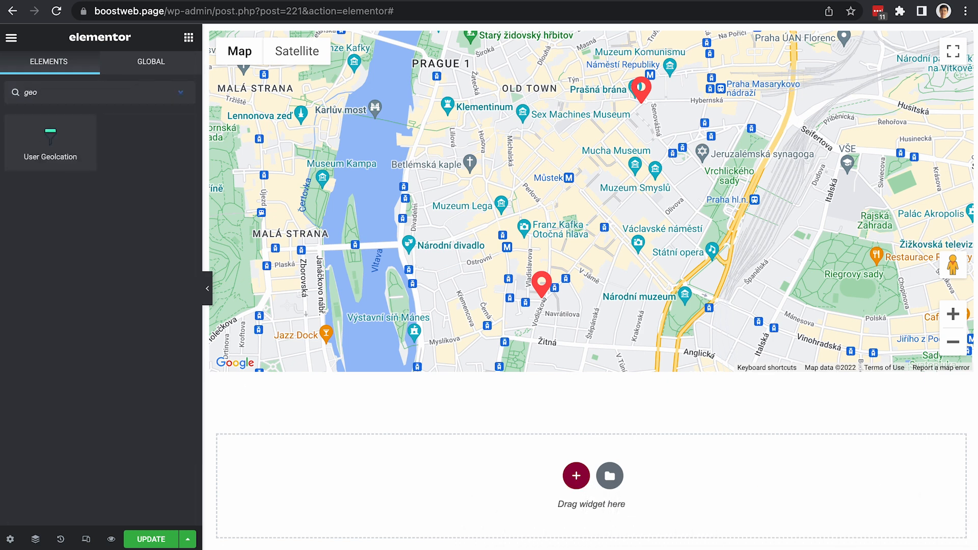
left_click_drag(50, 141, 168, 190)
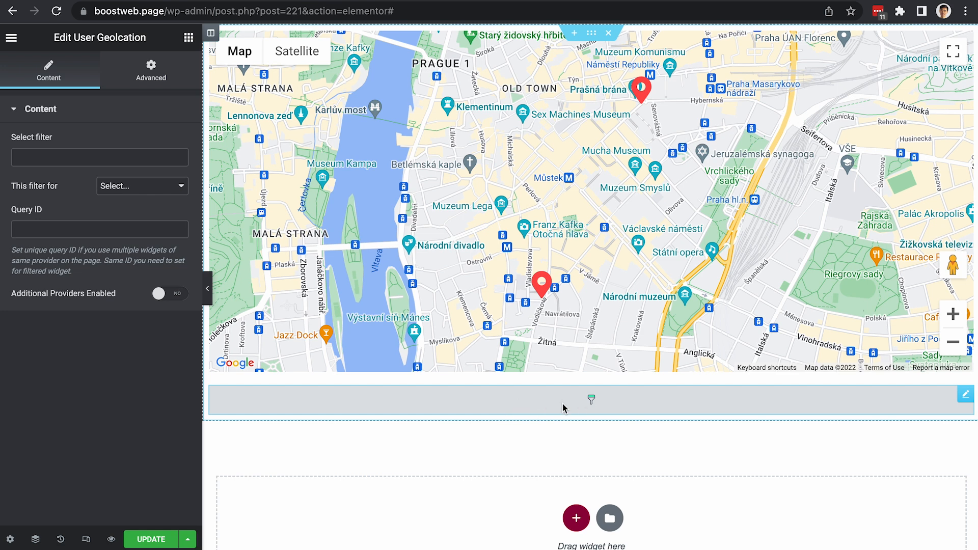
left_click(100, 156)
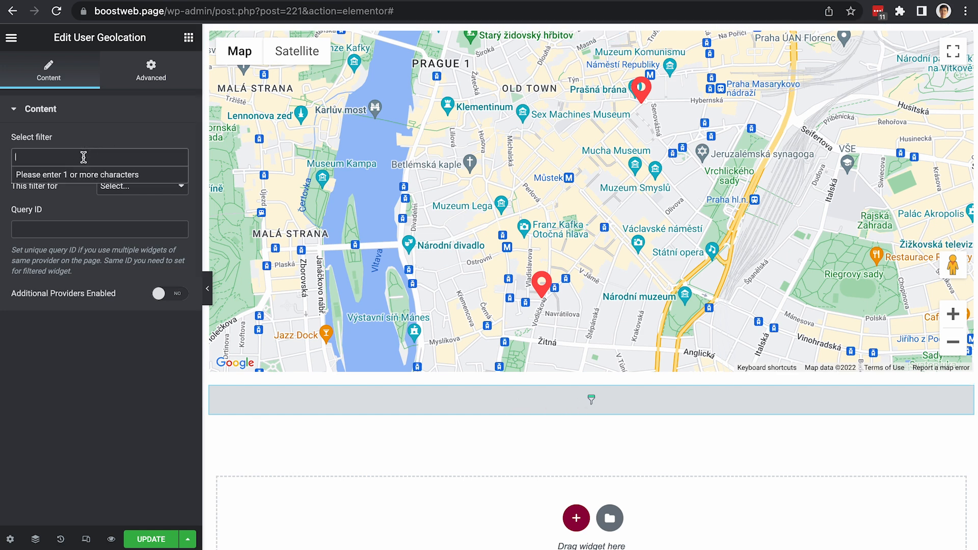
type("geo")
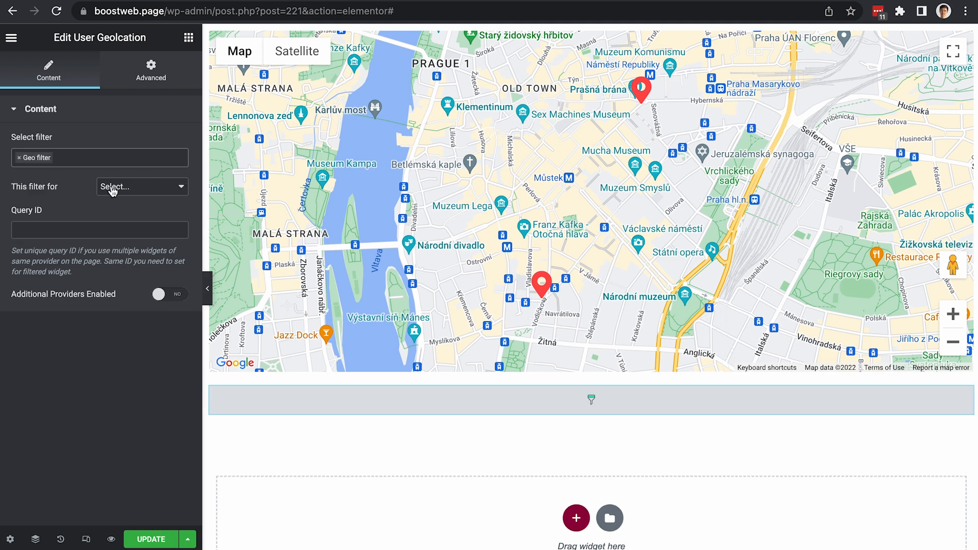
left_click(141, 187)
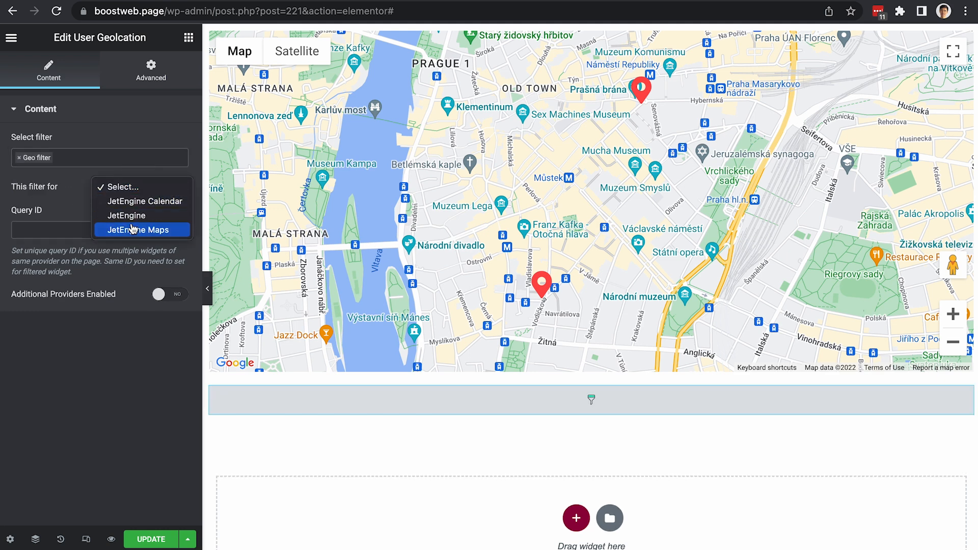
left_click(142, 230)
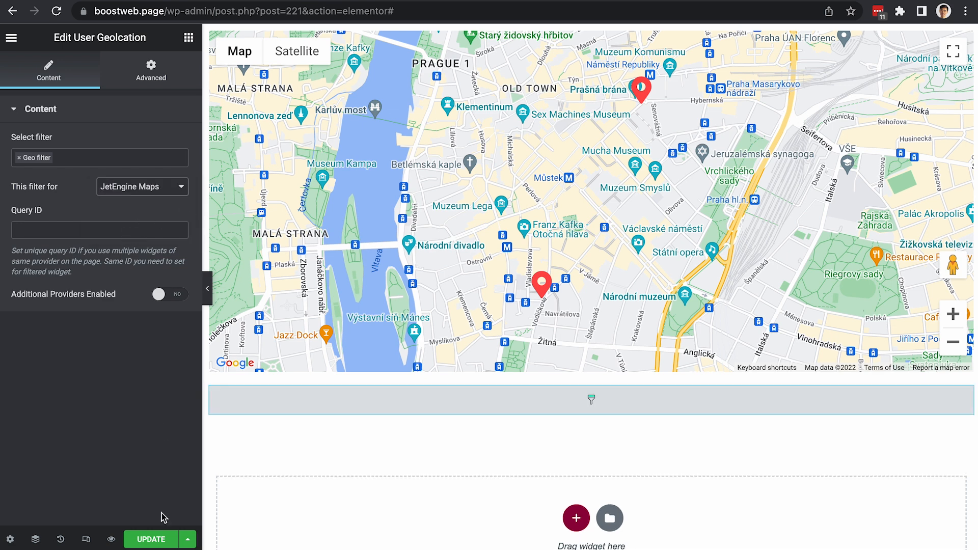
left_click(149, 539)
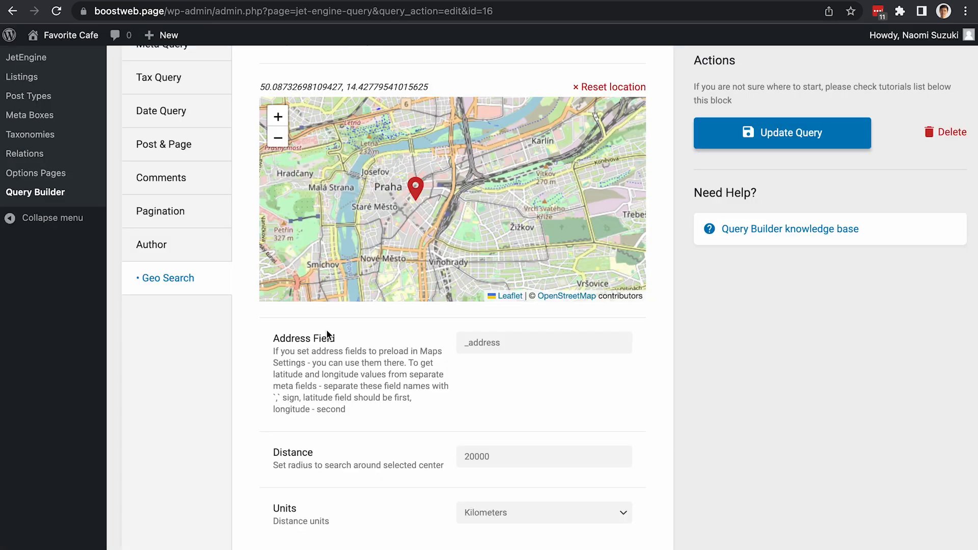
- Set the geo search distance to 20 and update the query
scroll("down", 3)
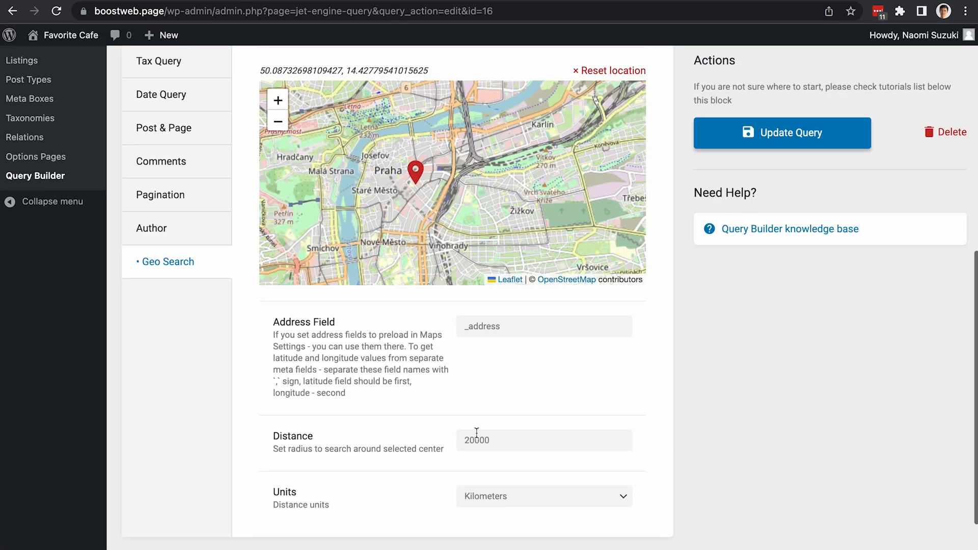
type("20")
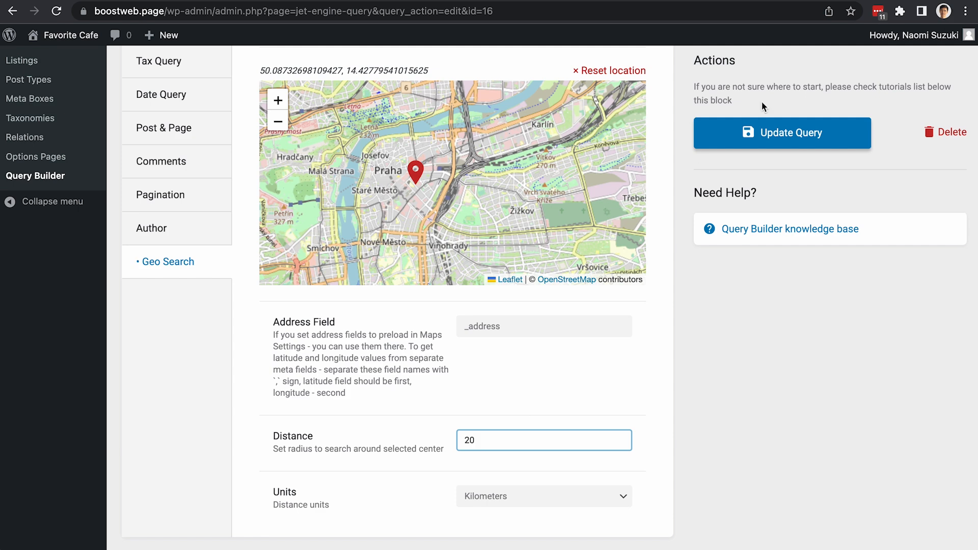
left_click(782, 133)
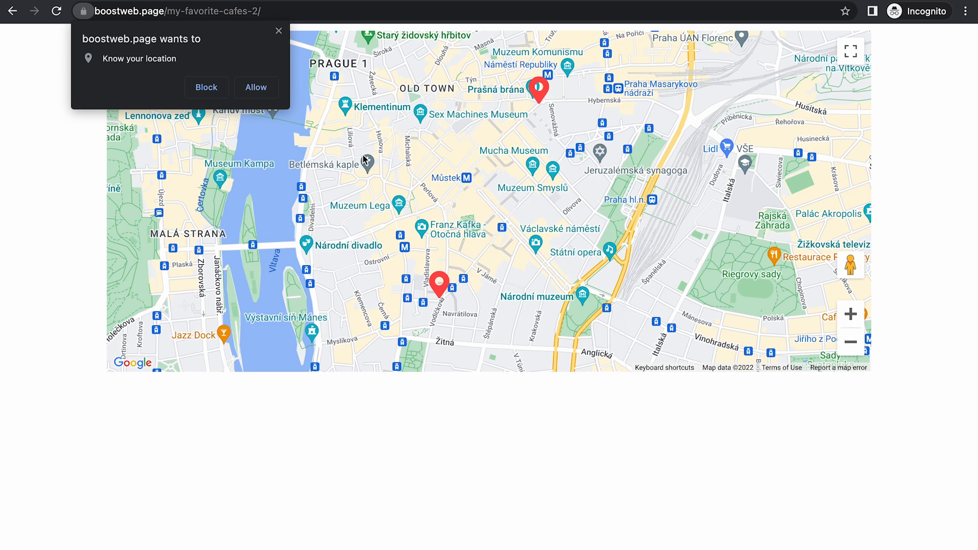
mouse_move(536, 133)
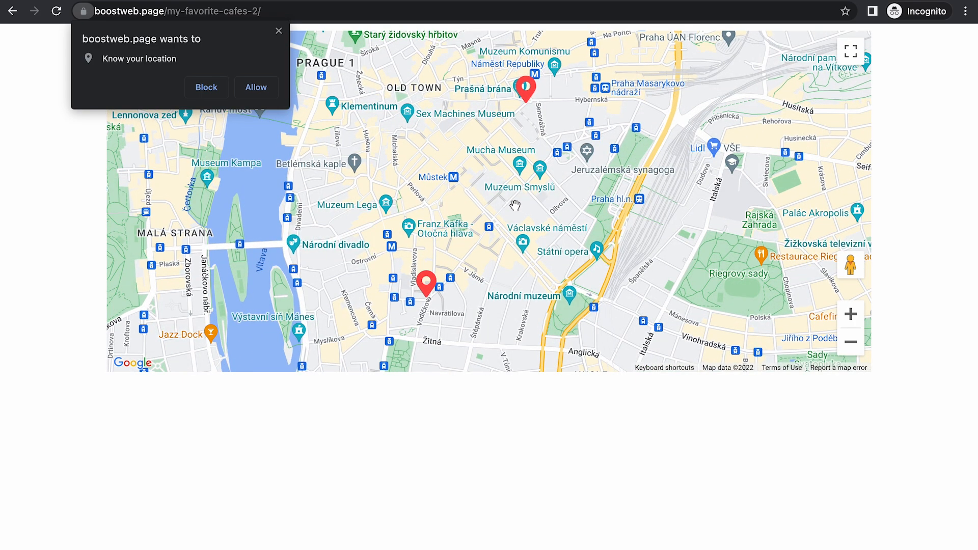
mouse_move(156, 56)
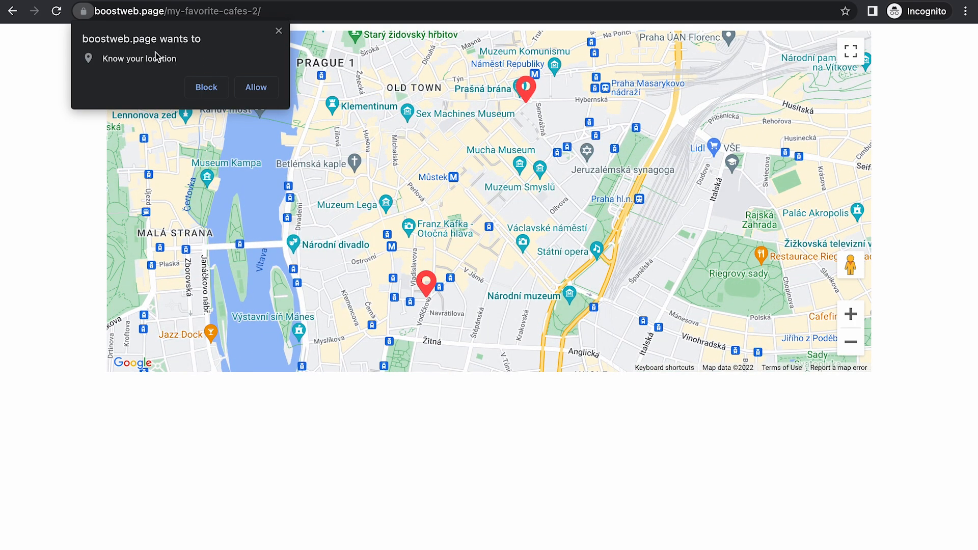
mouse_move(217, 55)
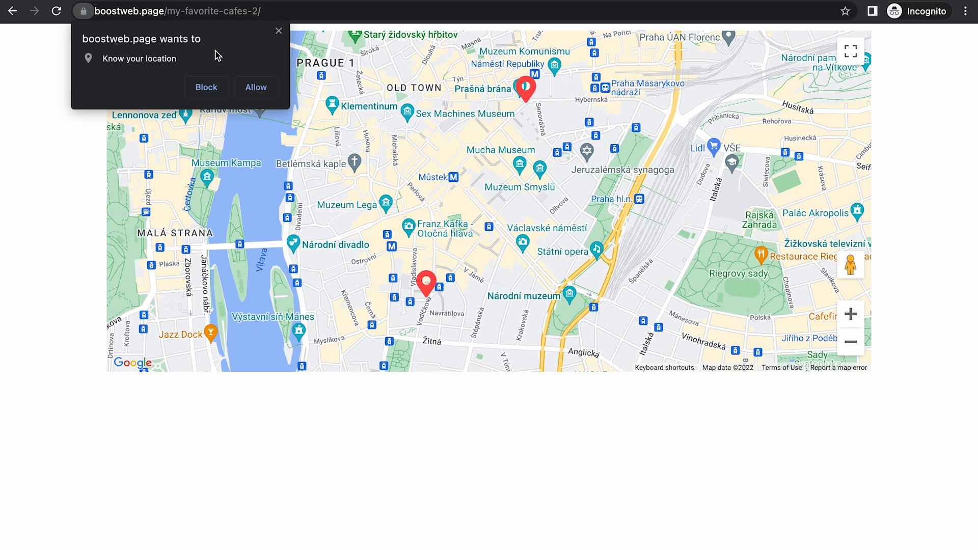
- Allow browser location access so the My favorite cafes map centres on Budapest pins
left_click(255, 87)
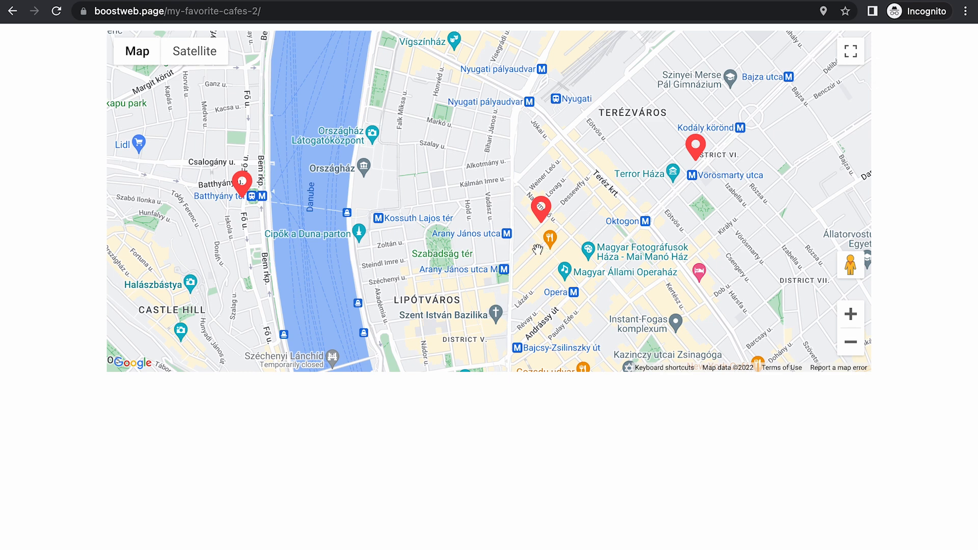
mouse_move(283, 298)
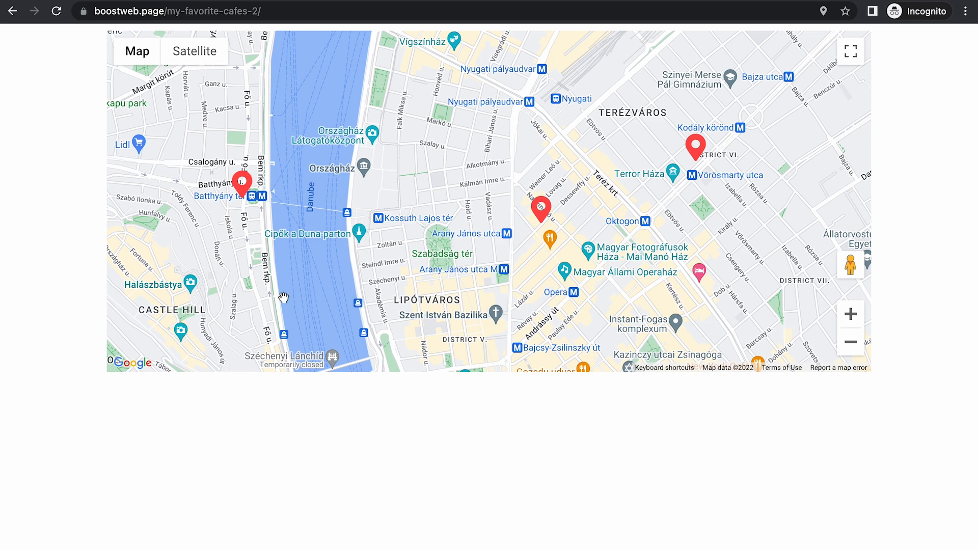
mouse_move(520, 75)
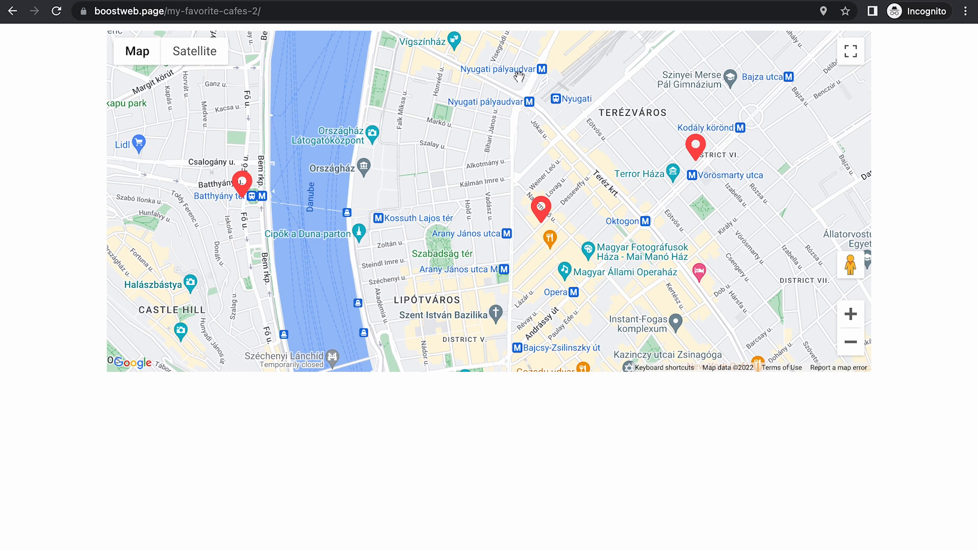
mouse_move(507, 242)
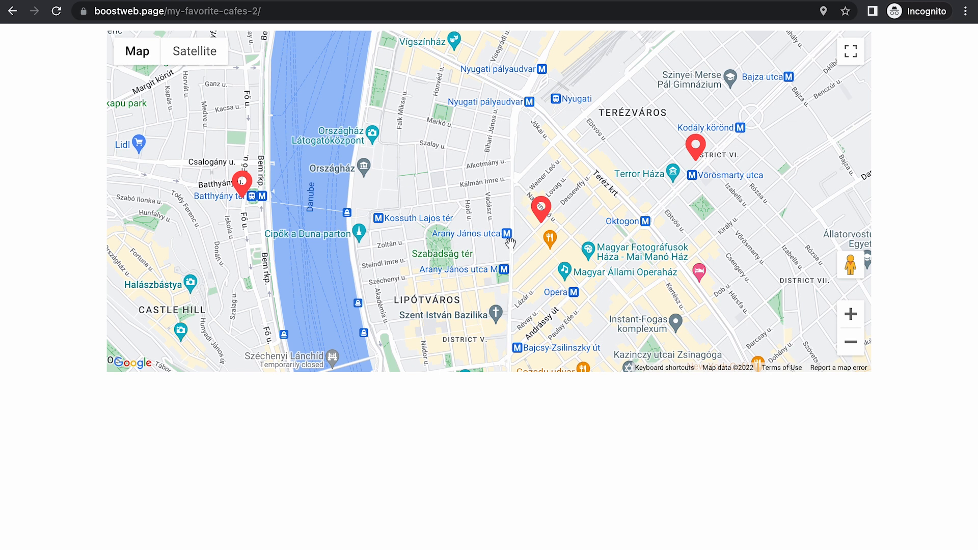
mouse_move(514, 242)
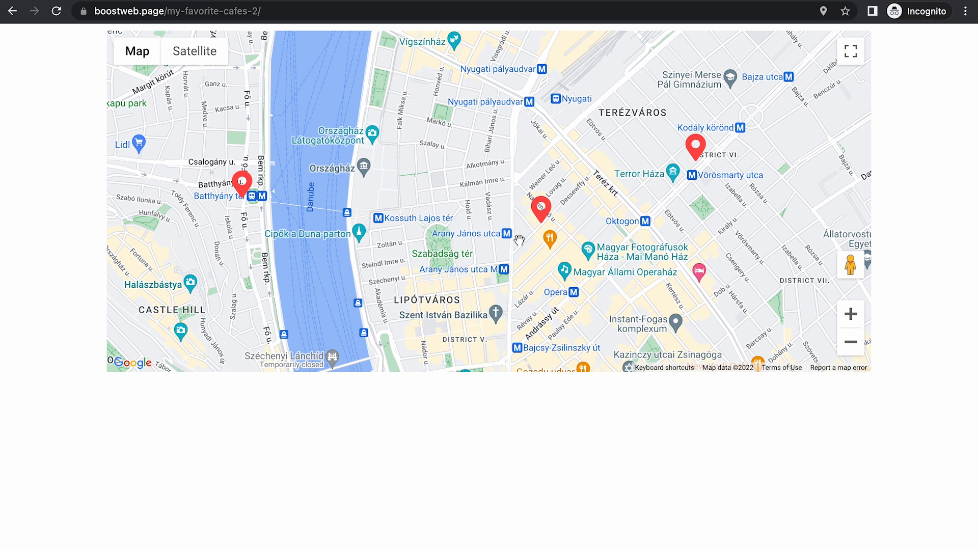